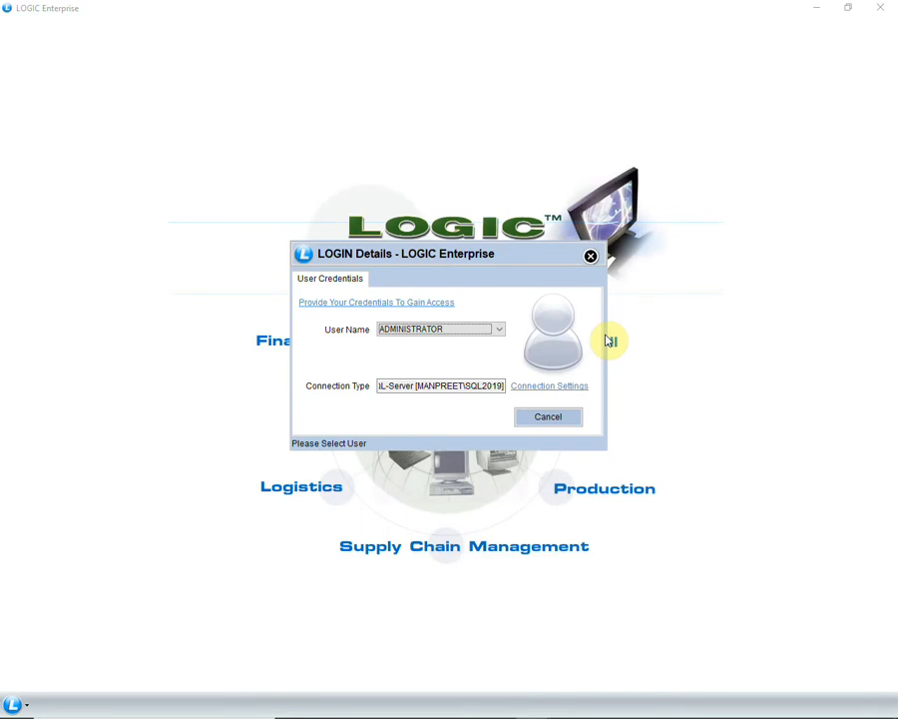
# Step: Log in as ADMINISTRATOR with the password and open LOGIC ERP TEST DATA
pyautogui.click(498, 328)
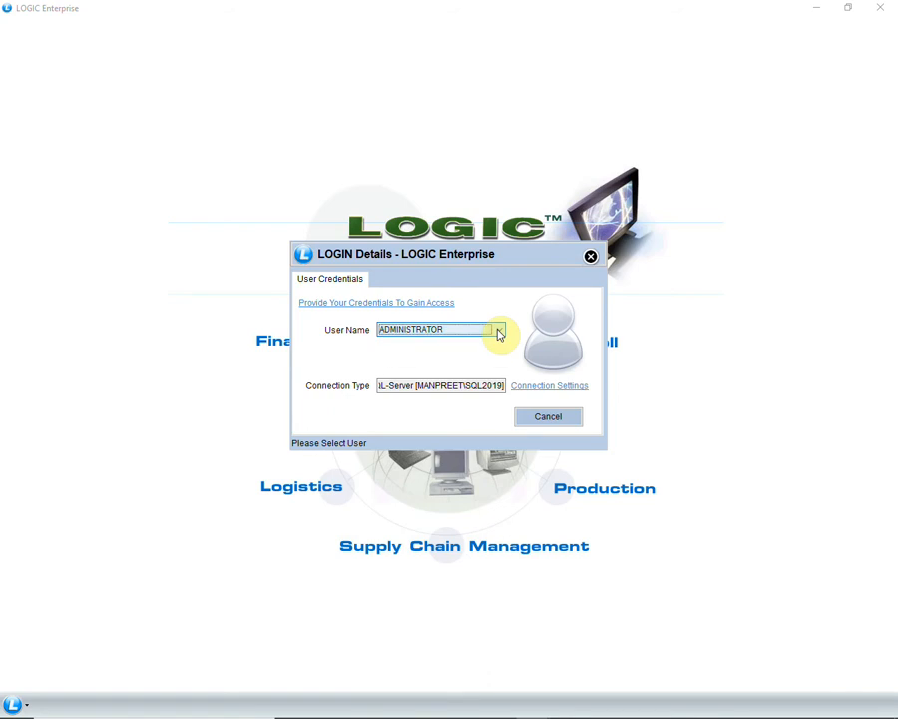
pyautogui.click(493, 329)
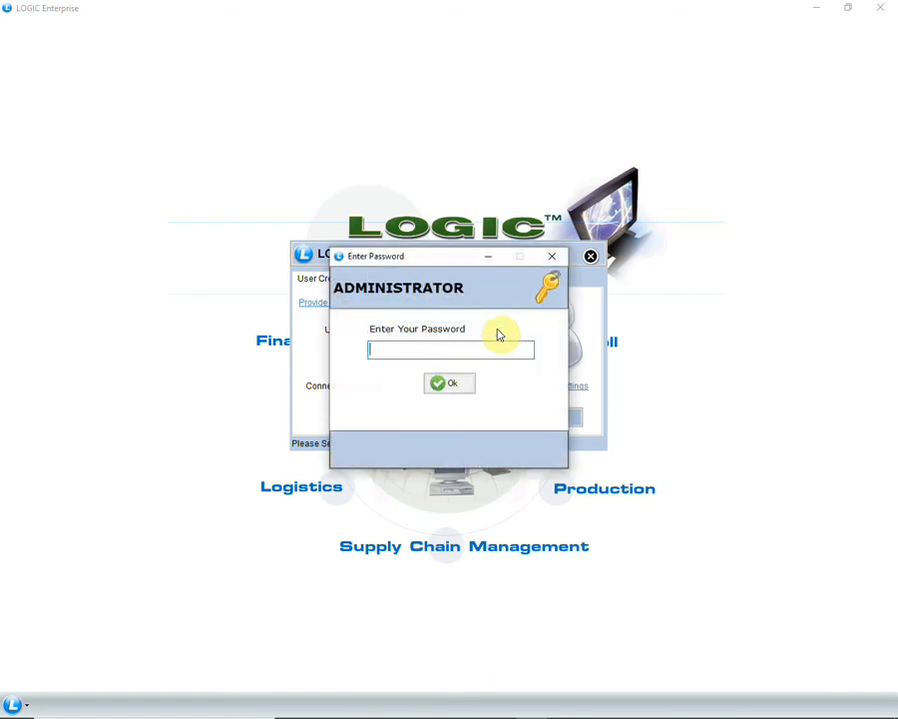
pyautogui.write('*')
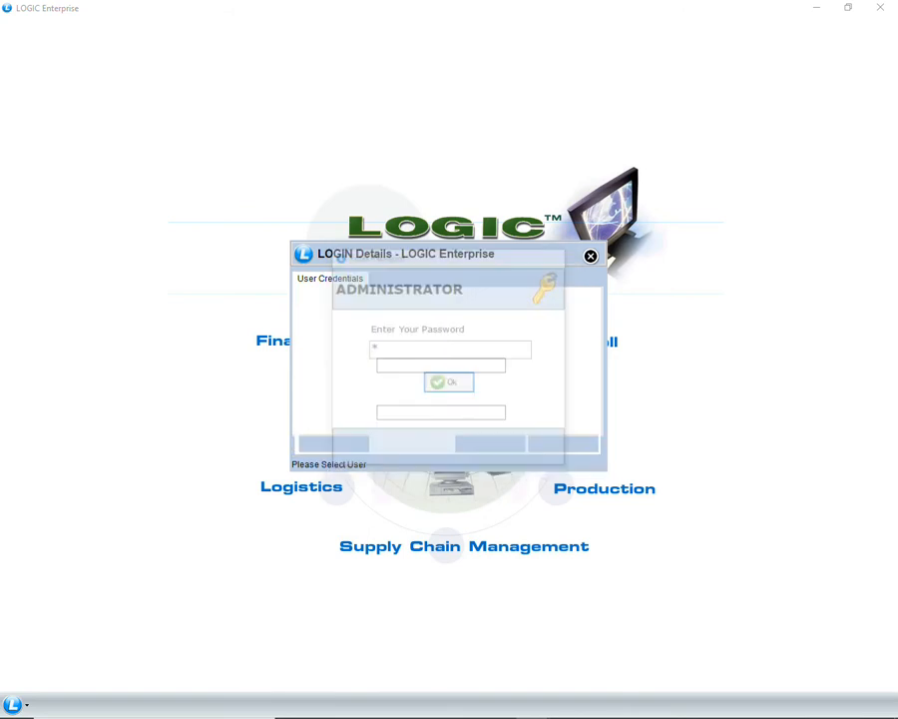
pyautogui.click(448, 381)
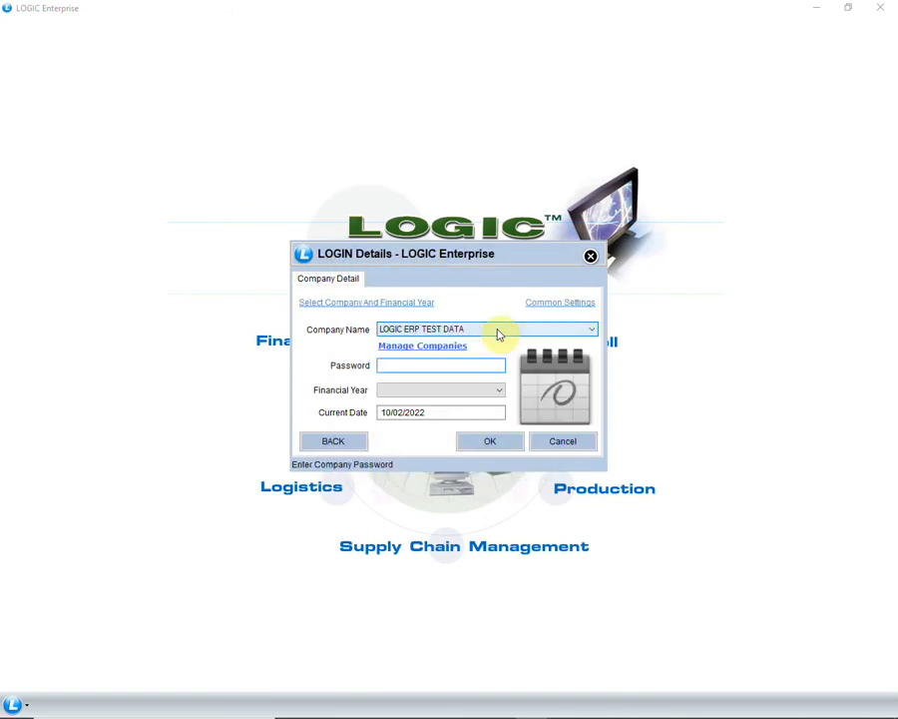
pyautogui.click(489, 440)
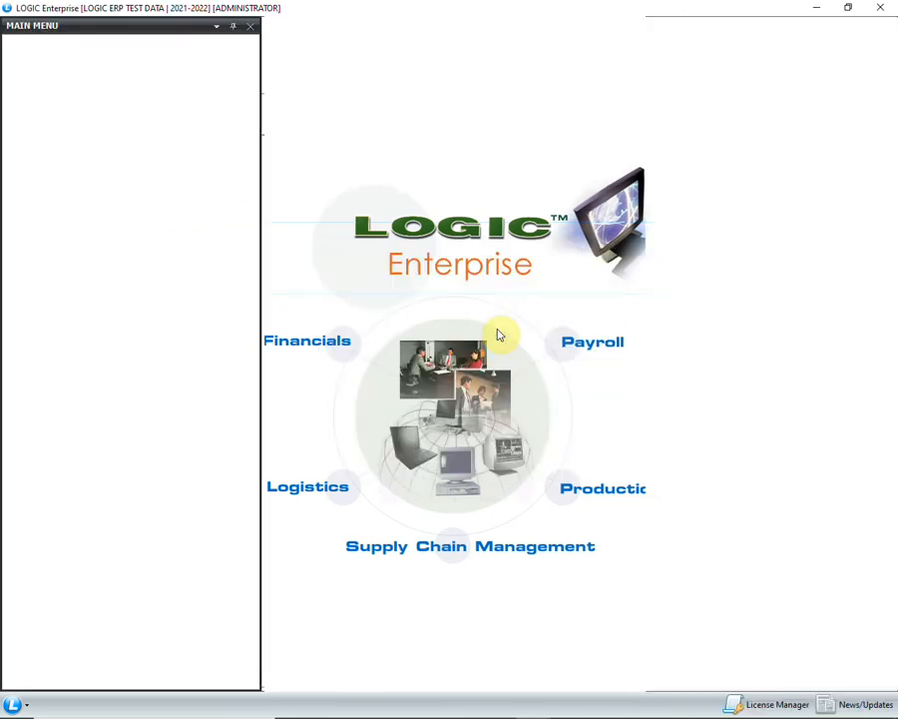
# Step: Expand User Access in the main menu tree and highlight Setup Users
pyautogui.click(822, 704)
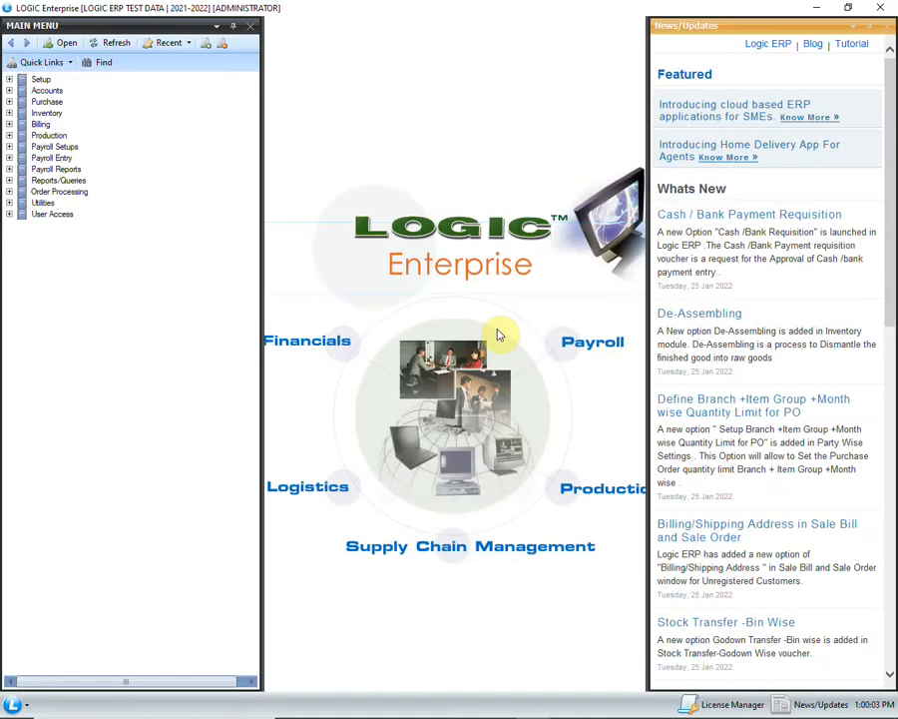
pyautogui.moveTo(320, 263)
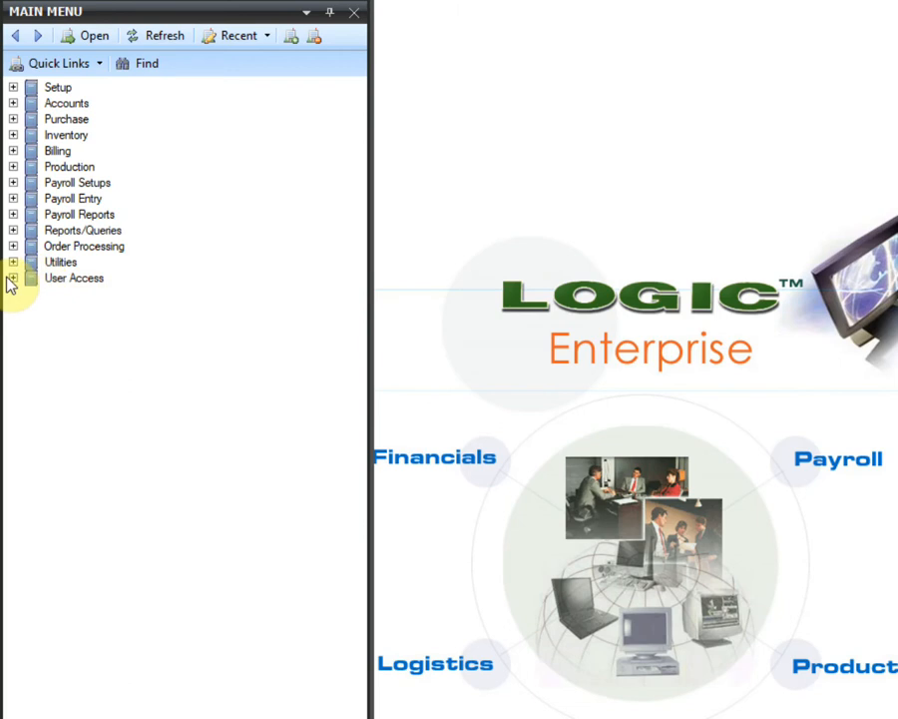
pyautogui.click(13, 277)
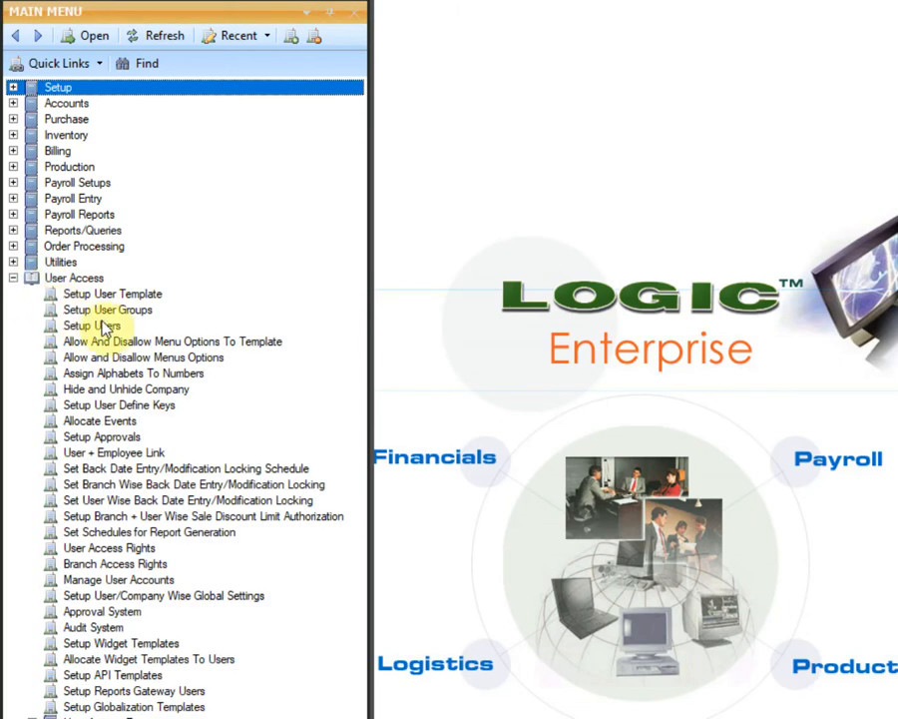
pyautogui.click(92, 326)
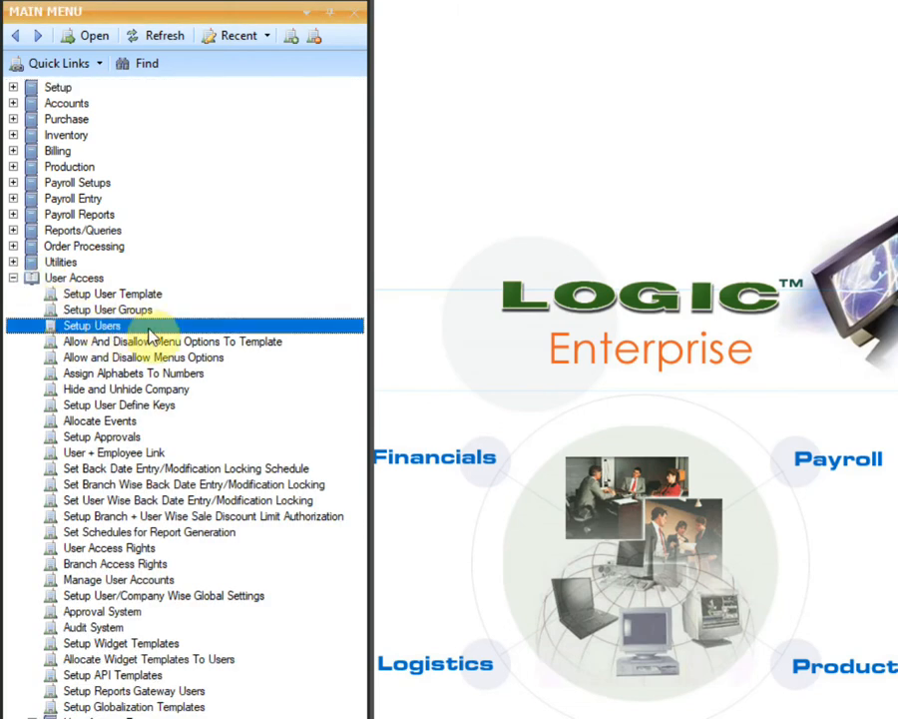
pyautogui.doubleClick(90, 325)
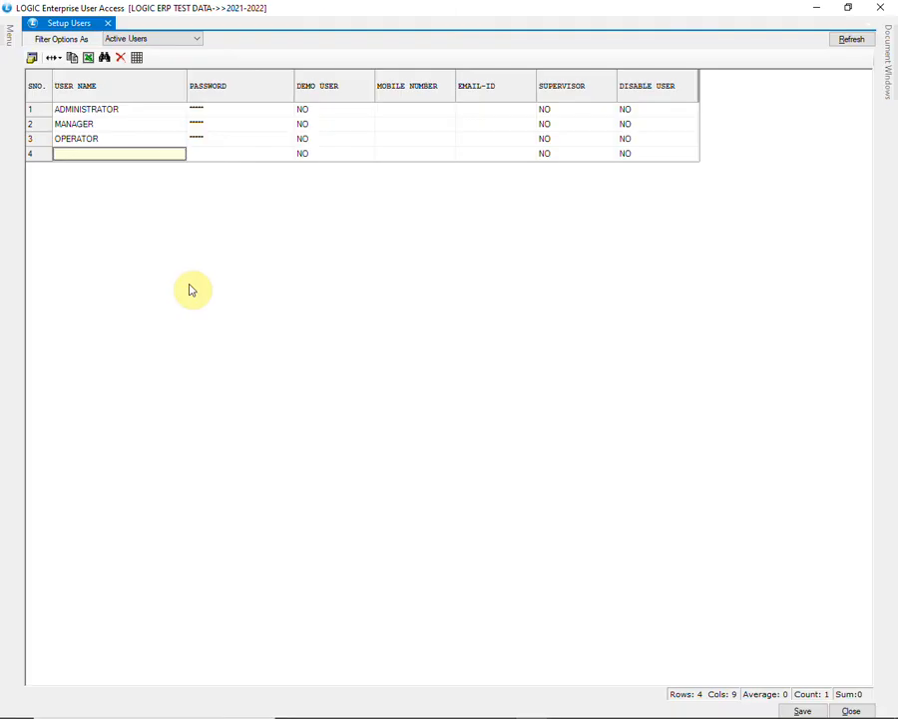
pyautogui.write('DEMO USER')
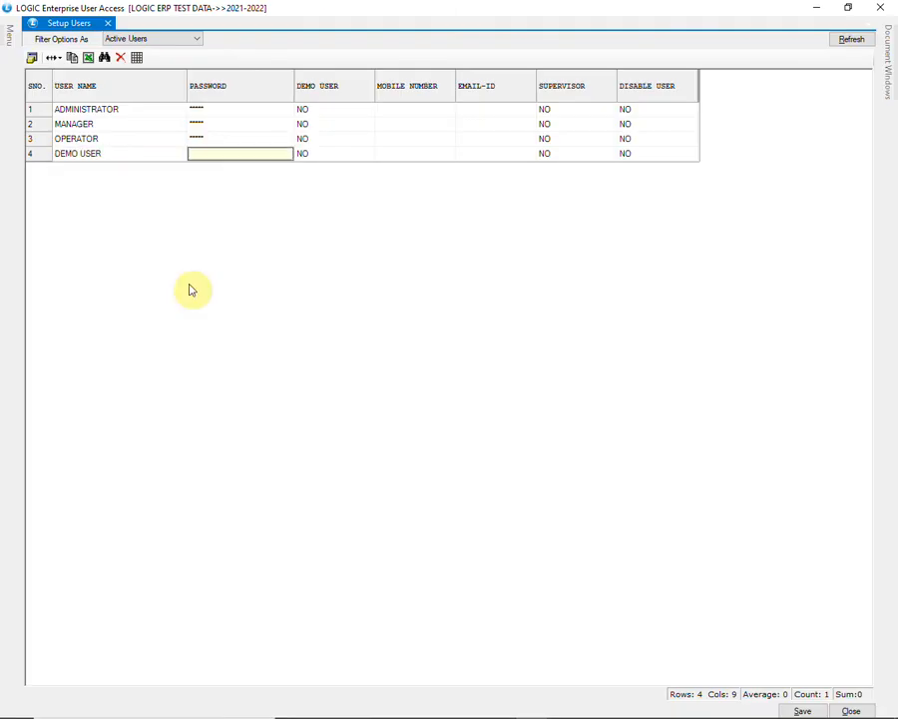
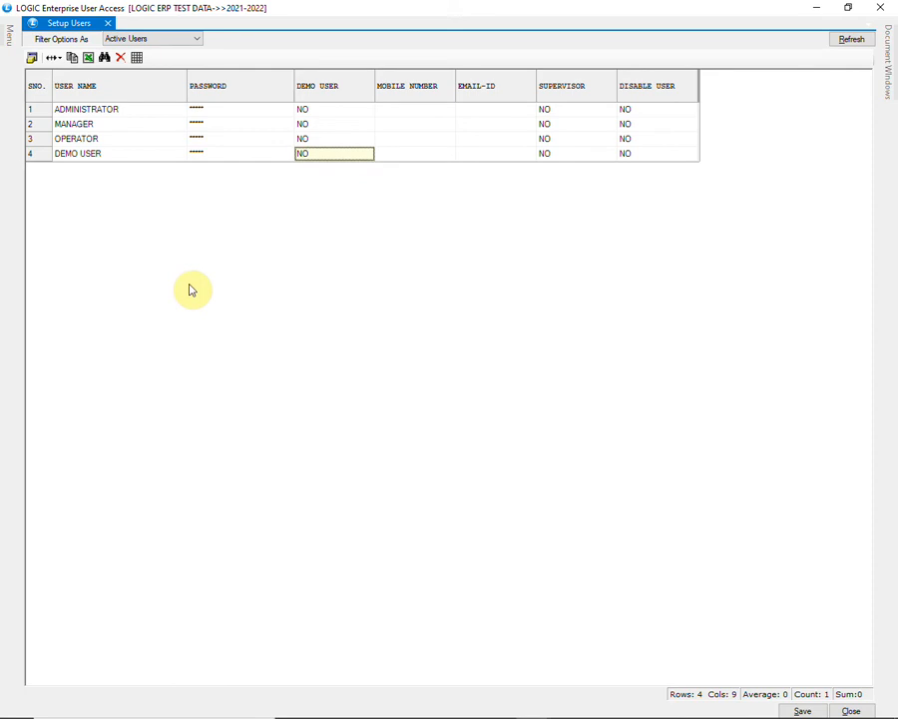
pyautogui.click(299, 153)
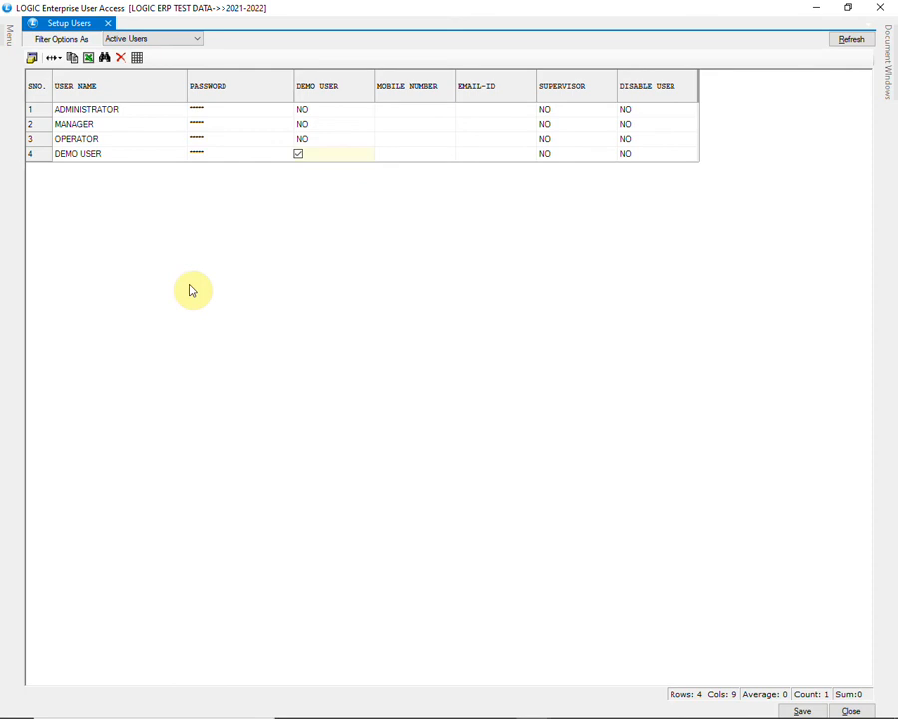
pyautogui.click(299, 153)
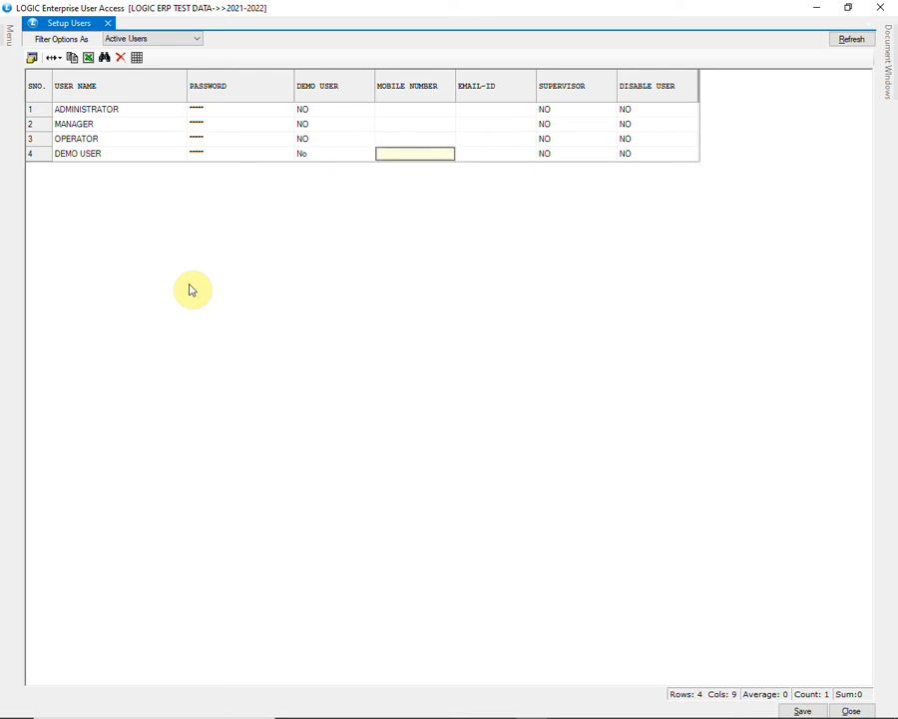
# Step: Add mobile number 987654 and email demo@ for DEMO USER, and save
pyautogui.write('9876543210')
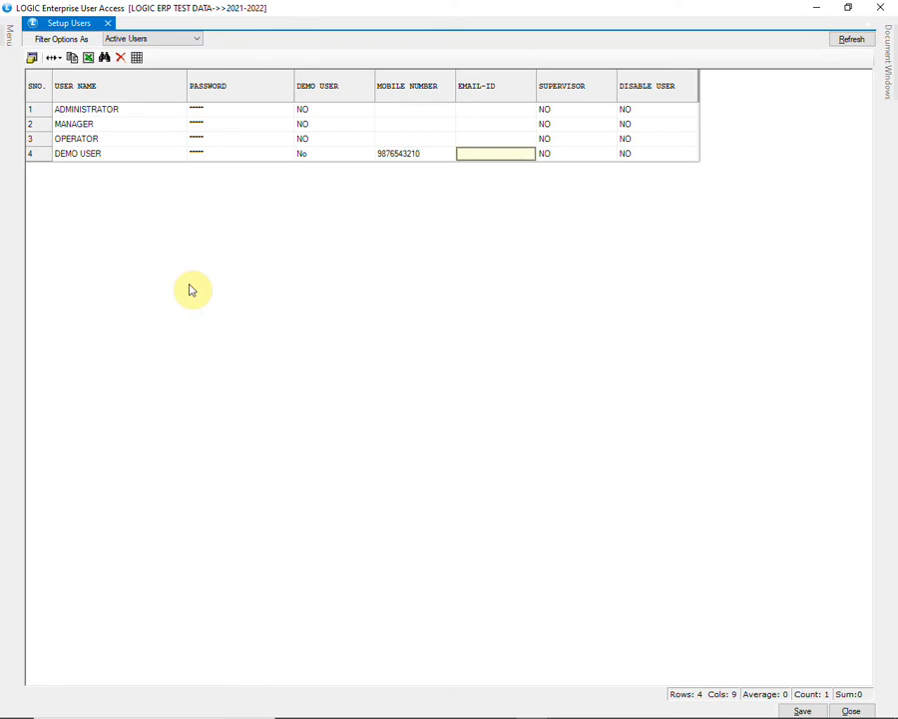
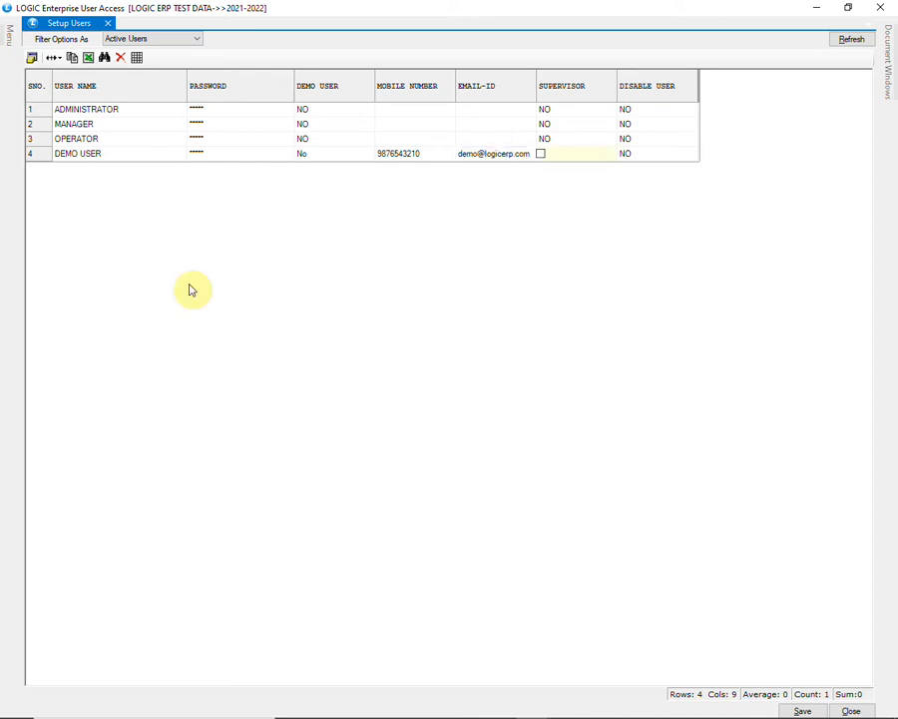
pyautogui.click(540, 152)
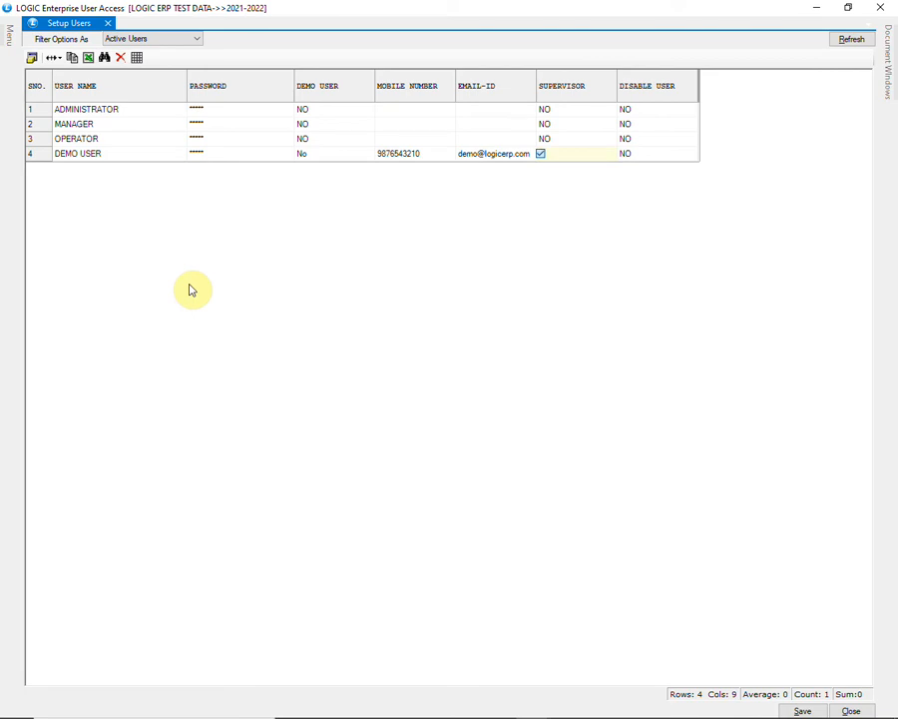
pyautogui.click(657, 153)
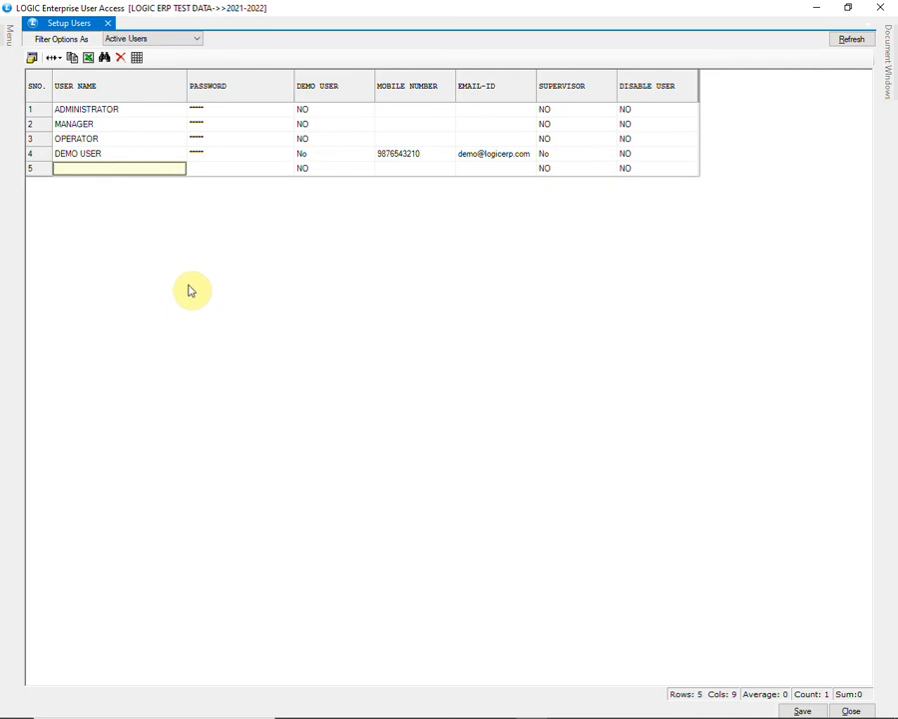
pyautogui.moveTo(777, 710)
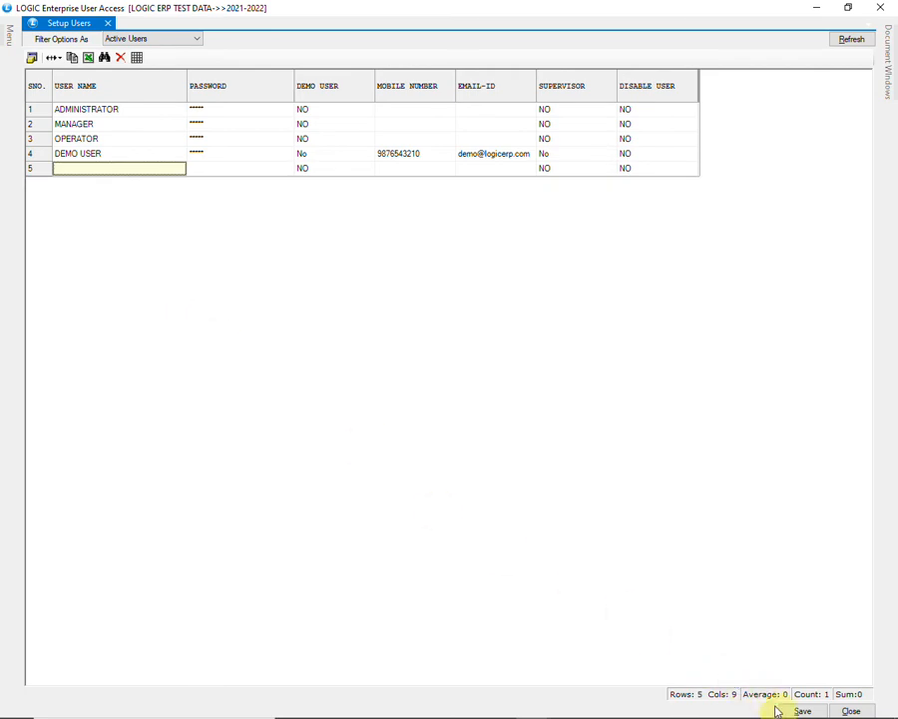
pyautogui.click(802, 711)
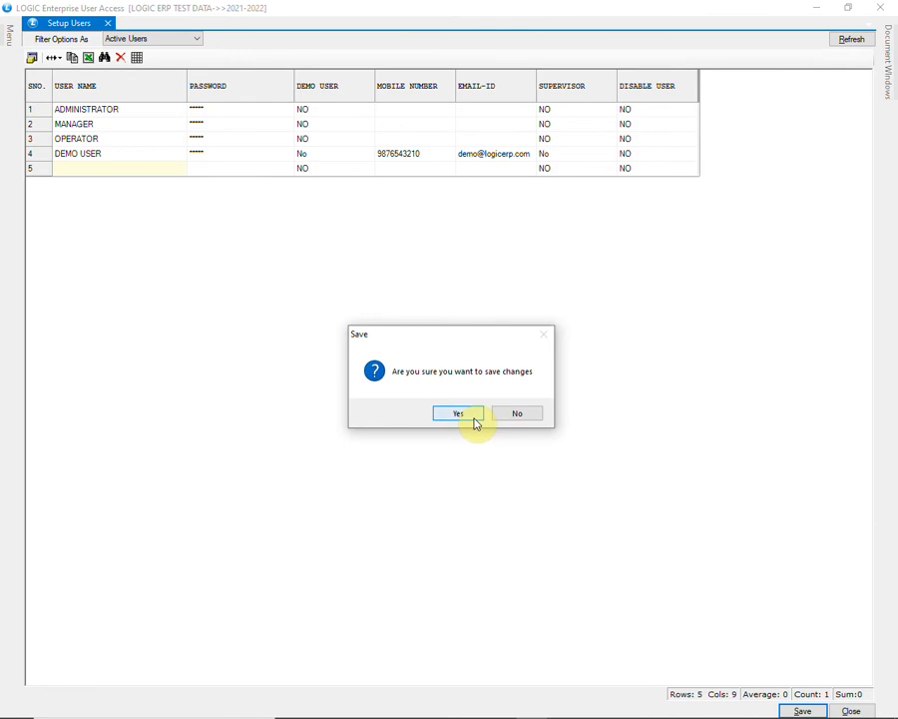
pyautogui.click(457, 414)
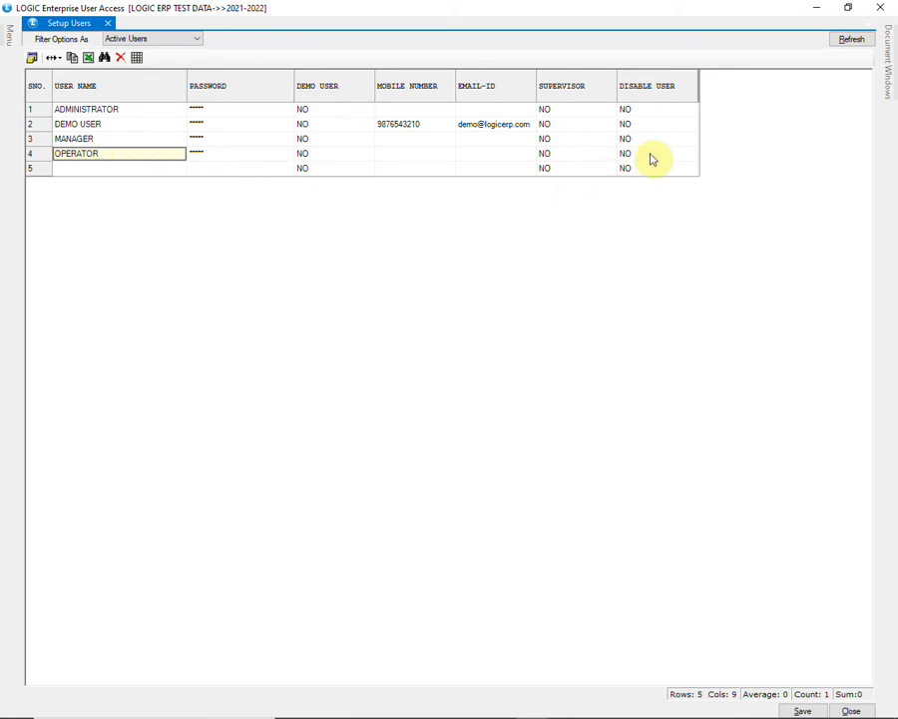
# Step: Tick DISABLE USER for OPERATOR and save the change with Yes
pyautogui.click(625, 152)
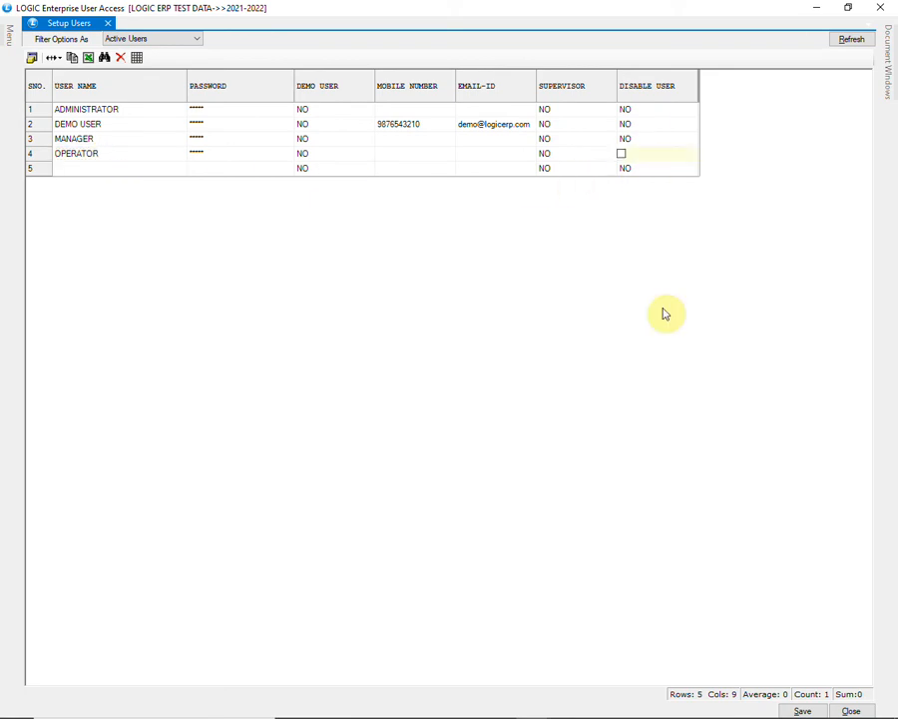
pyautogui.click(621, 152)
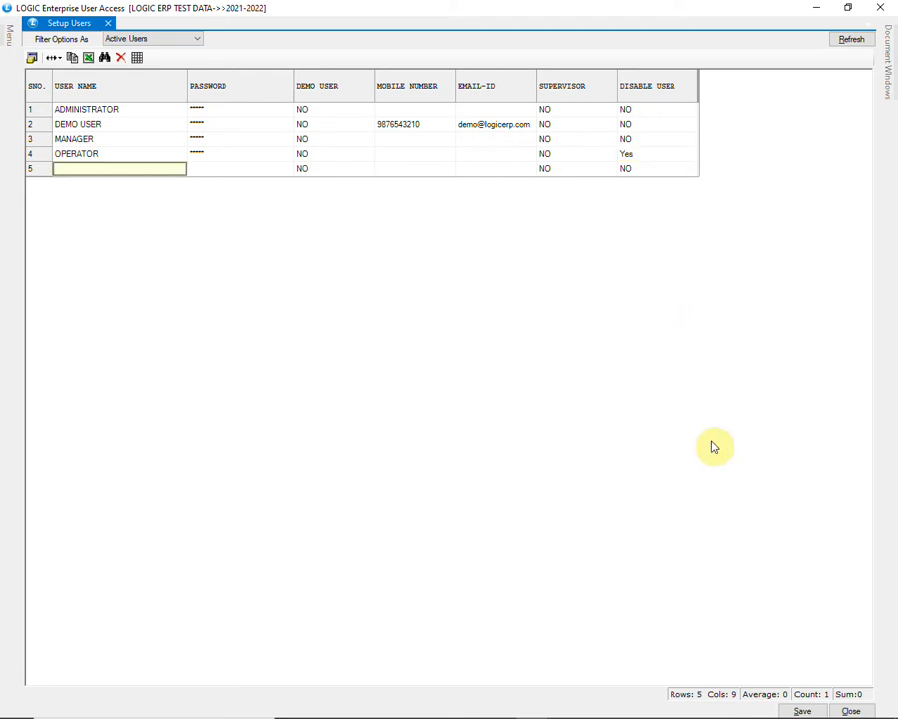
pyautogui.click(803, 711)
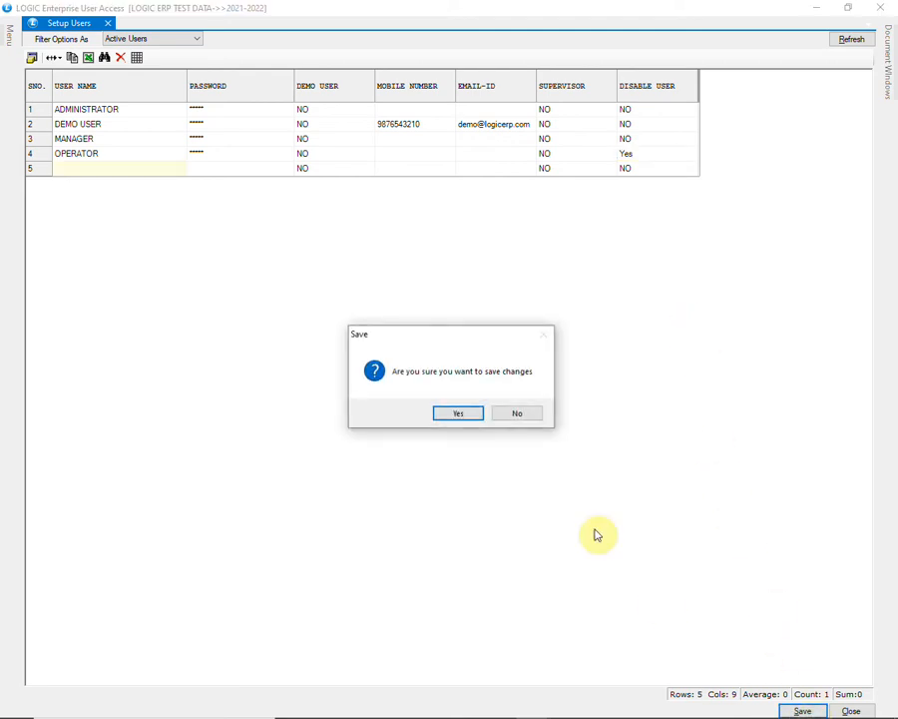
pyautogui.click(457, 413)
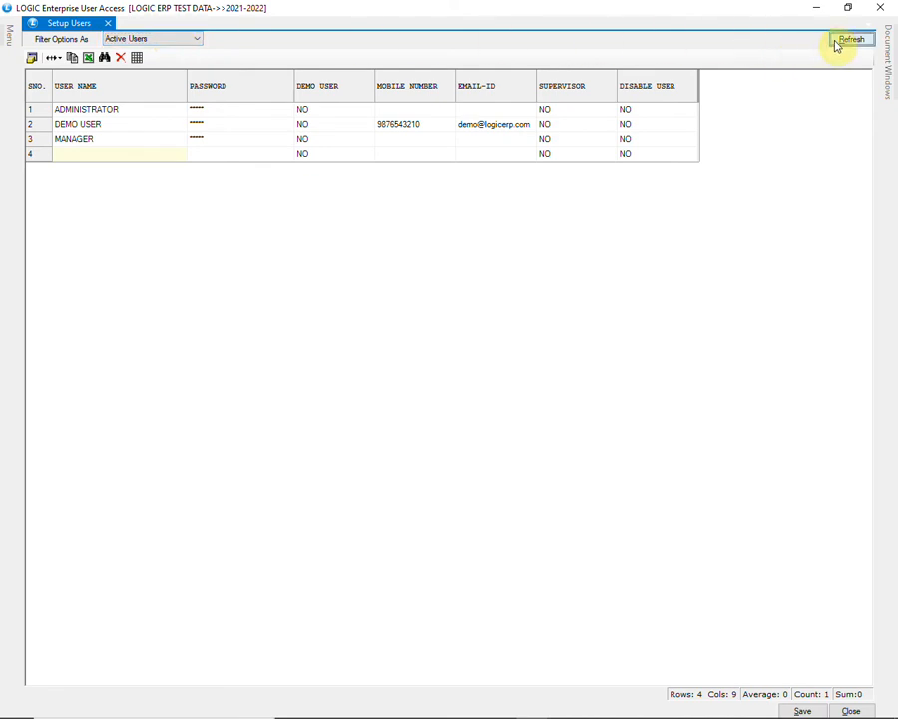
pyautogui.moveTo(533, 235)
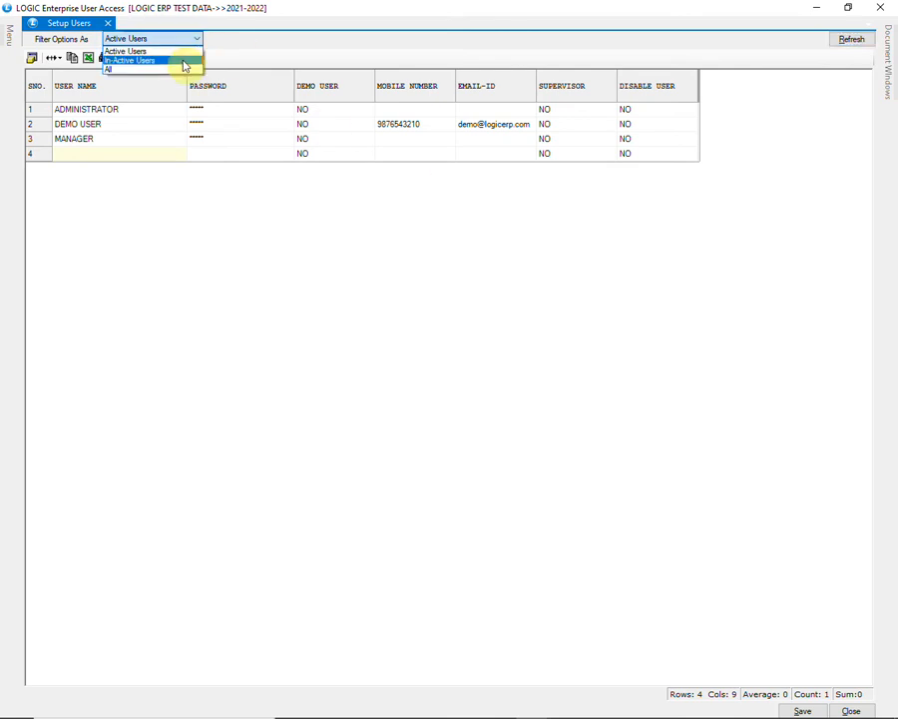
# Step: Filter the user list to In-Active Users, then switch back to all users
pyautogui.click(130, 61)
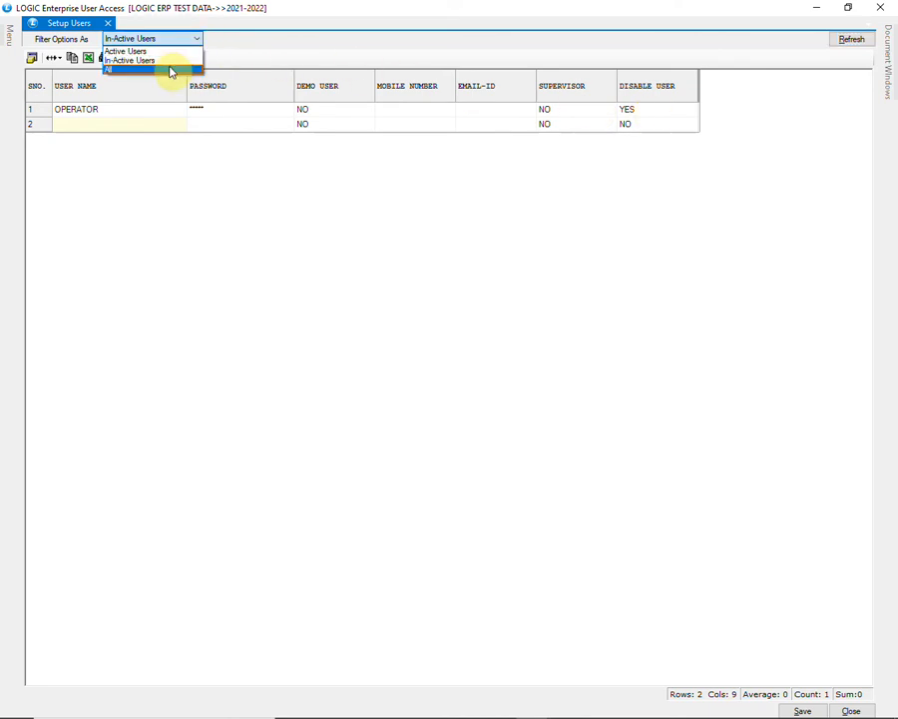
pyautogui.click(129, 68)
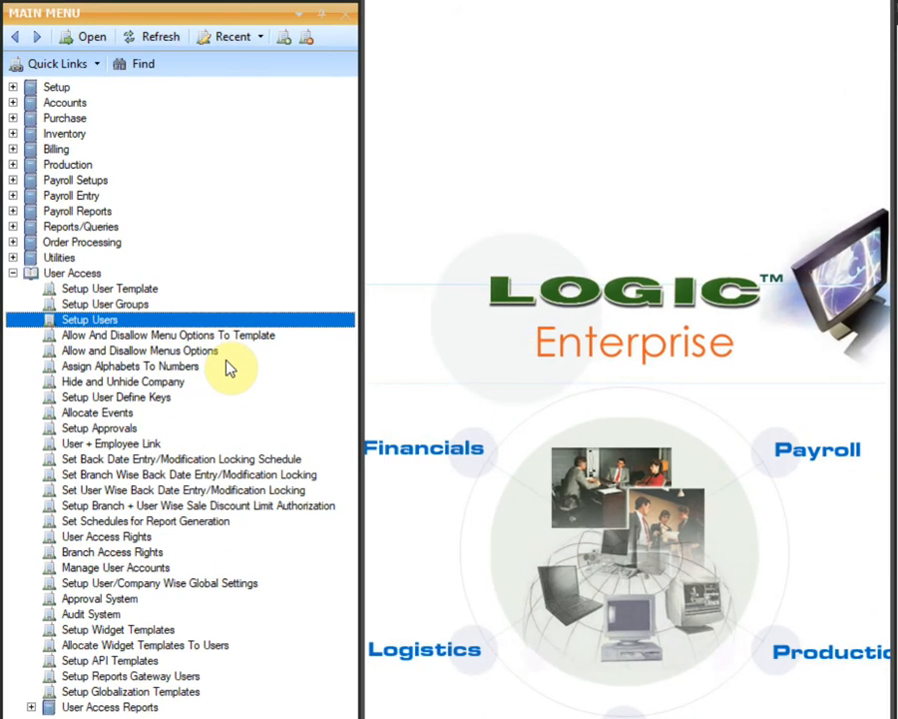
# Step: Open Allow and Disallow Menu Options and select DEMO USER
pyautogui.click(139, 350)
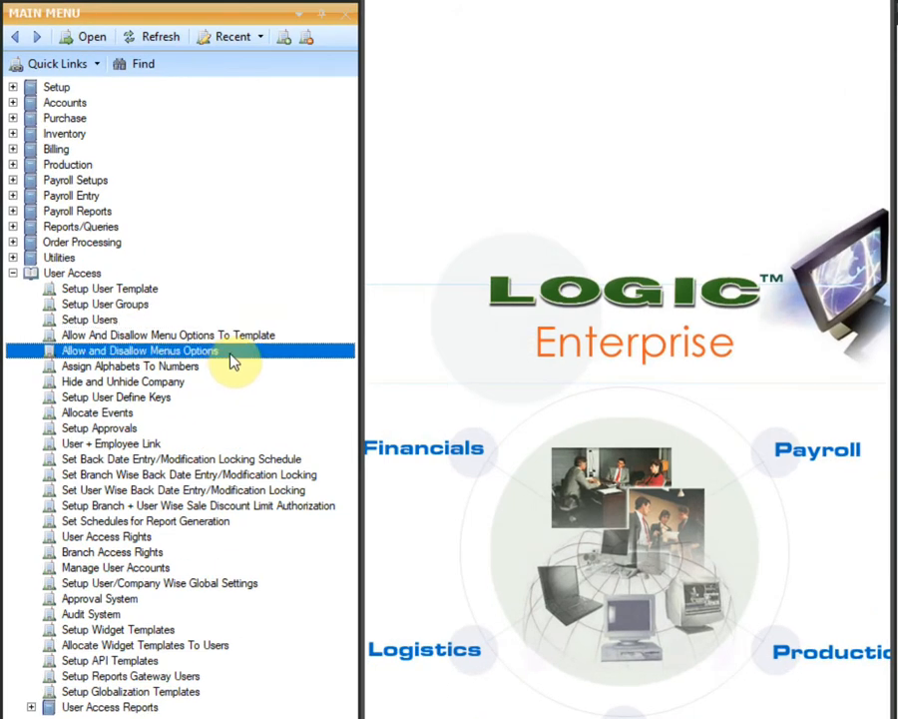
pyautogui.doubleClick(139, 350)
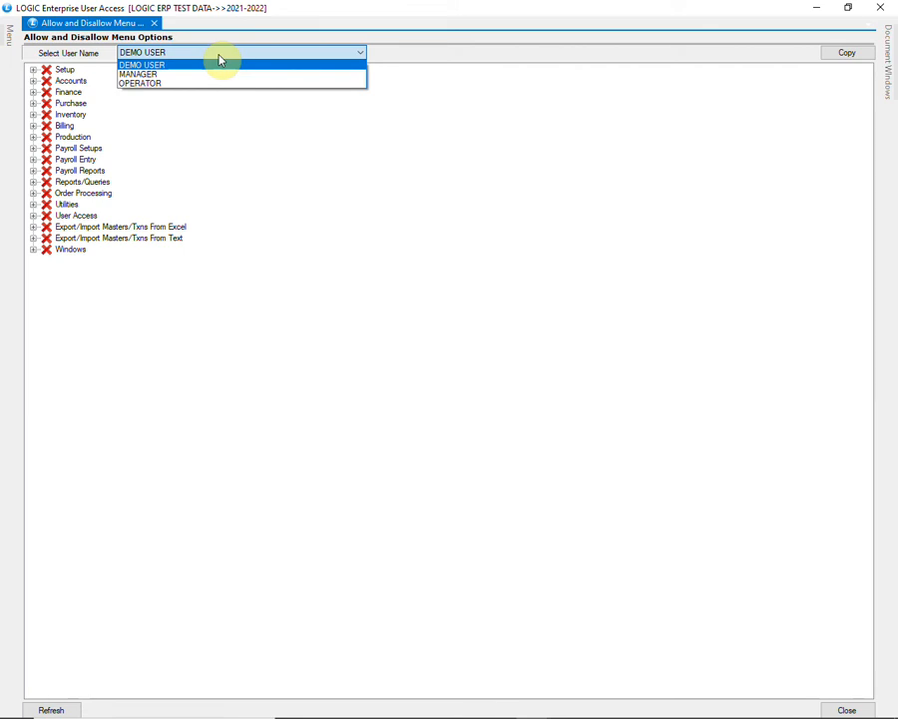
pyautogui.click(142, 65)
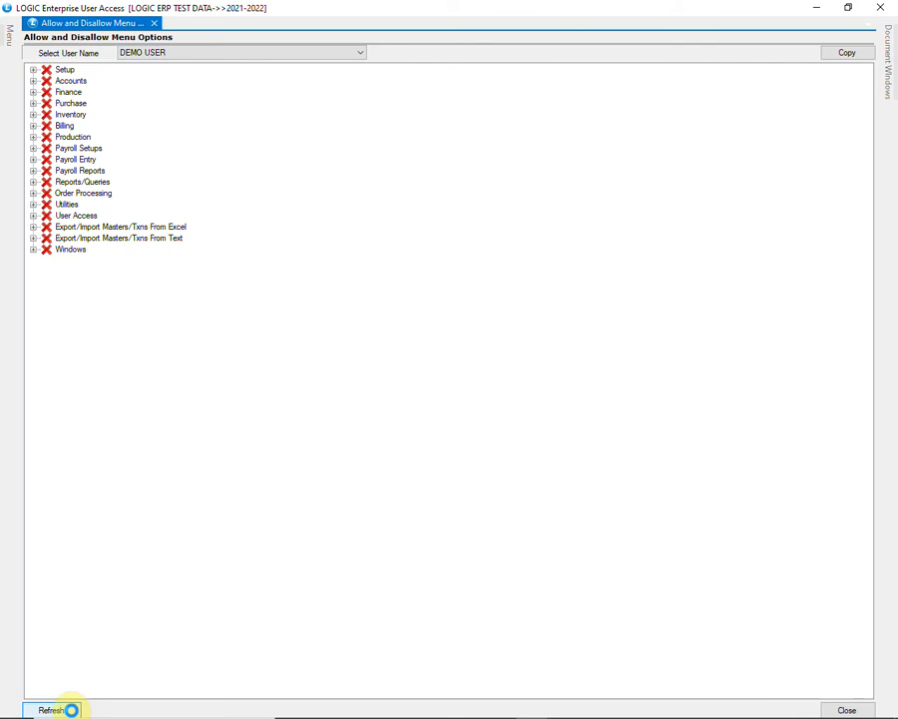
pyautogui.moveTo(70, 710)
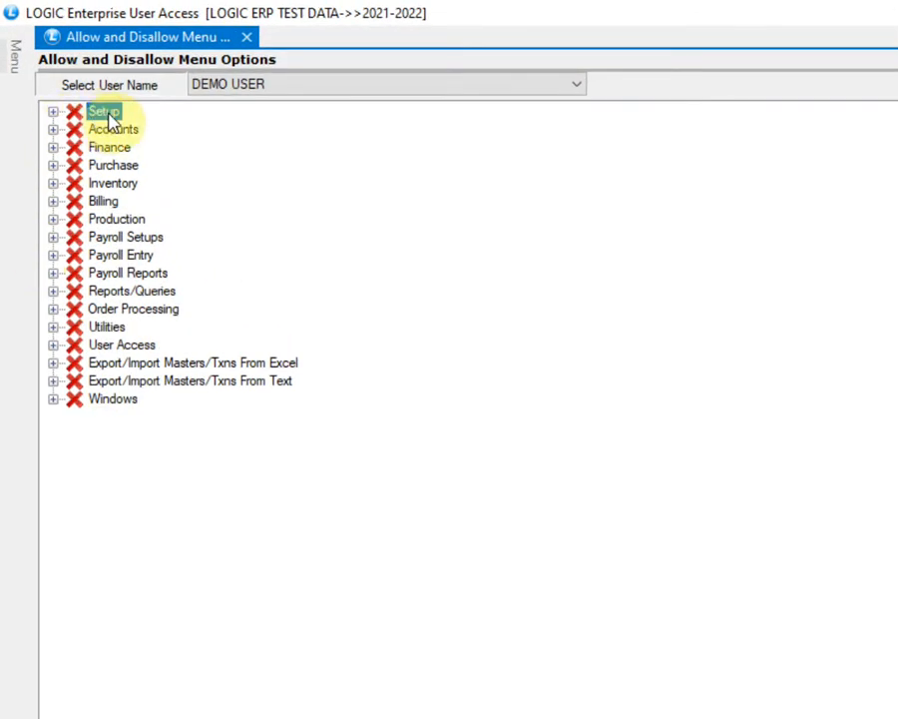
# Step: Enable the whole Setup menu section for DEMO USER
pyautogui.rightClick(104, 110)
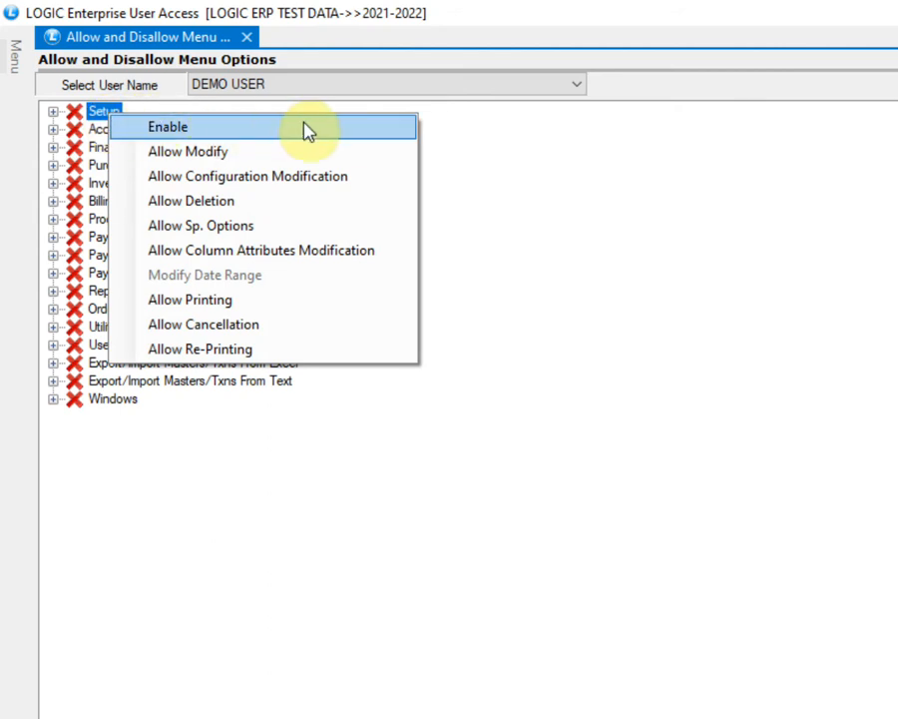
pyautogui.click(168, 126)
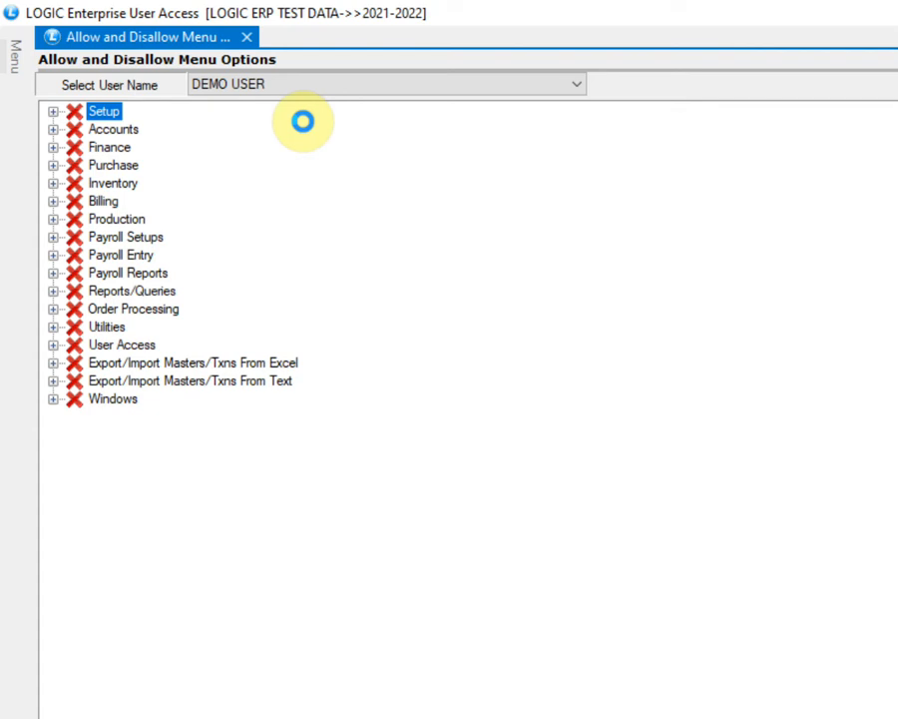
pyautogui.click(72, 111)
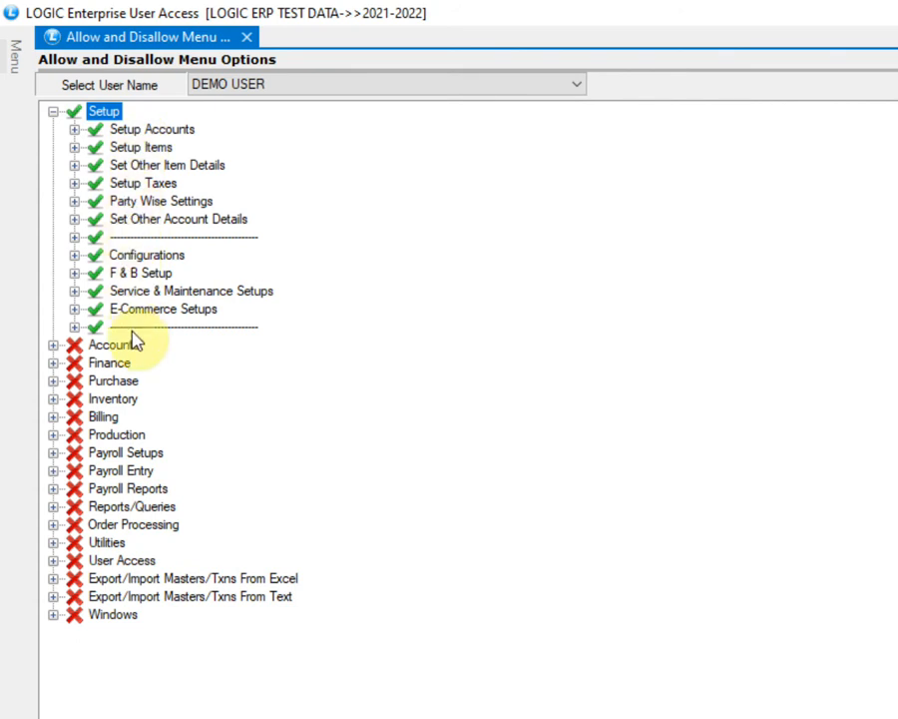
pyautogui.moveTo(129, 384)
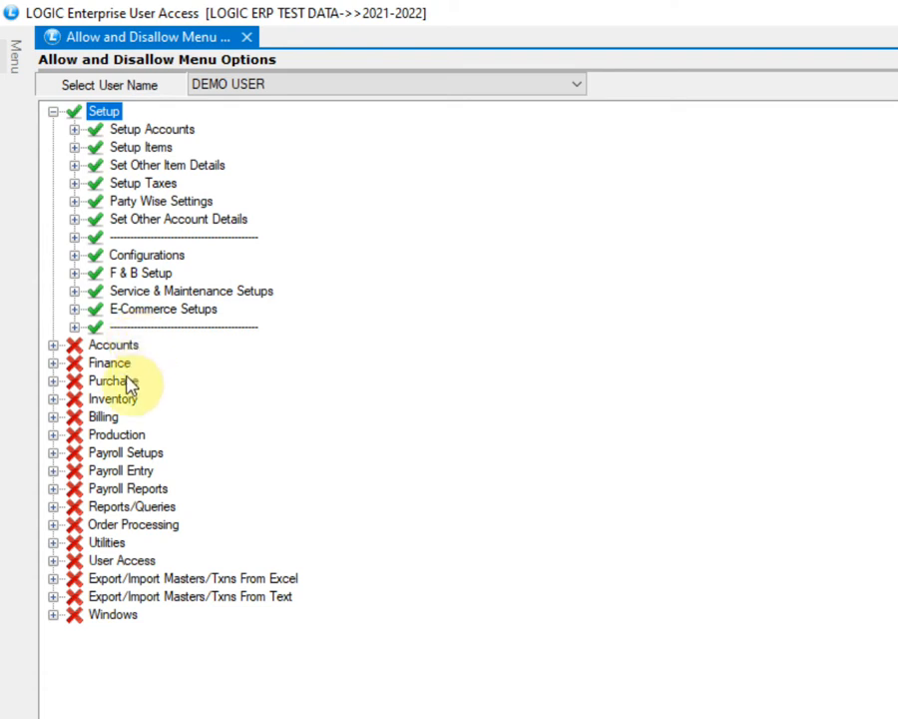
pyautogui.moveTo(61, 398)
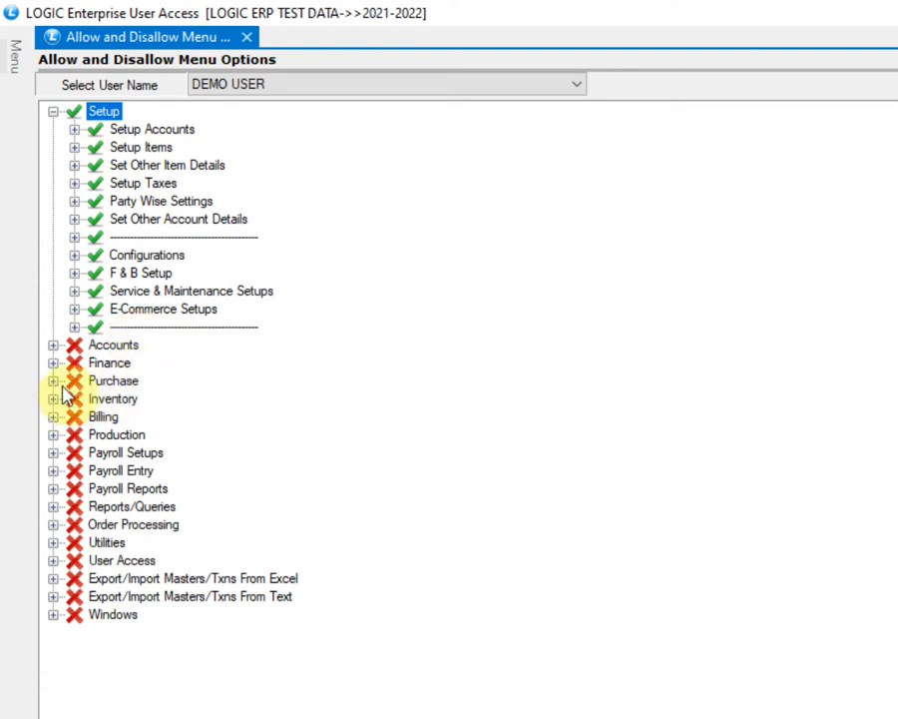
# Step: Expand Purchase and enable Purchase Voucher and Purchase Return
pyautogui.click(55, 381)
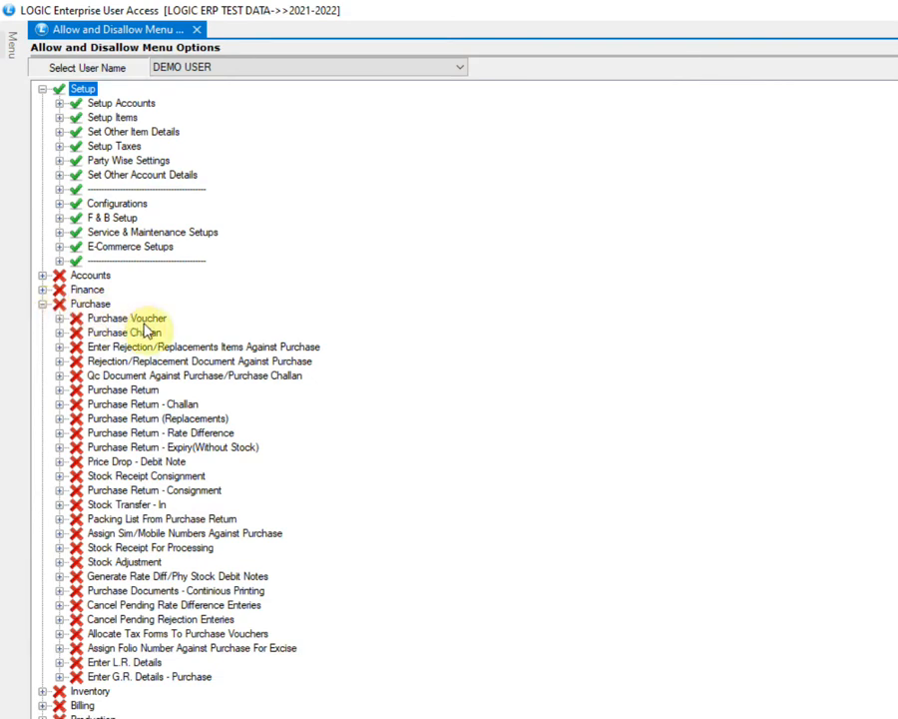
pyautogui.rightClick(123, 317)
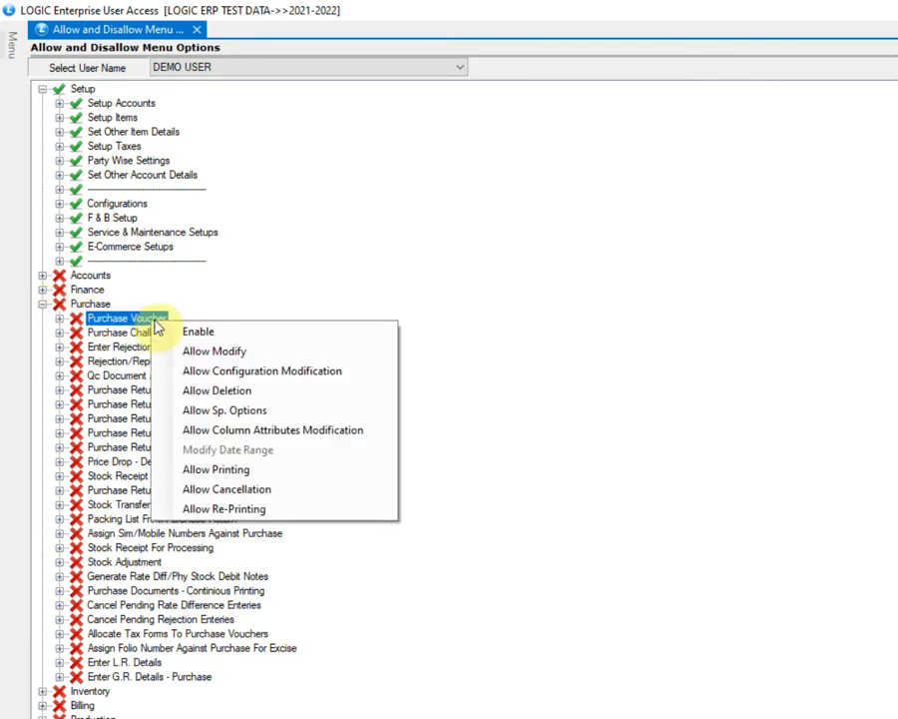
pyautogui.click(198, 330)
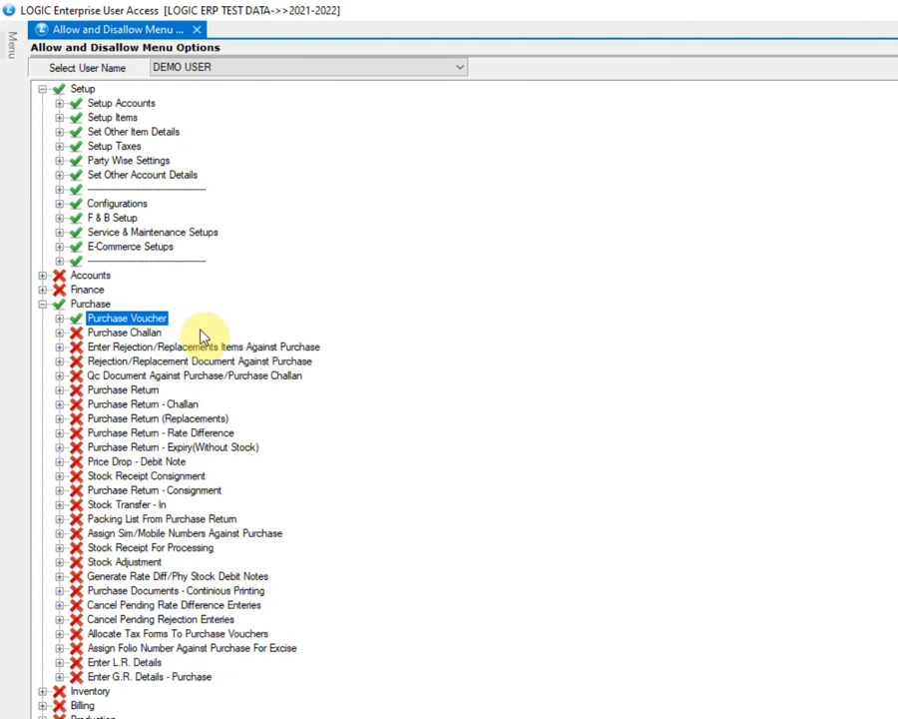
pyautogui.rightClick(122, 389)
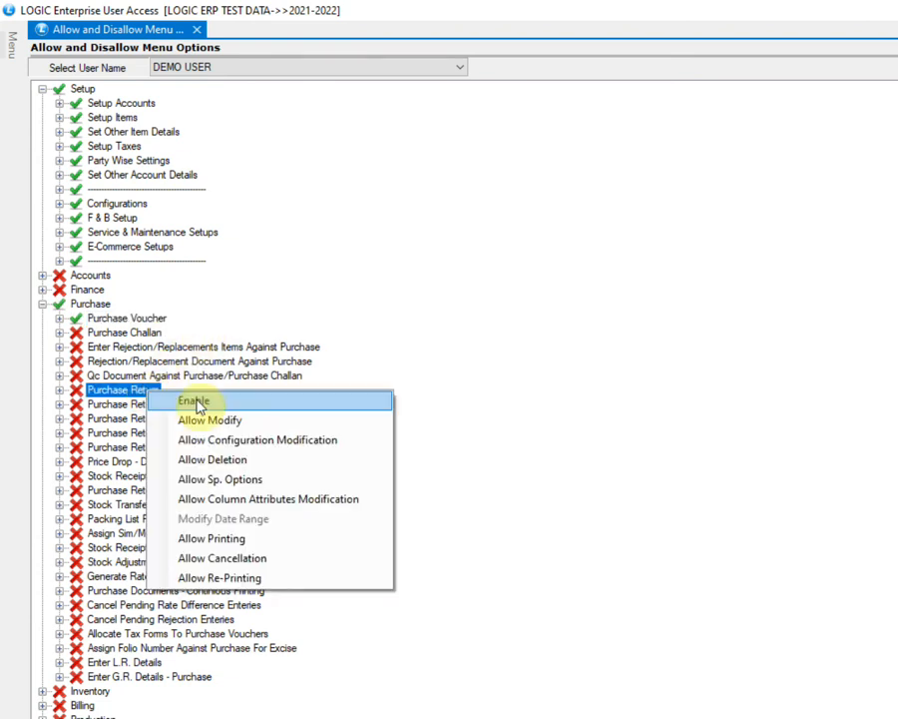
pyautogui.click(194, 401)
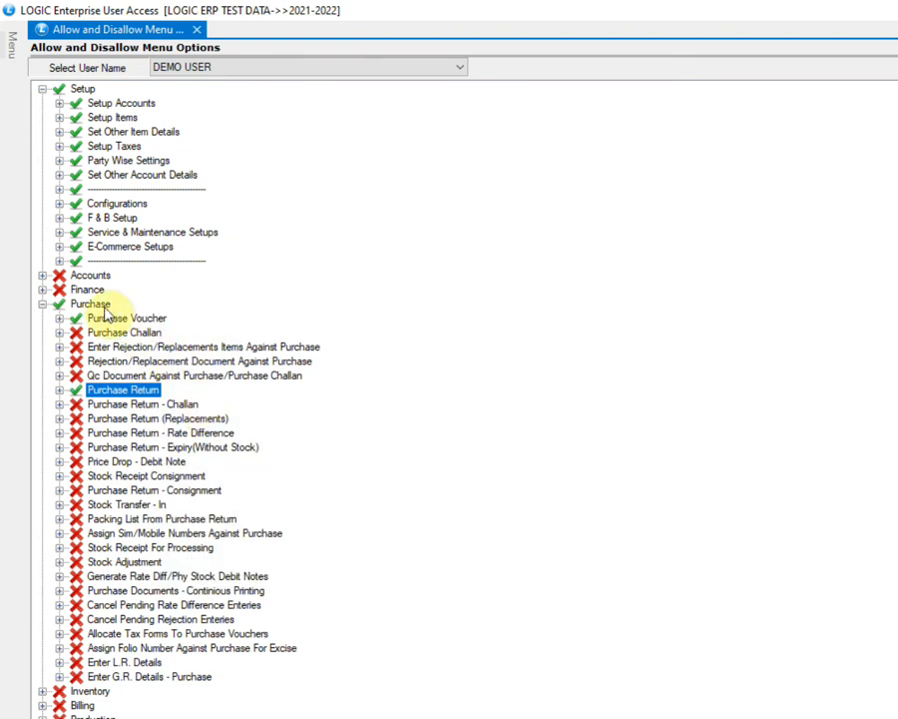
# Step: Grant Allow Modify on Purchase Voucher and review its permissions
pyautogui.click(90, 304)
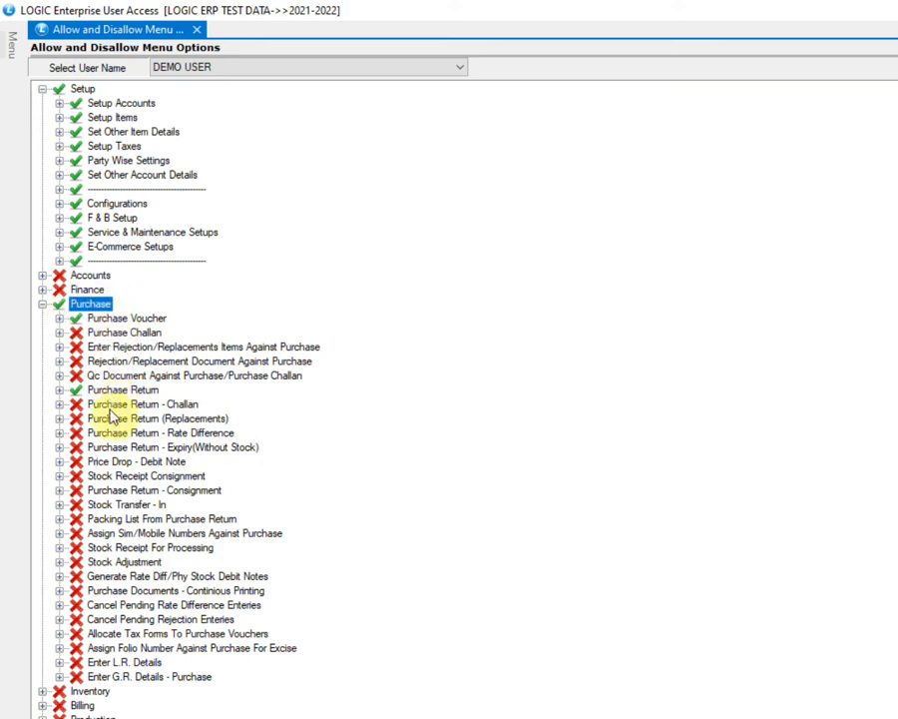
pyautogui.moveTo(112, 691)
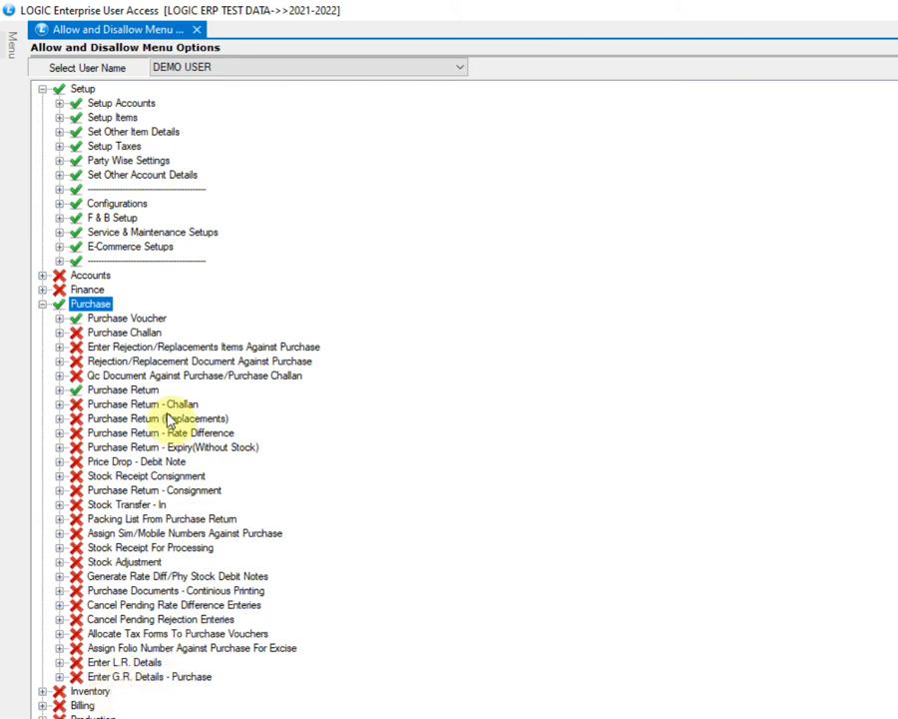
pyautogui.click(127, 318)
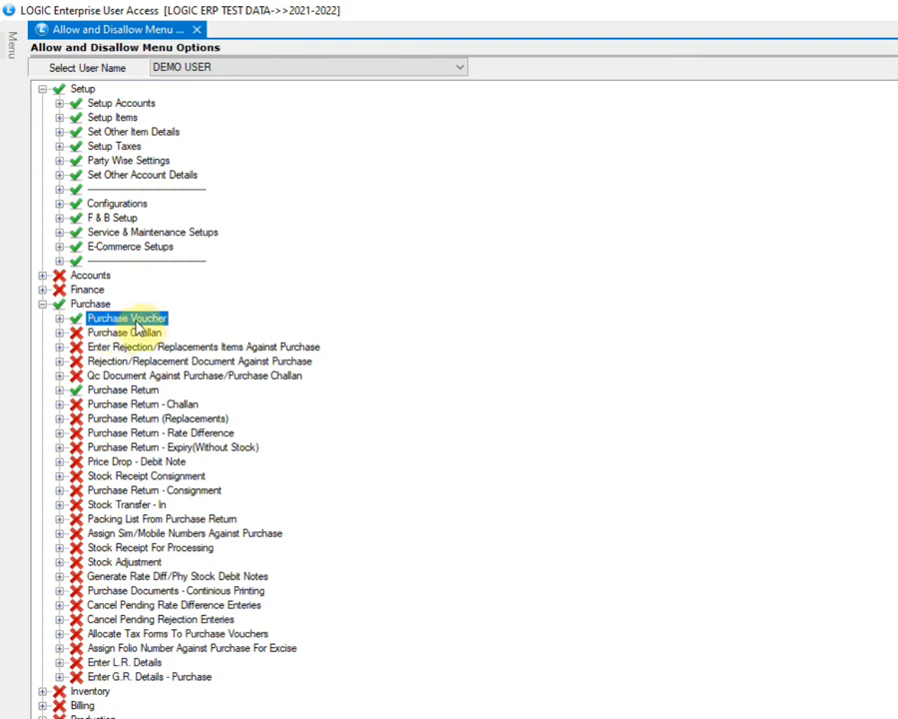
pyautogui.rightClick(121, 318)
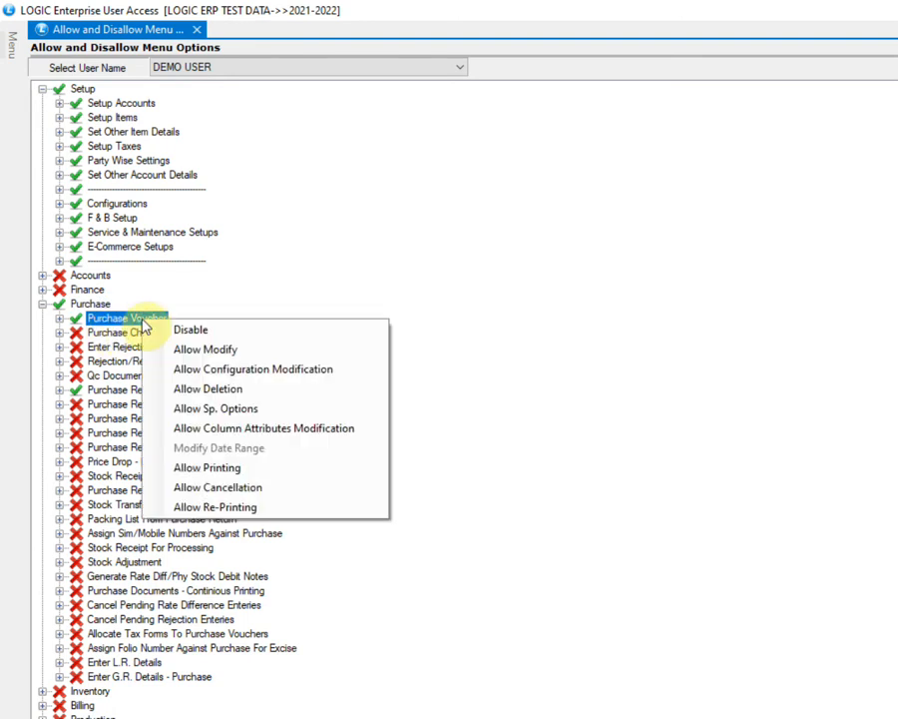
pyautogui.moveTo(204, 348)
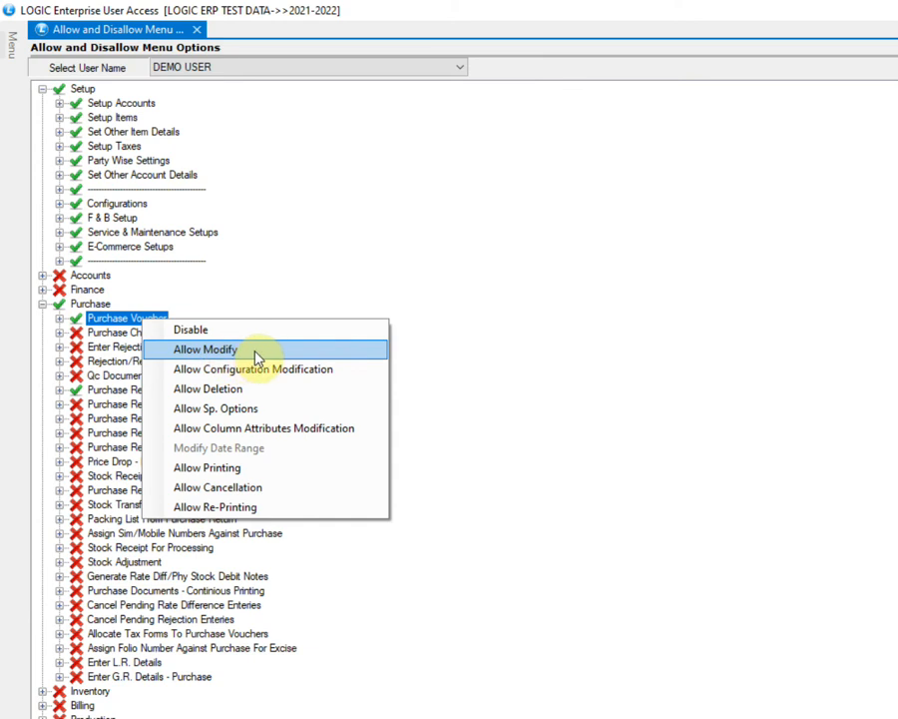
pyautogui.click(206, 349)
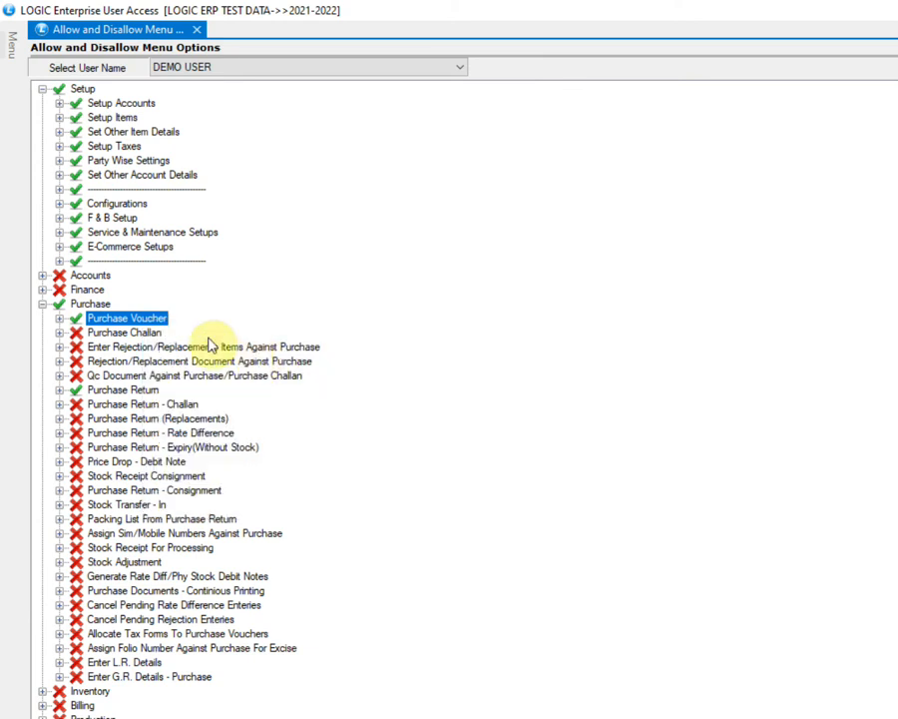
pyautogui.rightClick(127, 317)
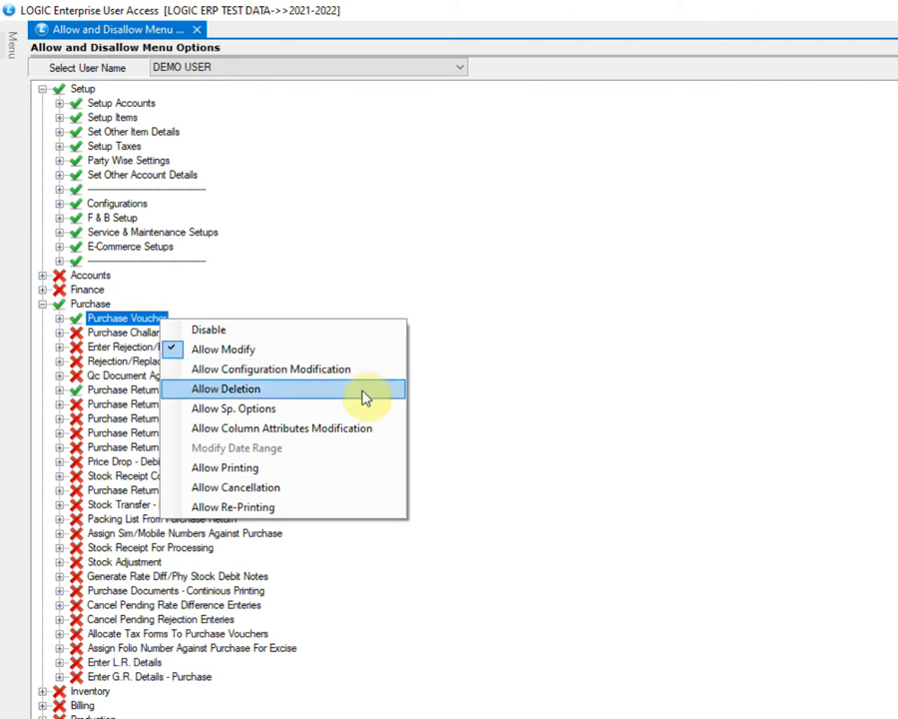
pyautogui.moveTo(360, 408)
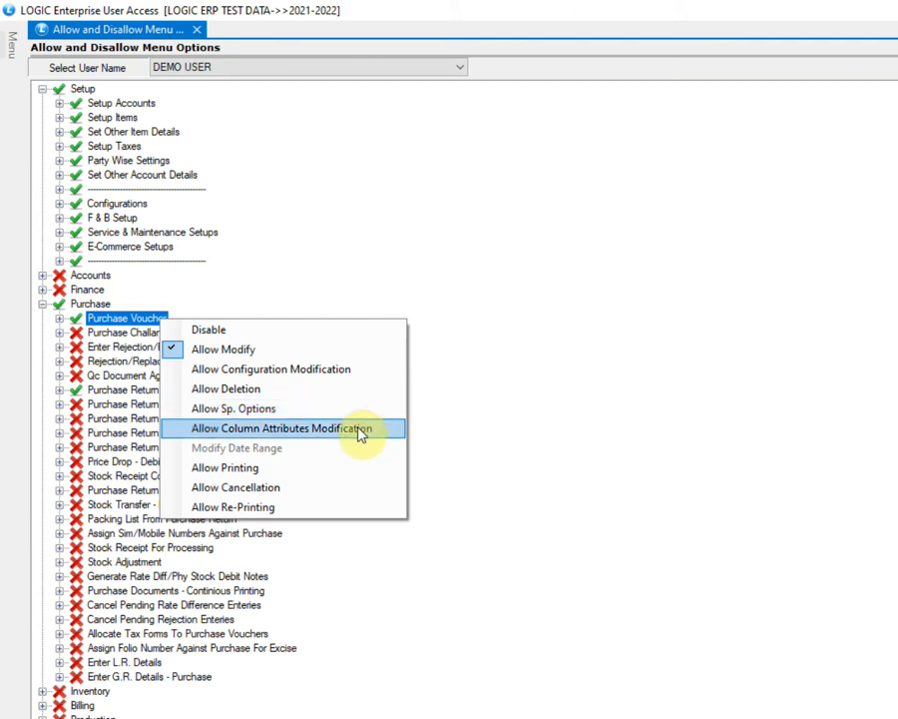
pyautogui.moveTo(369, 444)
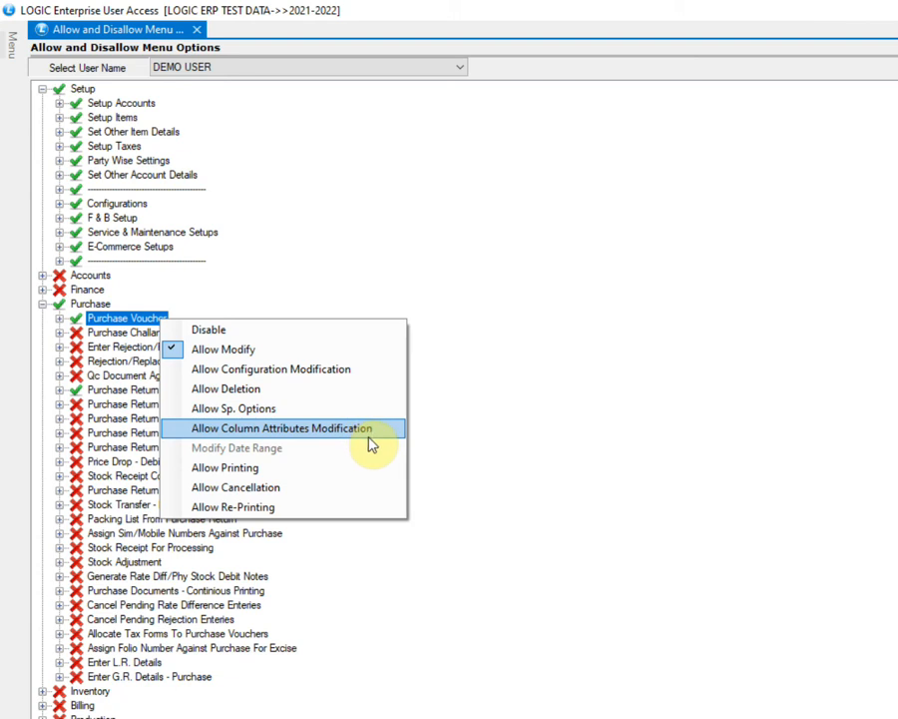
pyautogui.moveTo(370, 469)
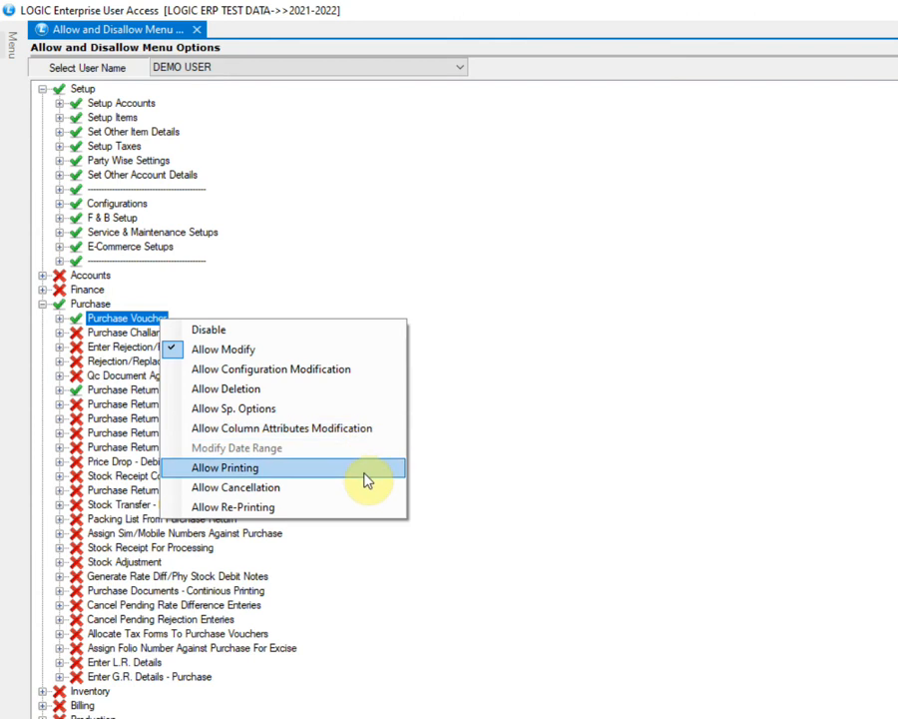
pyautogui.moveTo(364, 487)
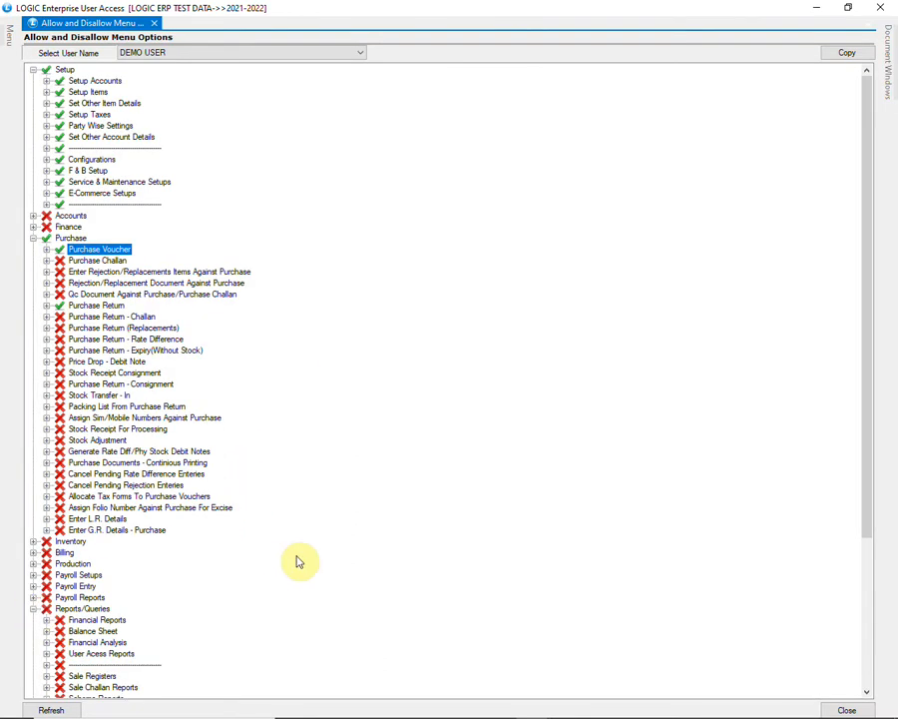
# Step: Enable the Ledger report under Reports/Queries > Financial Reports
pyautogui.scroll(-3)
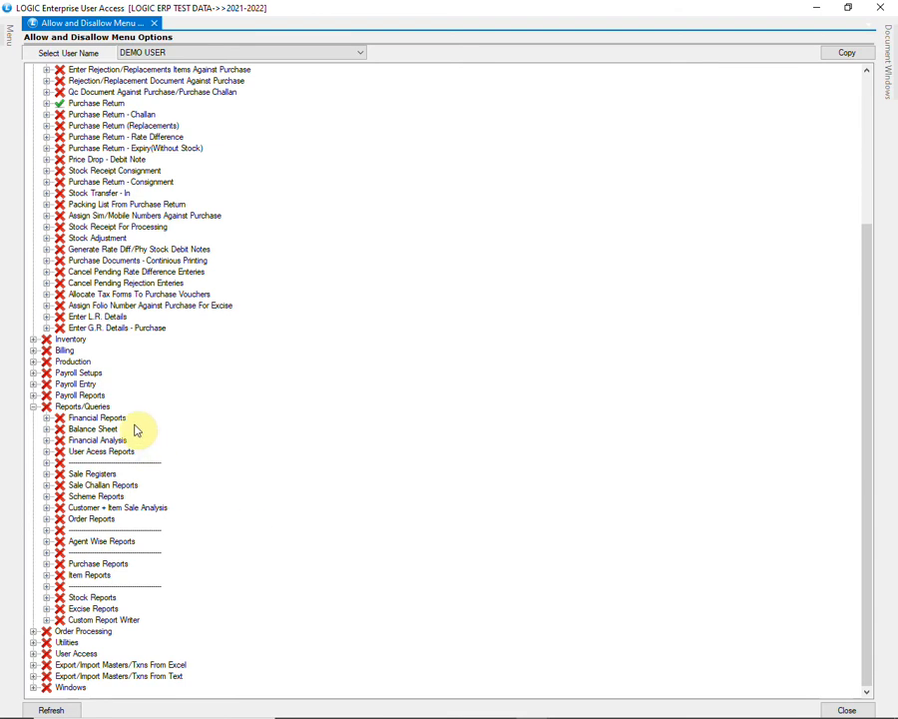
pyautogui.moveTo(130, 496)
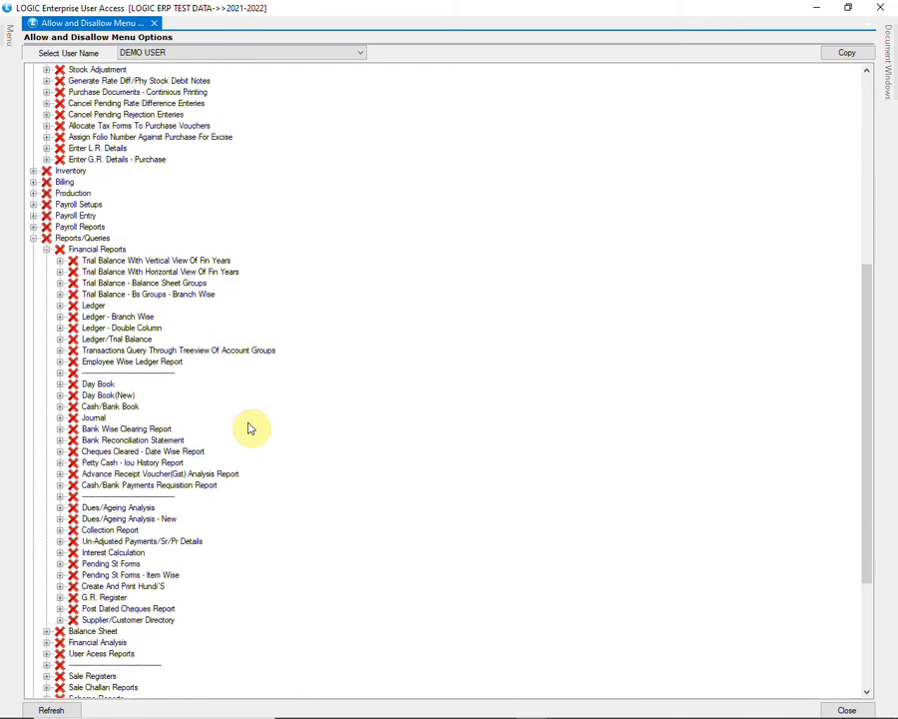
pyautogui.click(93, 304)
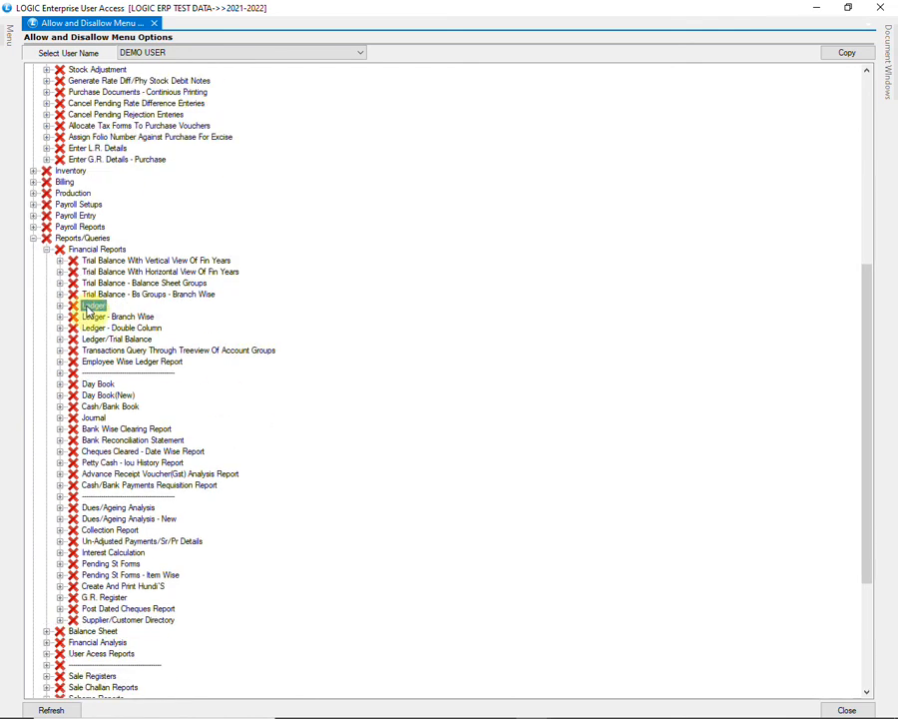
pyautogui.rightClick(92, 305)
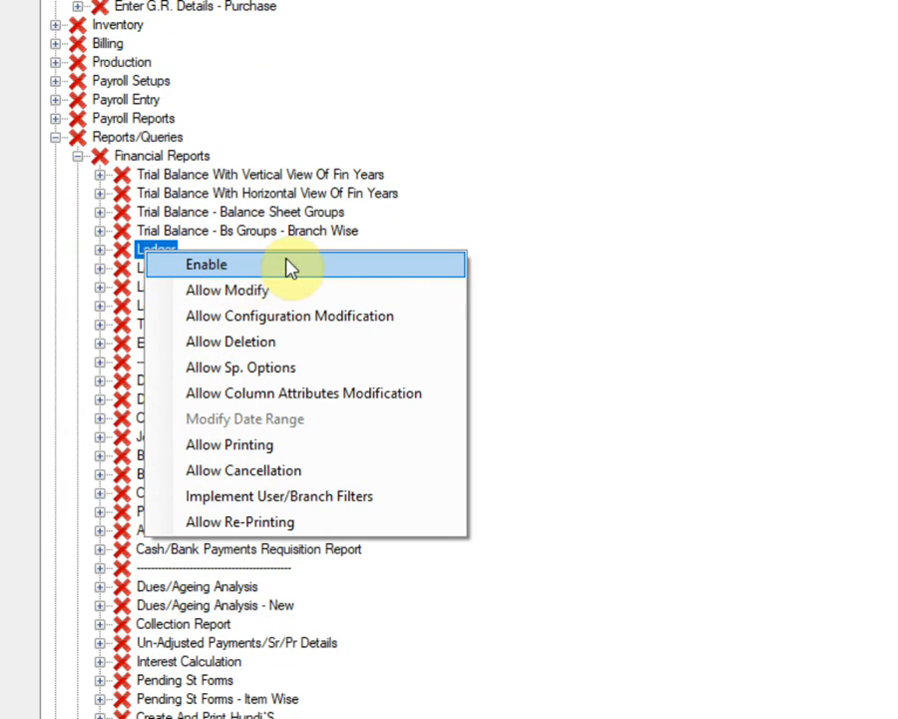
pyautogui.click(206, 263)
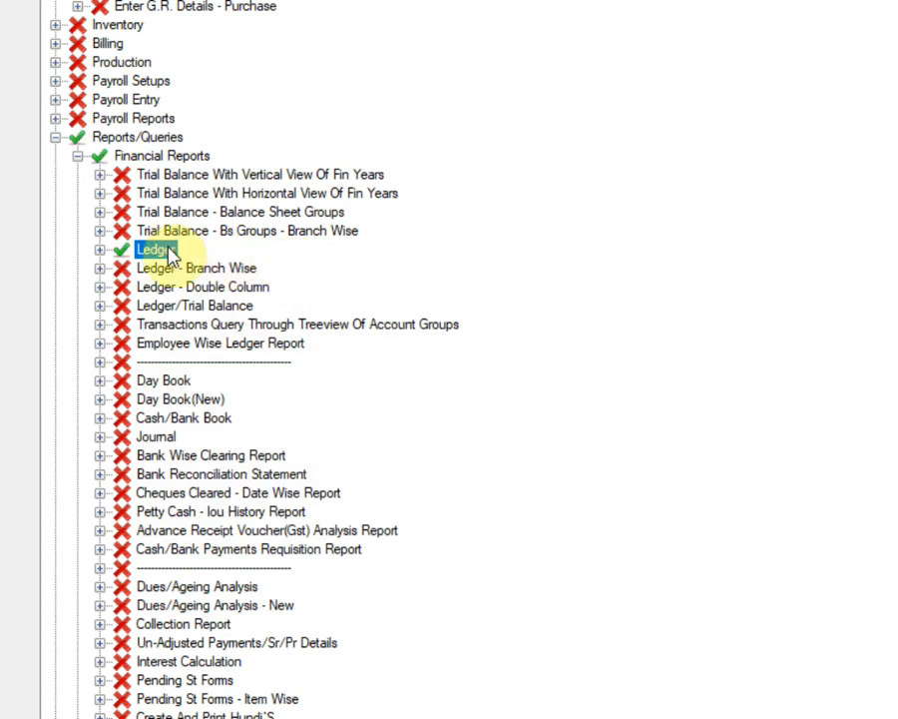
pyautogui.rightClick(155, 248)
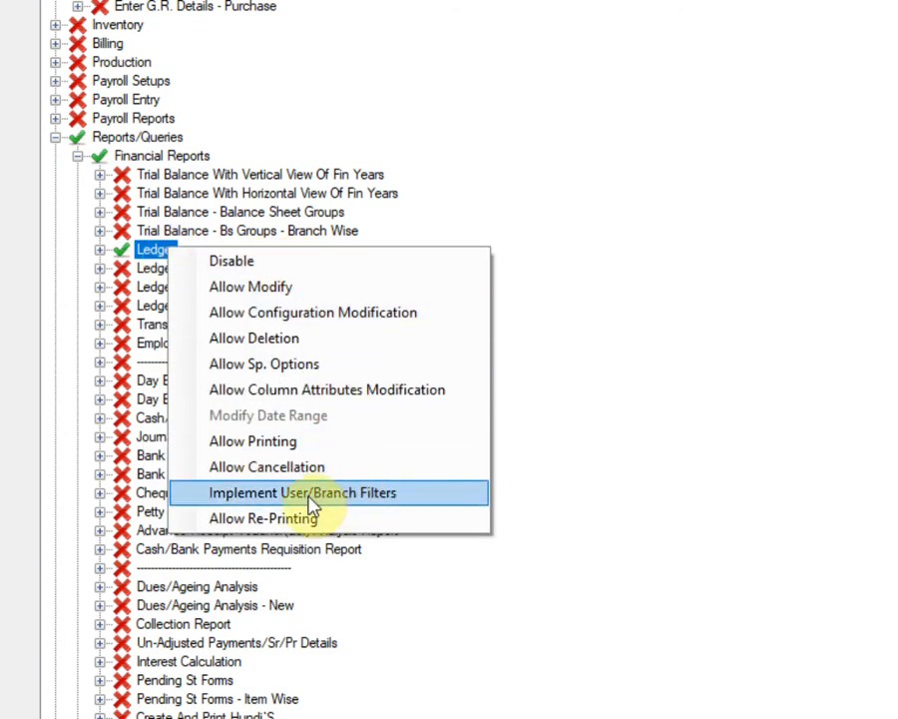
pyautogui.moveTo(459, 499)
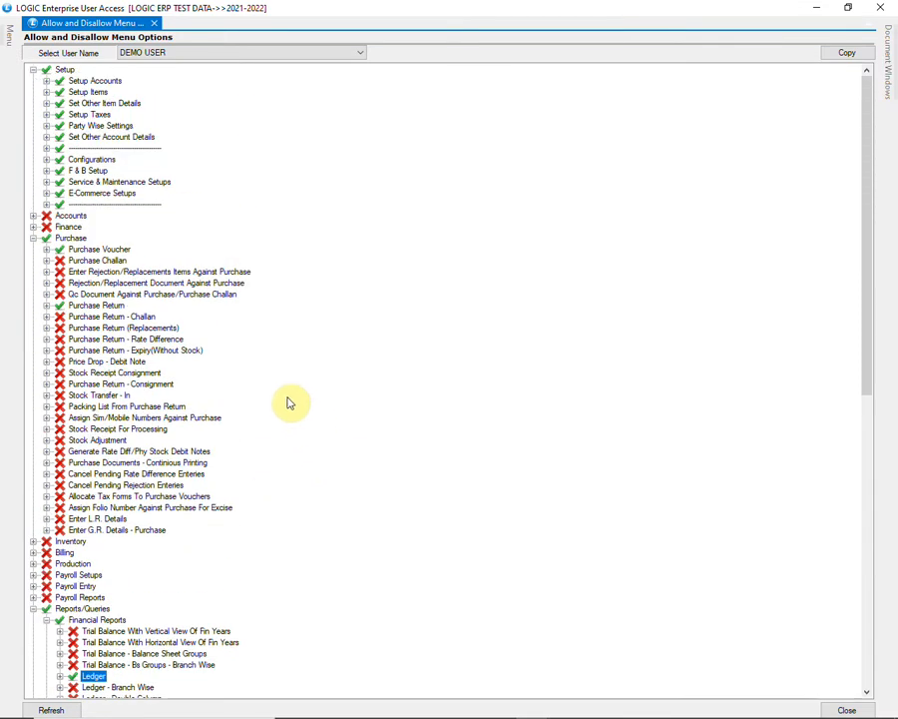
# Step: Review Purchase Voucher's granted permission options, then dismiss the menu
pyautogui.rightClick(99, 249)
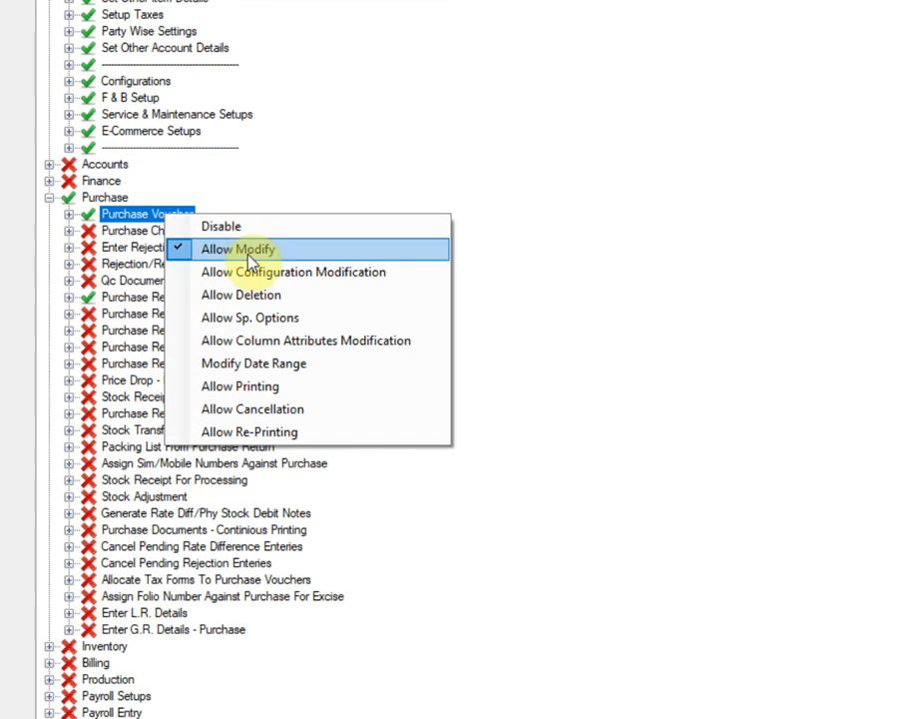
pyautogui.moveTo(406, 270)
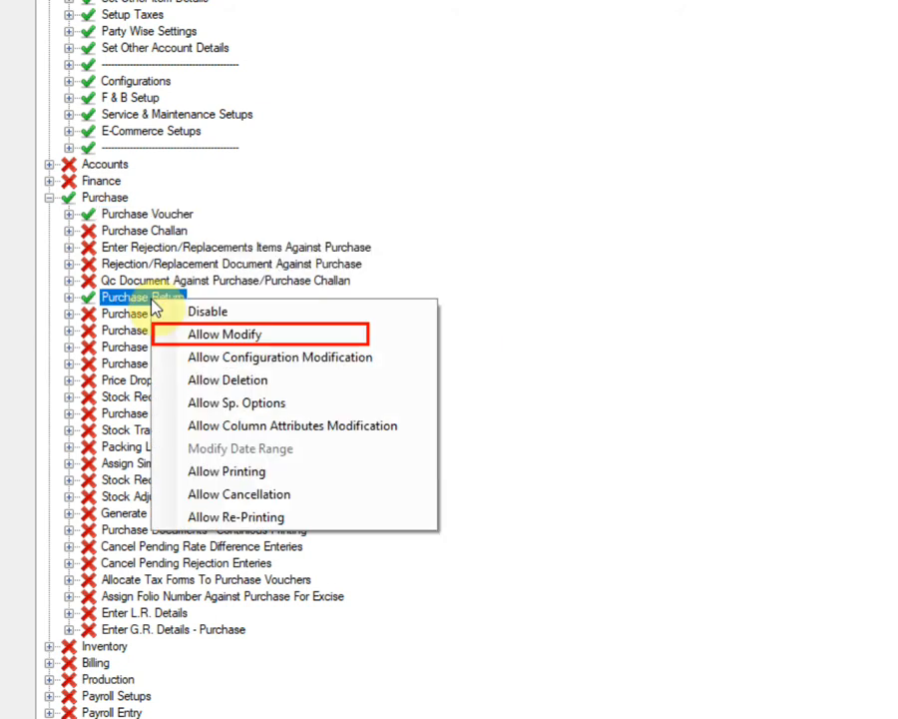
pyautogui.moveTo(329, 426)
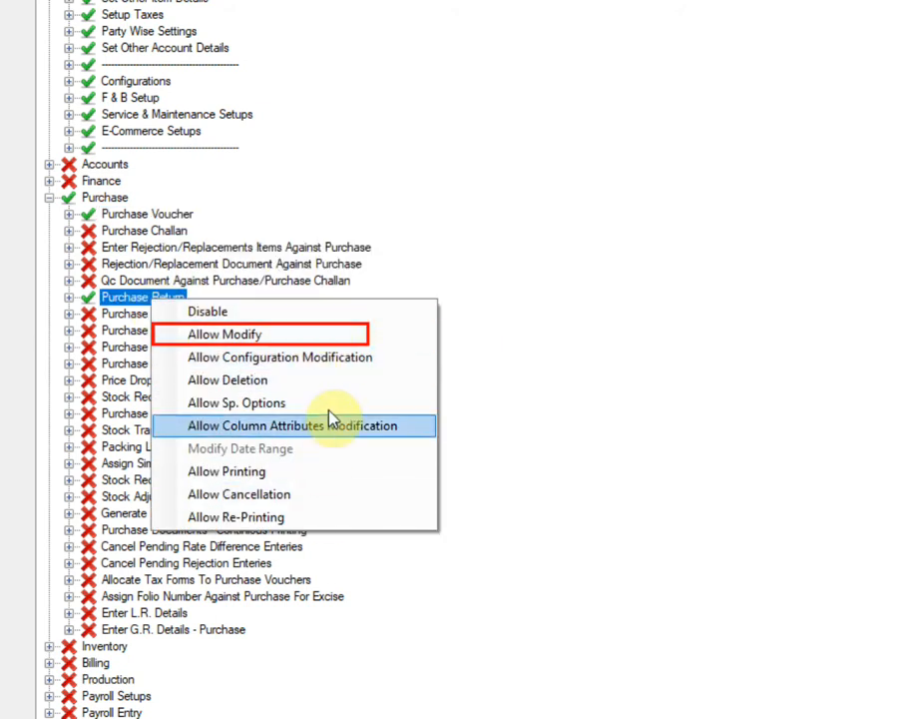
pyautogui.moveTo(492, 382)
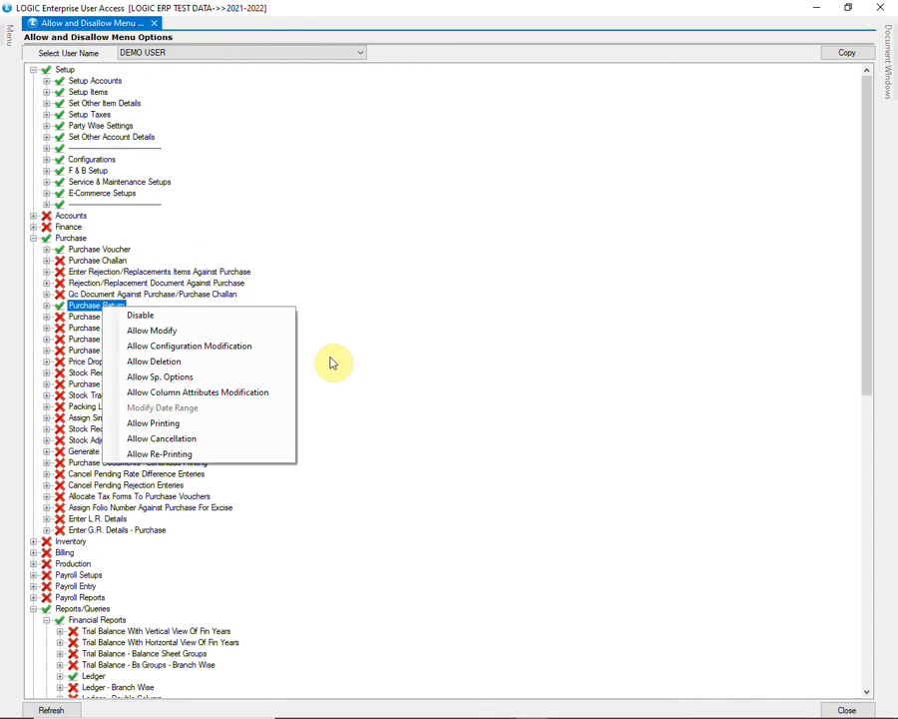
pyautogui.click(278, 147)
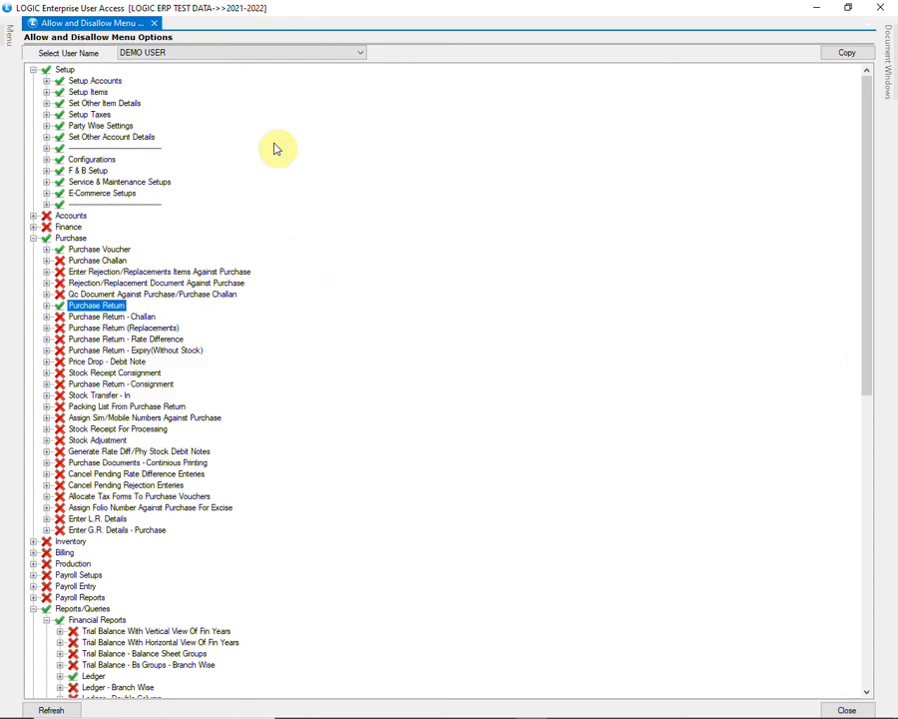
pyautogui.moveTo(284, 121)
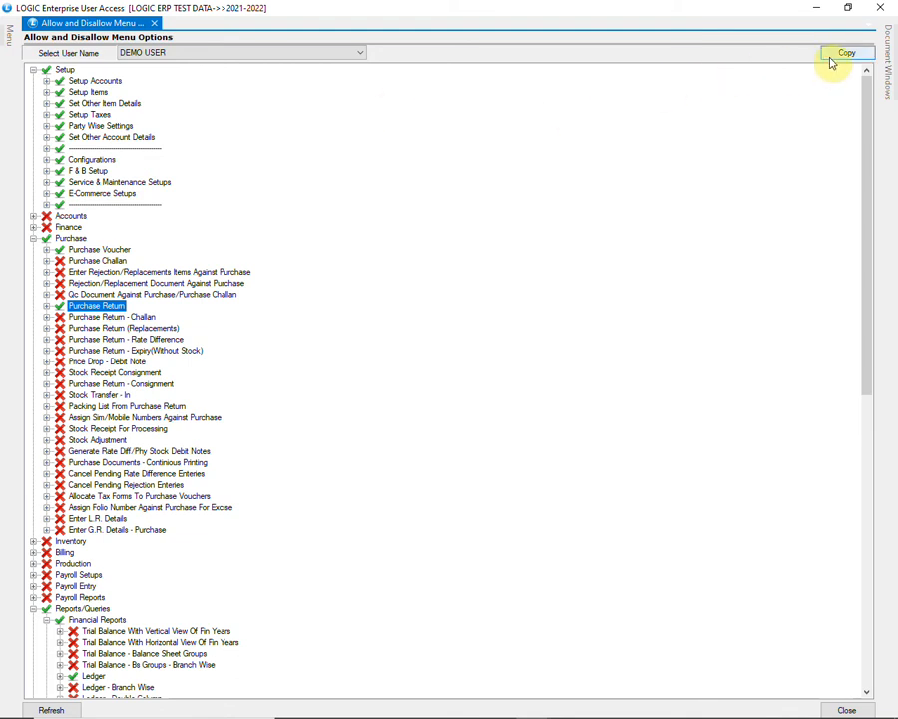
# Step: Select DEMO USER as the rights source and MANAGER as the destination user
pyautogui.click(846, 52)
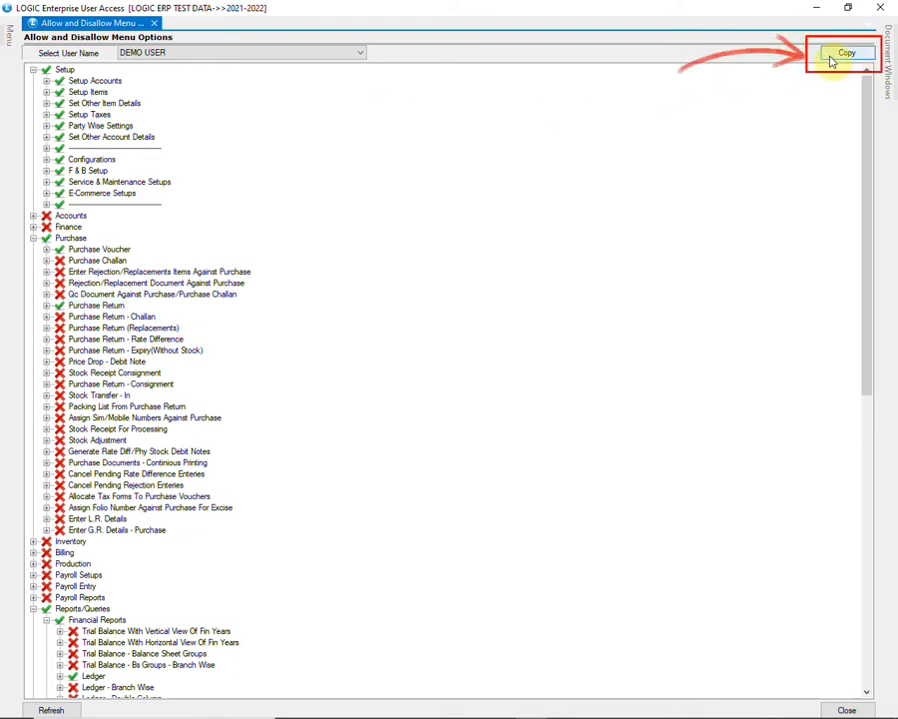
pyautogui.click(845, 52)
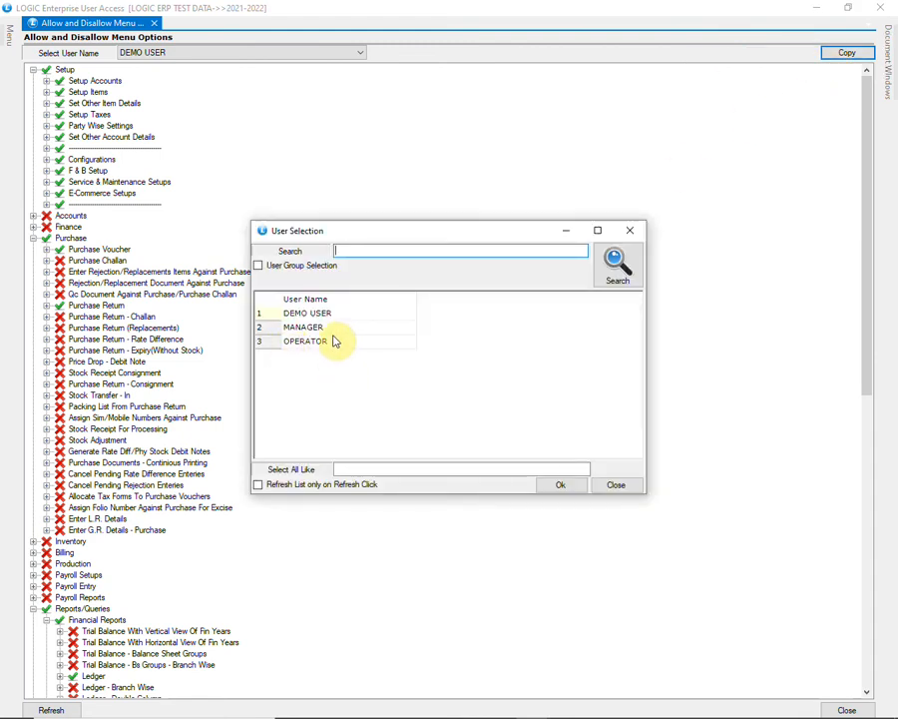
pyautogui.click(308, 313)
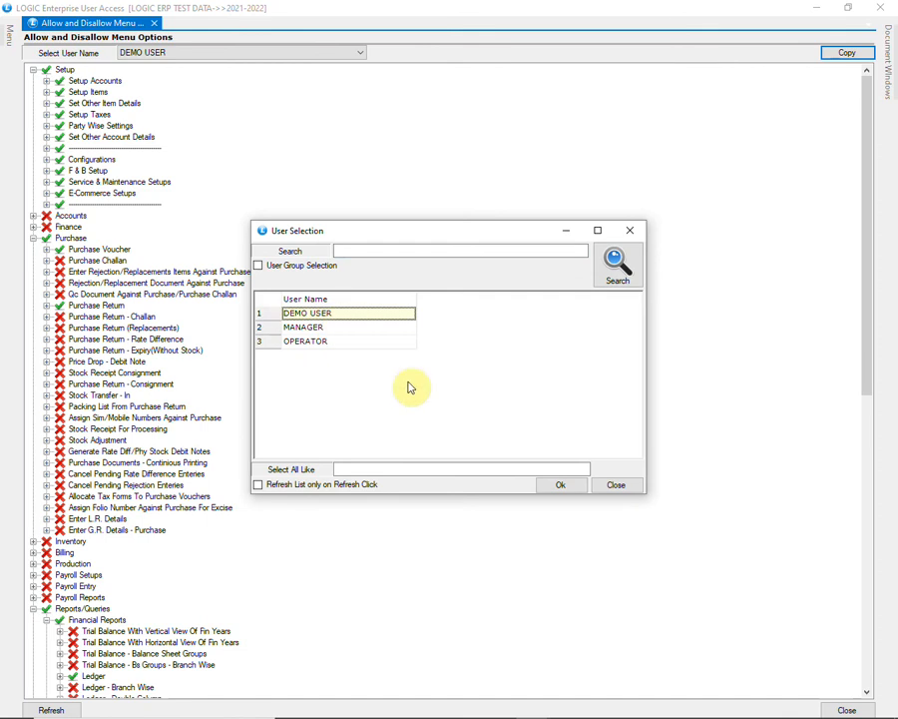
pyautogui.click(559, 484)
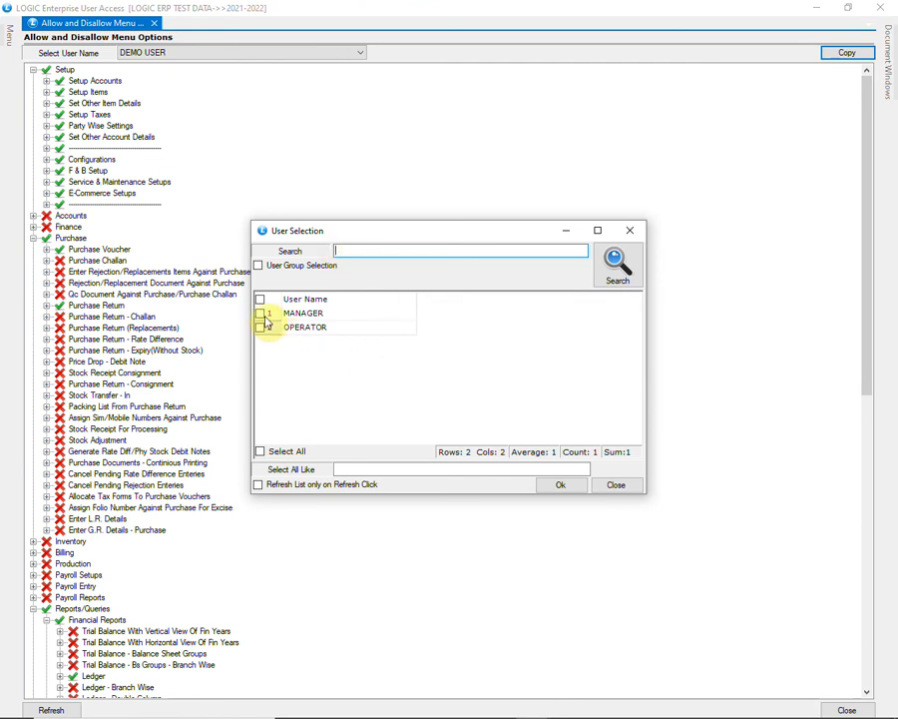
pyautogui.click(259, 312)
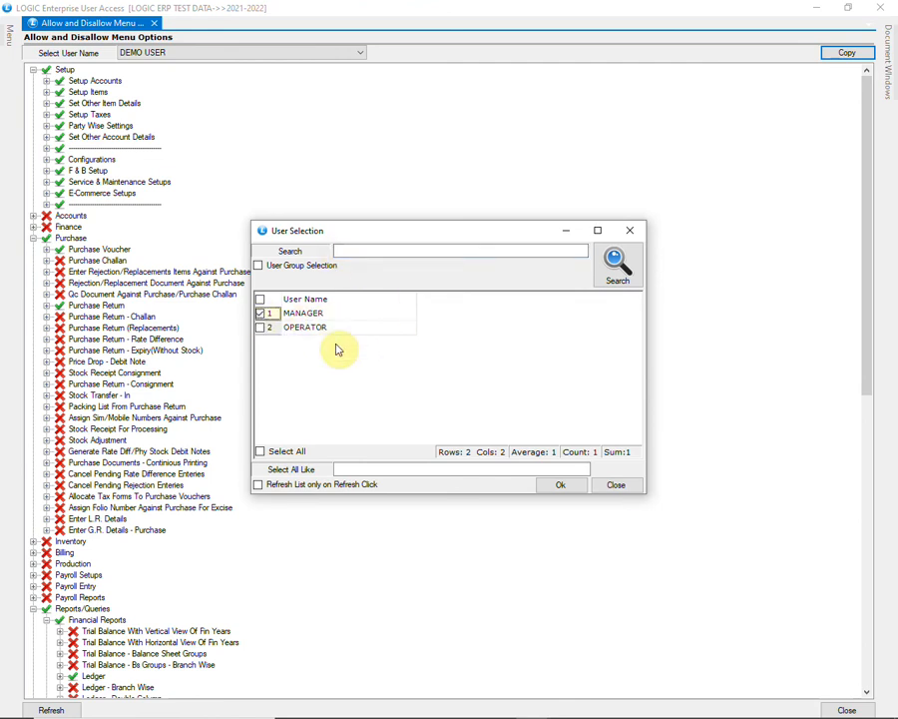
pyautogui.click(559, 485)
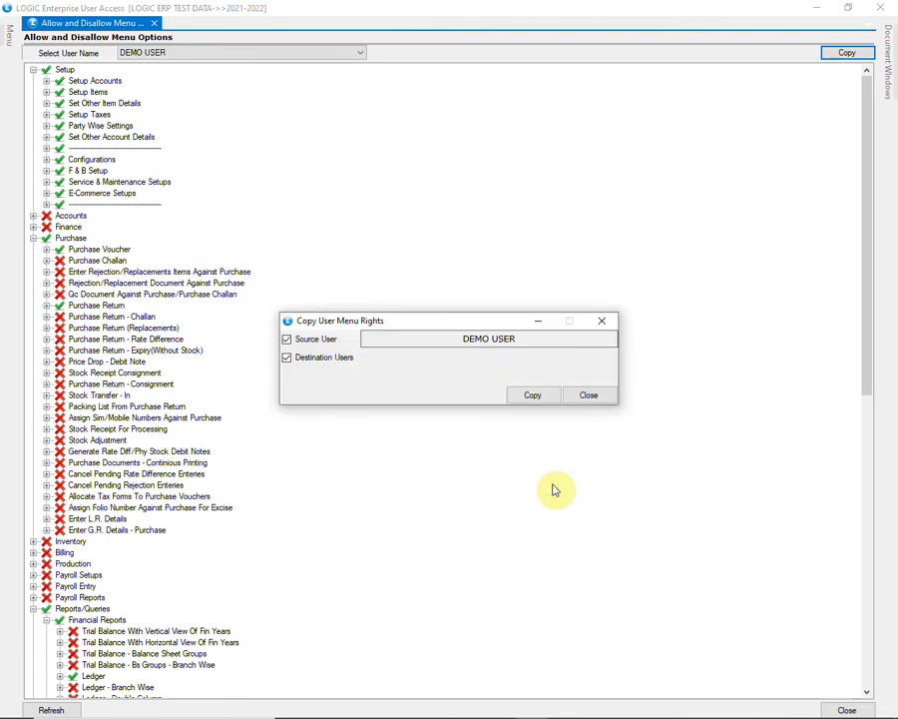
# Step: Run the menu rights copy, confirm it, acknowledge completion, and close the window
pyautogui.click(532, 394)
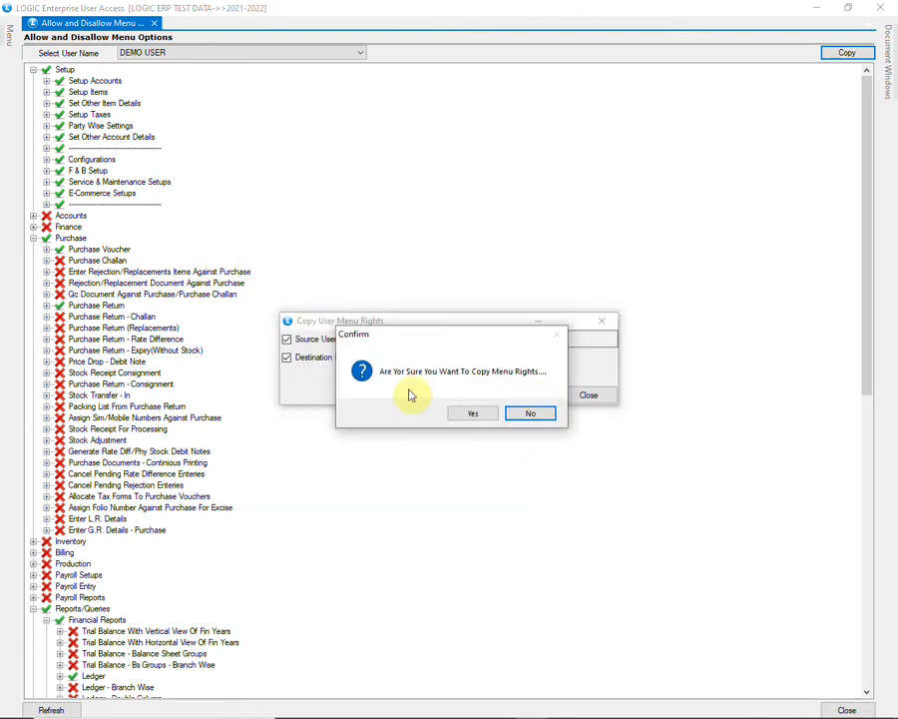
pyautogui.click(474, 413)
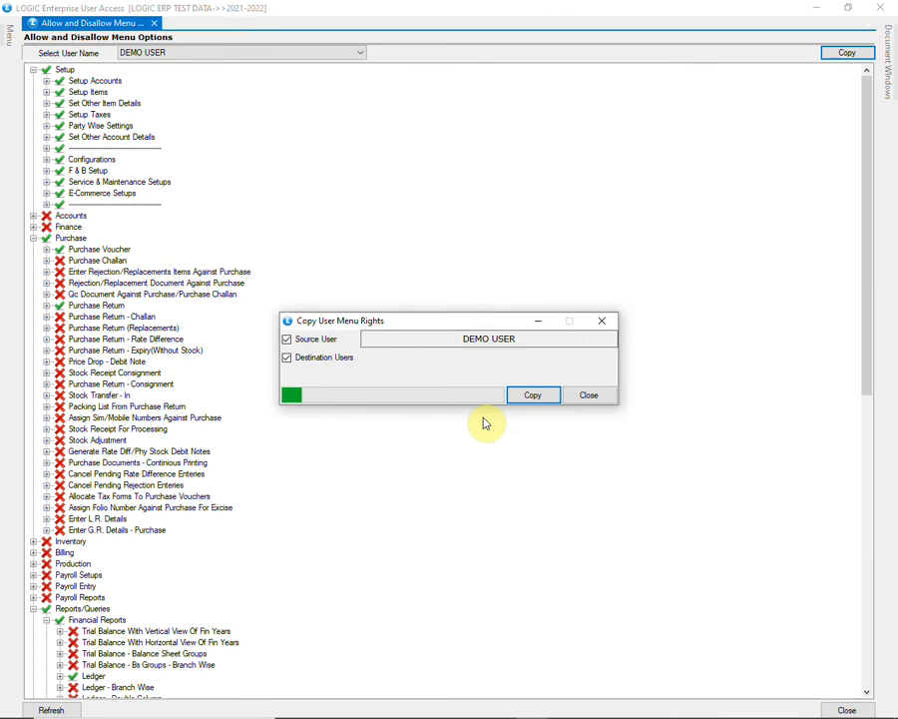
pyautogui.click(533, 395)
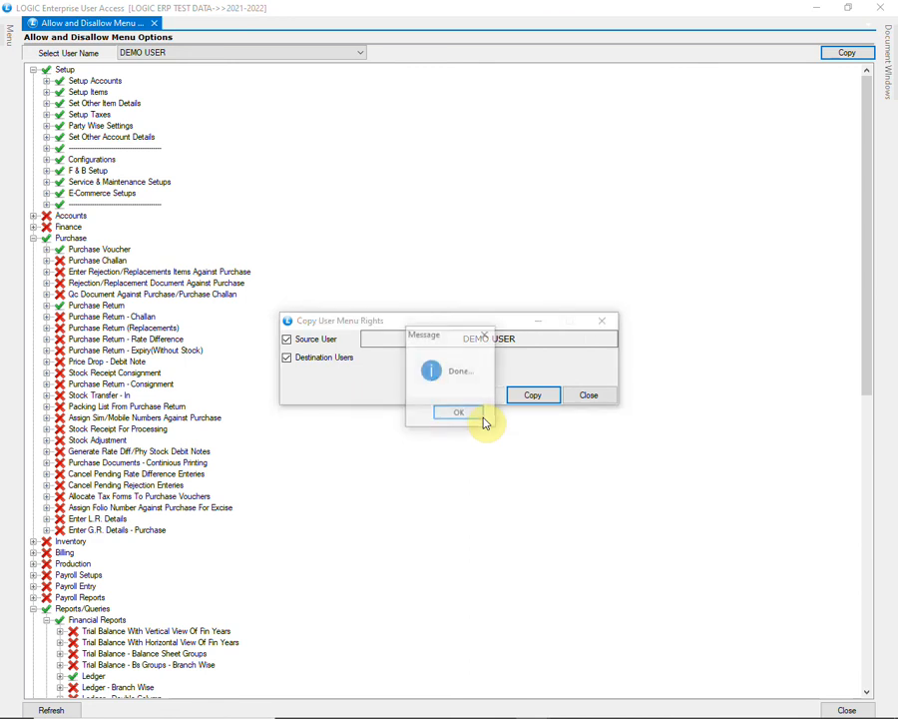
pyautogui.click(459, 413)
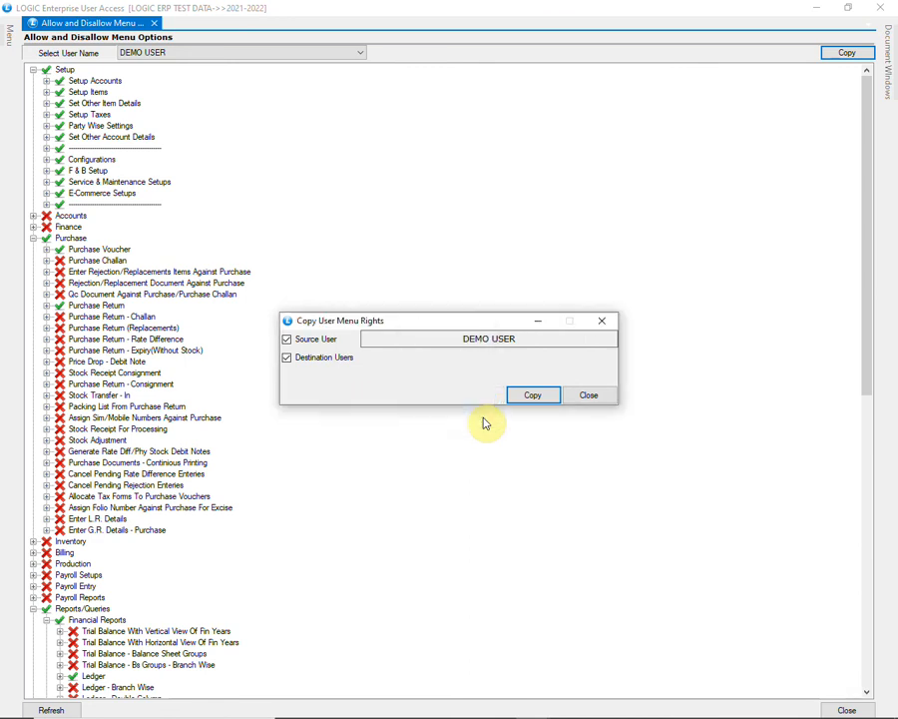
pyautogui.click(589, 396)
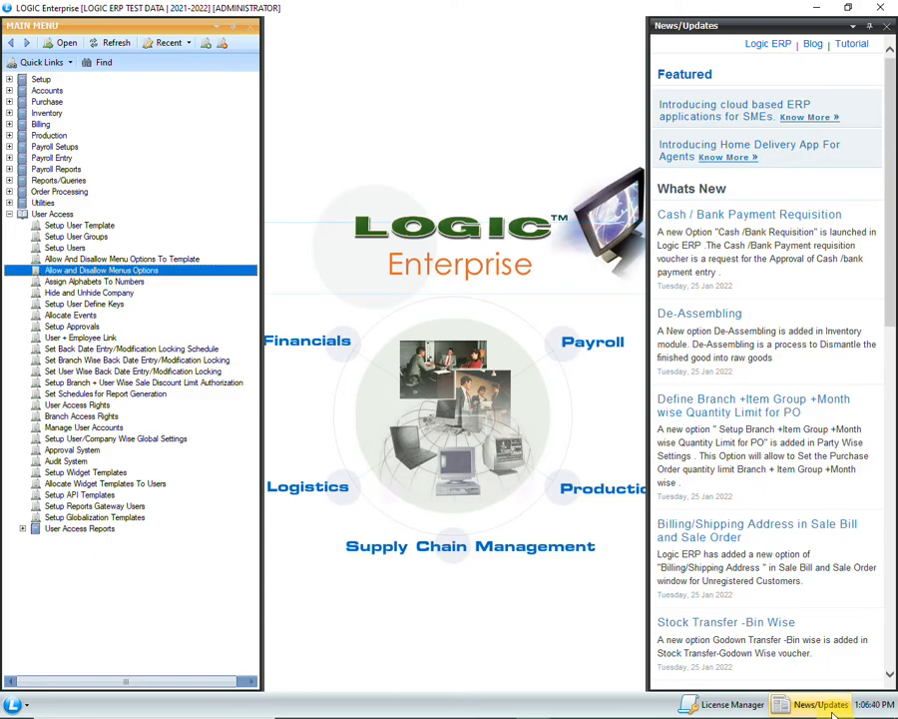
pyautogui.moveTo(352, 58)
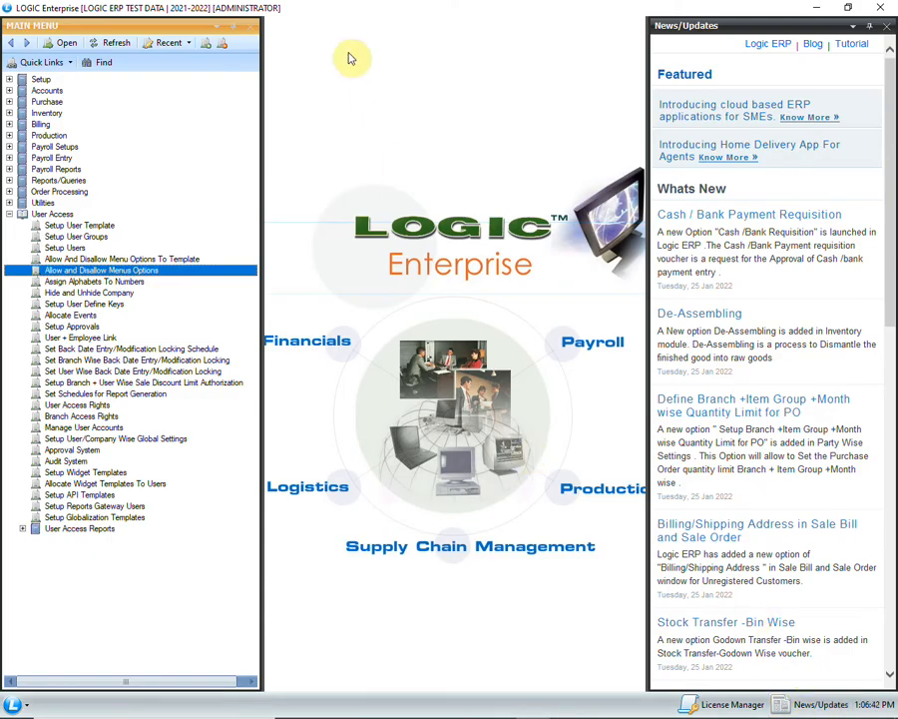
pyautogui.moveTo(270, 18)
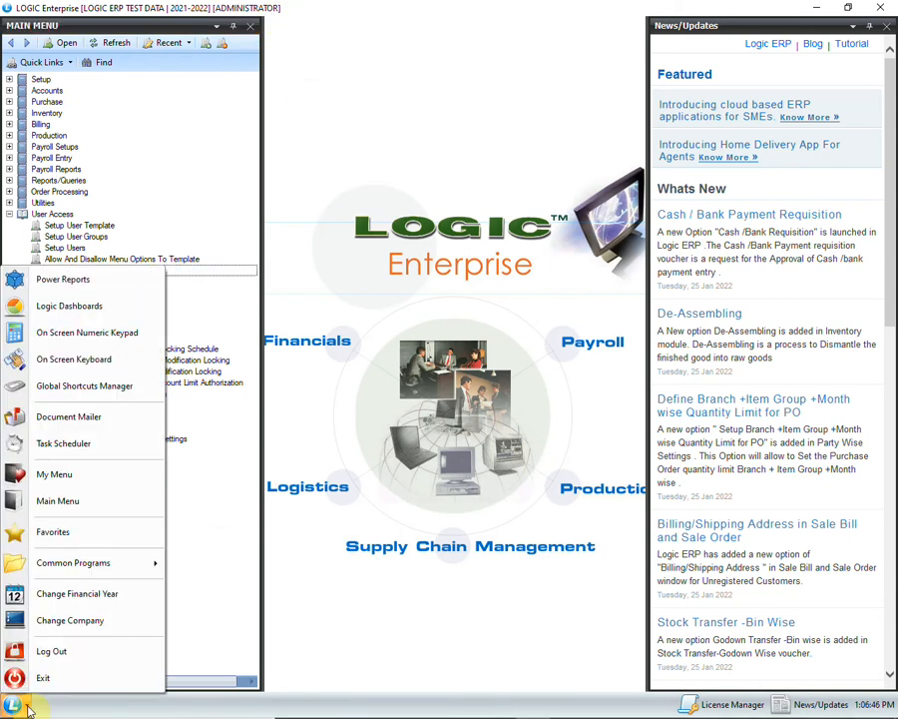
# Step: Log off the administrator and log in as DEMO USER, confirming company and financial year
pyautogui.click(51, 651)
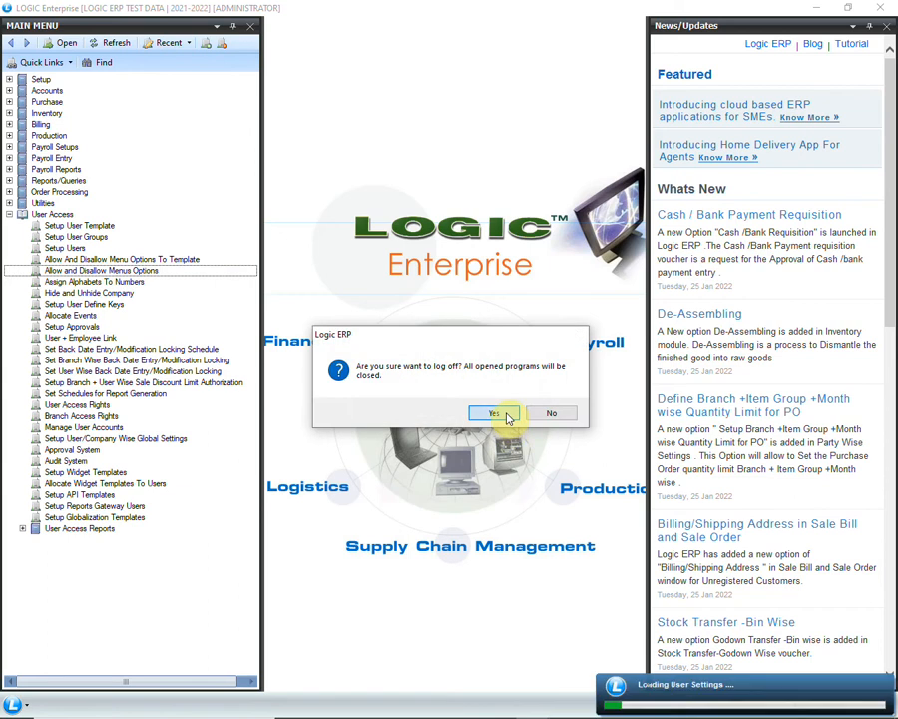
pyautogui.click(492, 413)
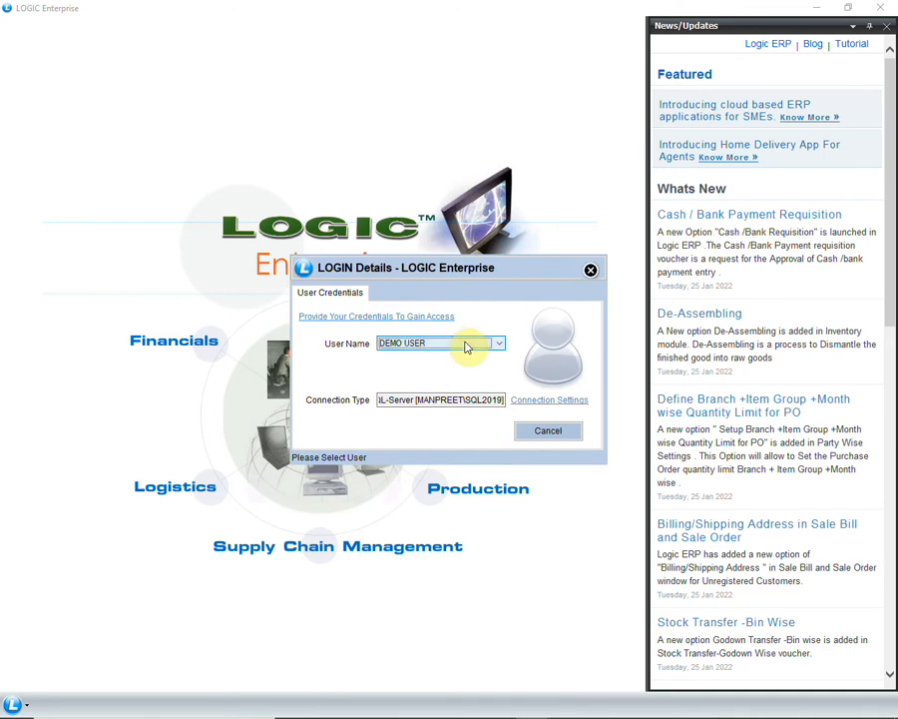
pyautogui.click(437, 343)
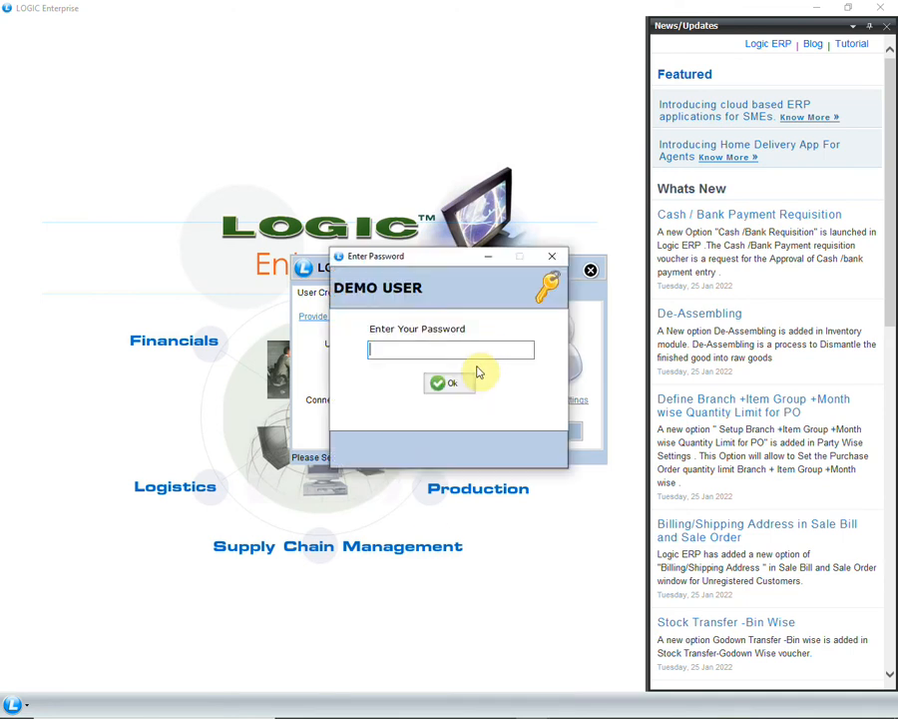
pyautogui.write('*')
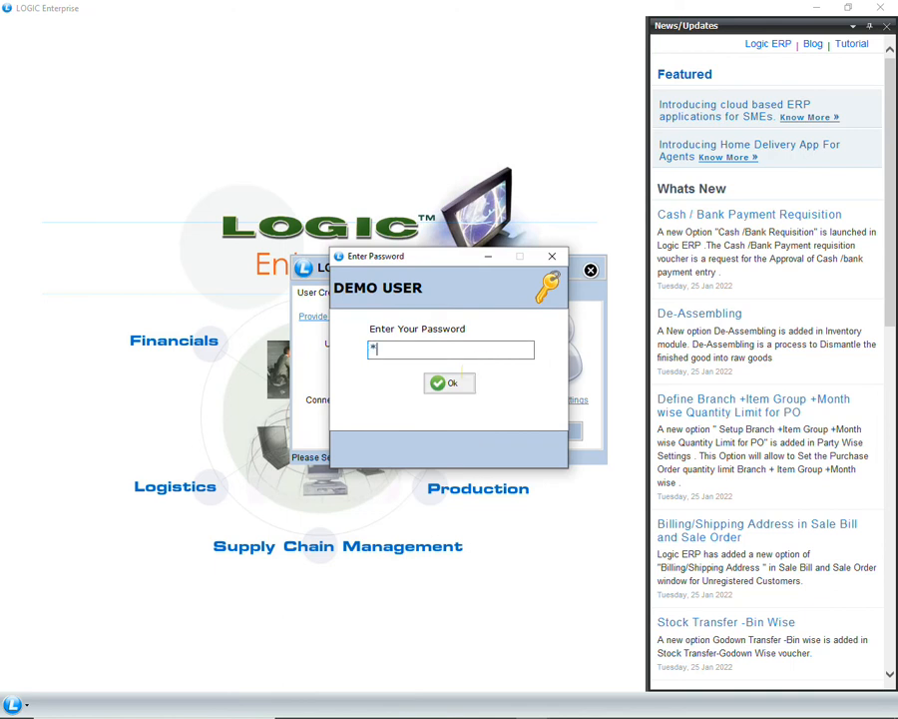
pyautogui.click(448, 382)
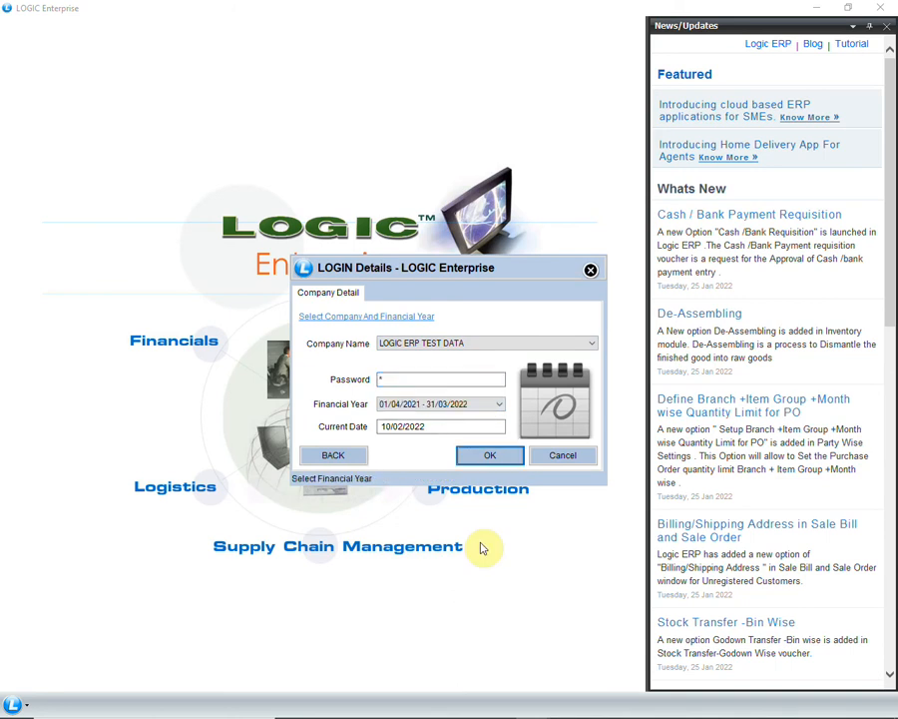
pyautogui.click(489, 455)
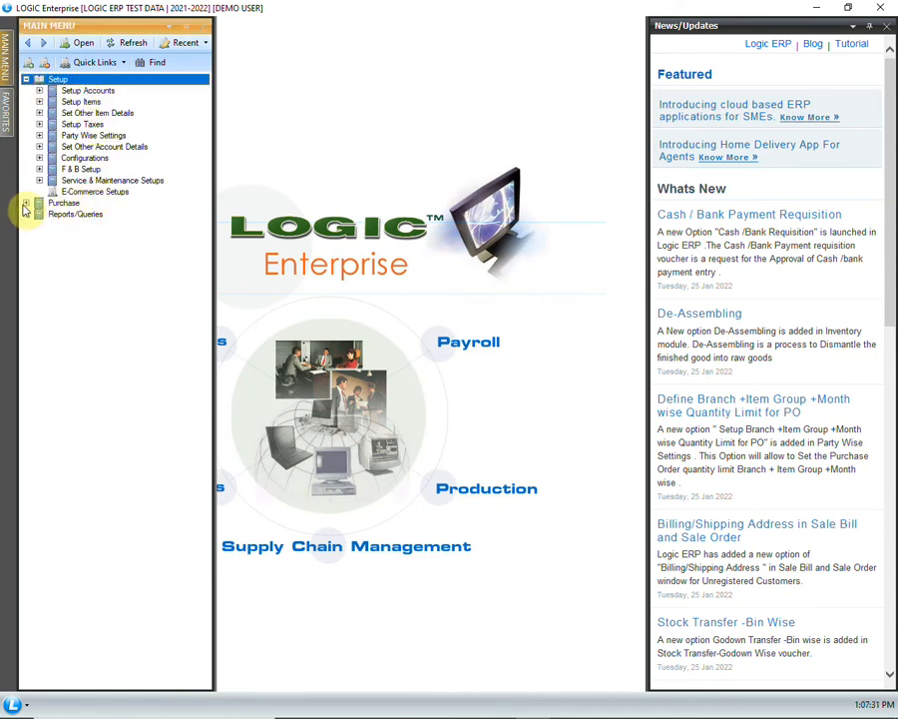
# Step: Open the Purchase Voucher form from the expanded Purchase menu section
pyautogui.click(26, 202)
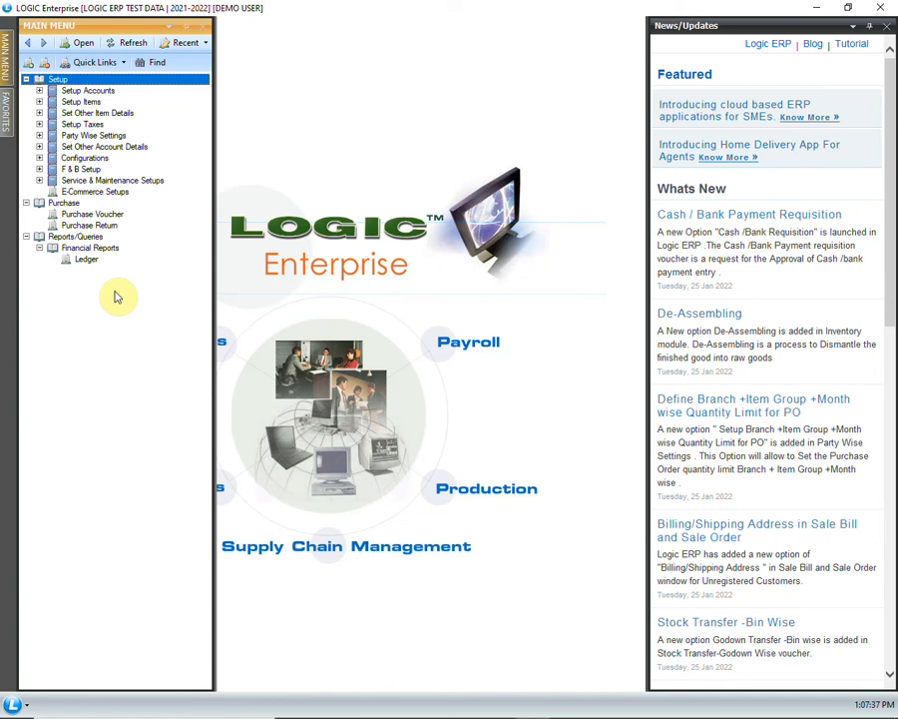
pyautogui.click(93, 214)
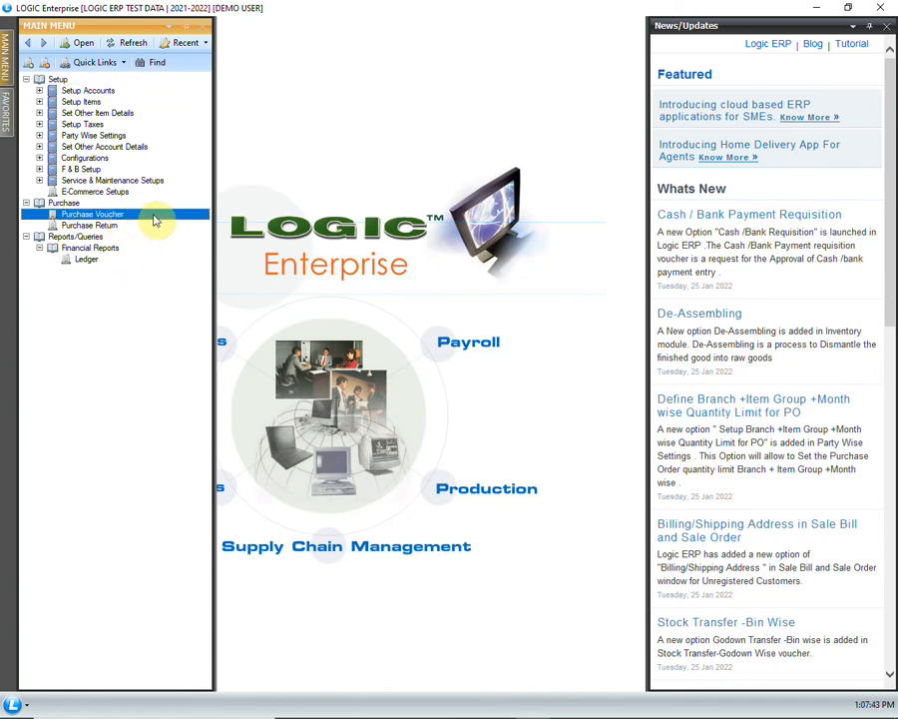
pyautogui.doubleClick(93, 214)
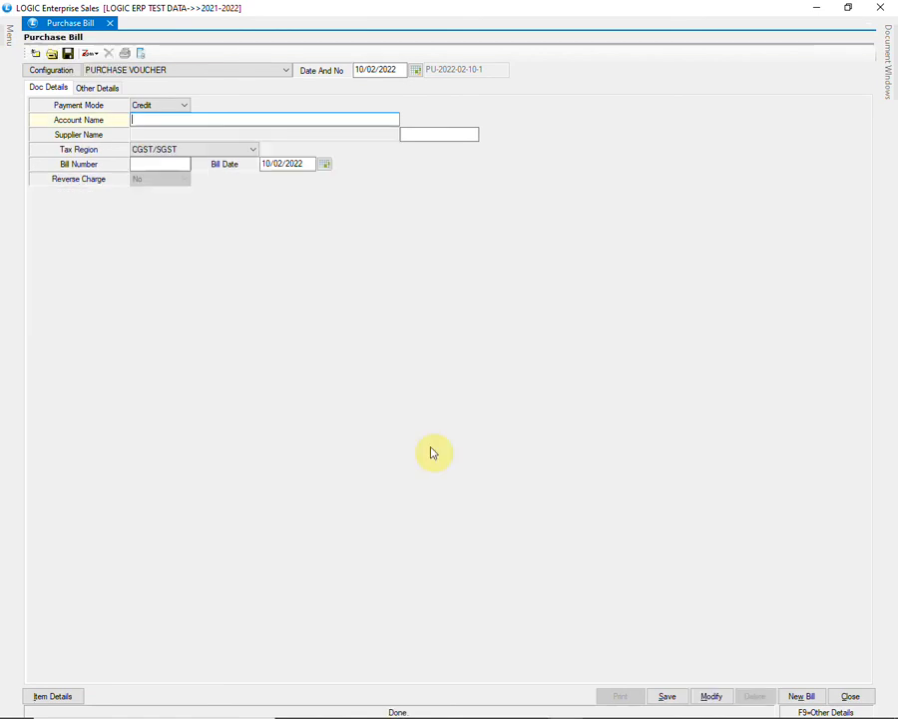
# Step: Open purchase bill GST674 from M/S BHAGWAN ENTERPRISES for modification and save it
pyautogui.click(710, 696)
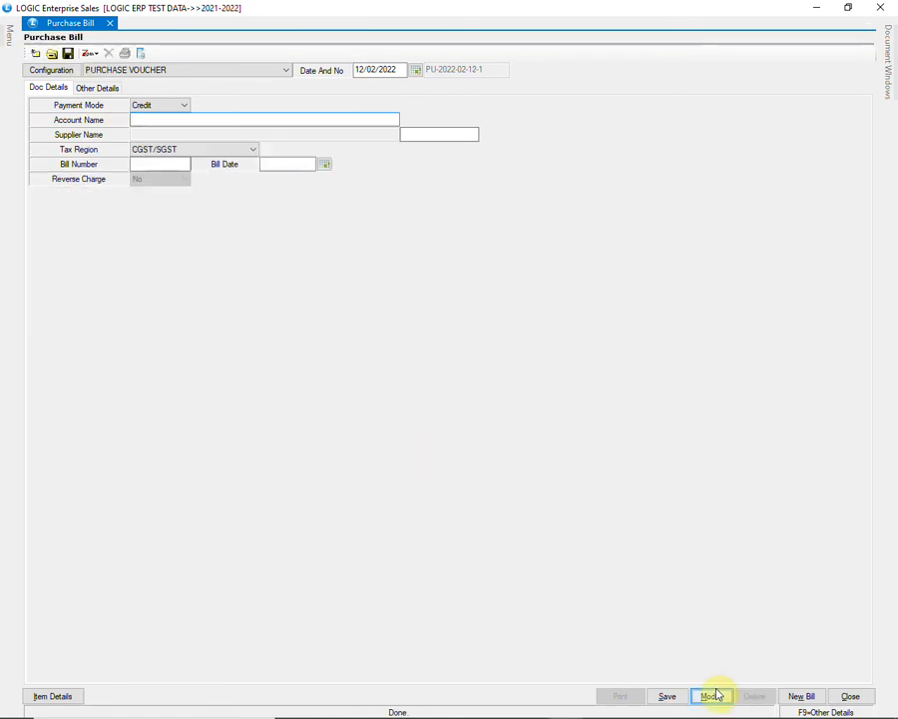
pyautogui.click(711, 696)
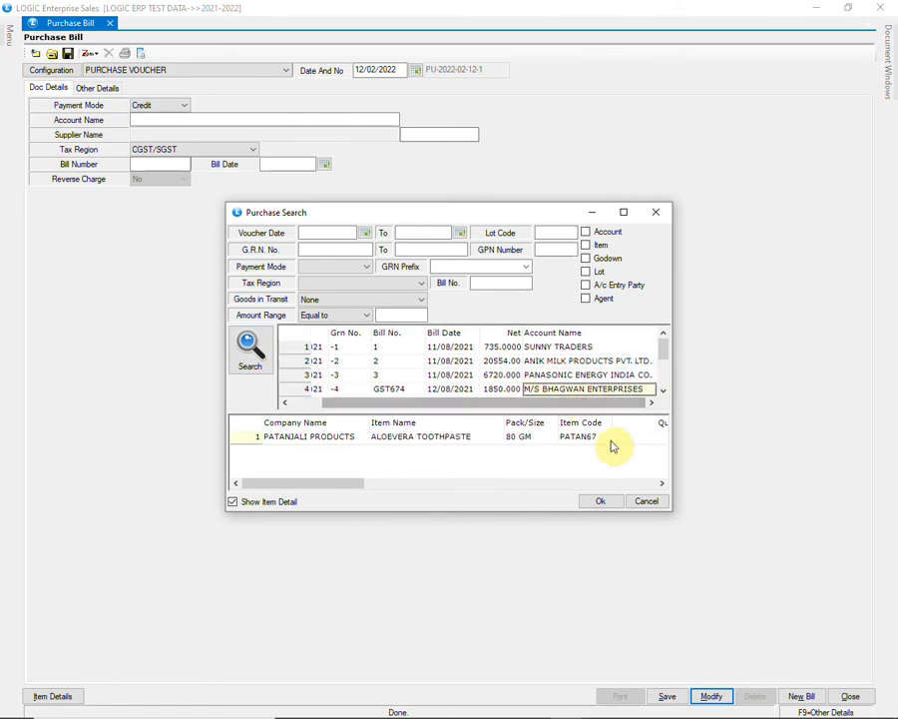
pyautogui.click(600, 500)
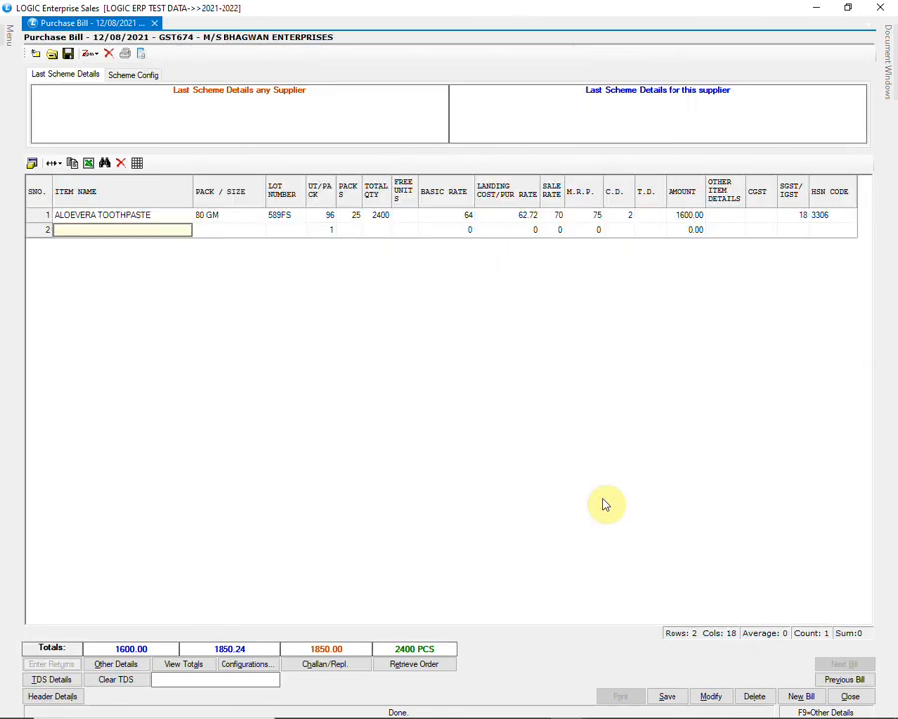
pyautogui.moveTo(632, 247)
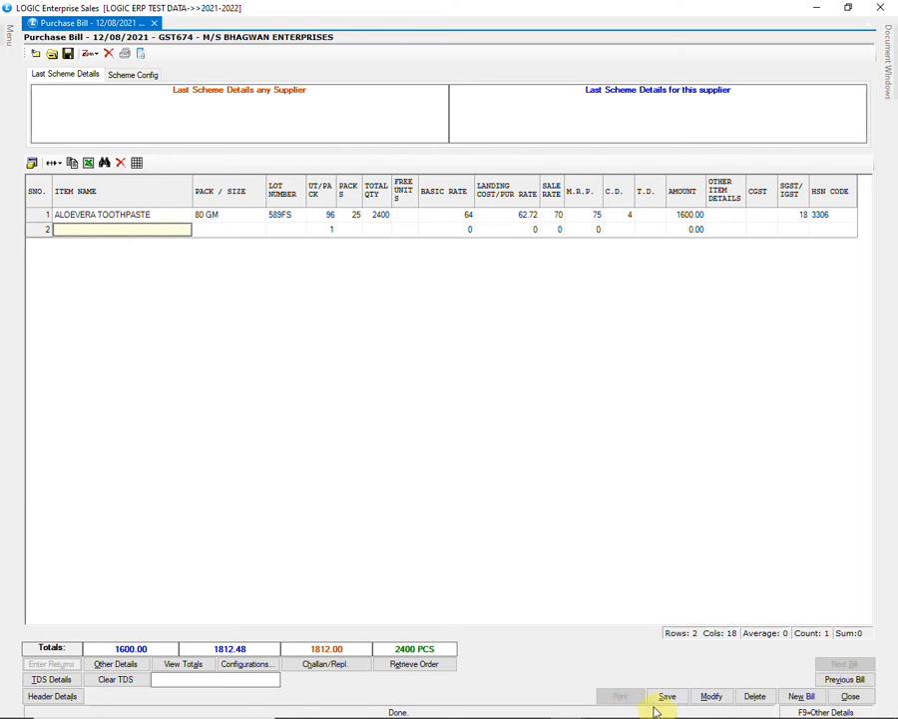
pyautogui.click(667, 696)
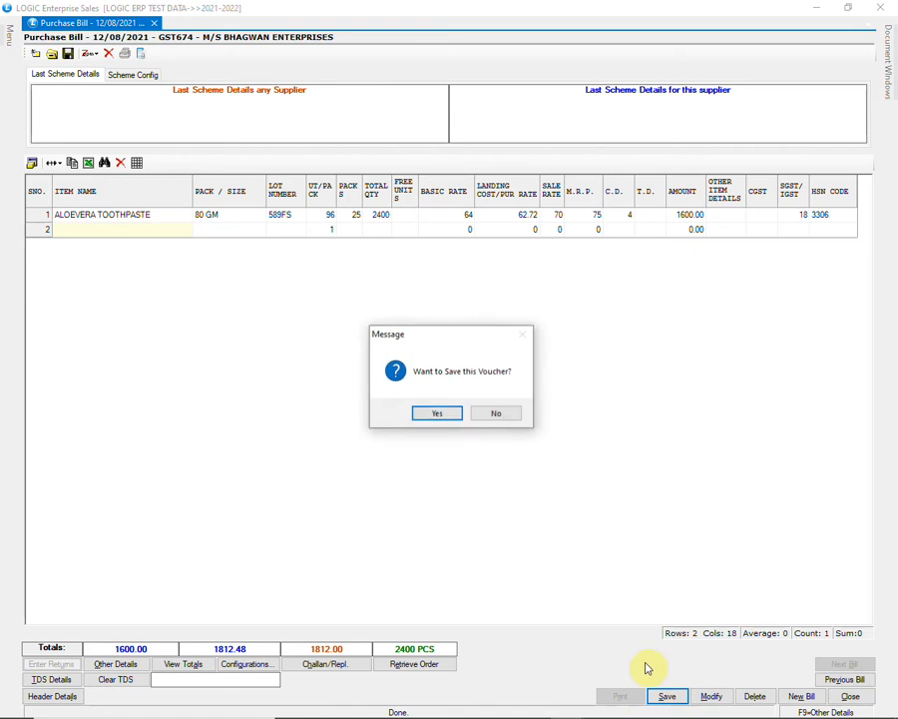
pyautogui.click(437, 412)
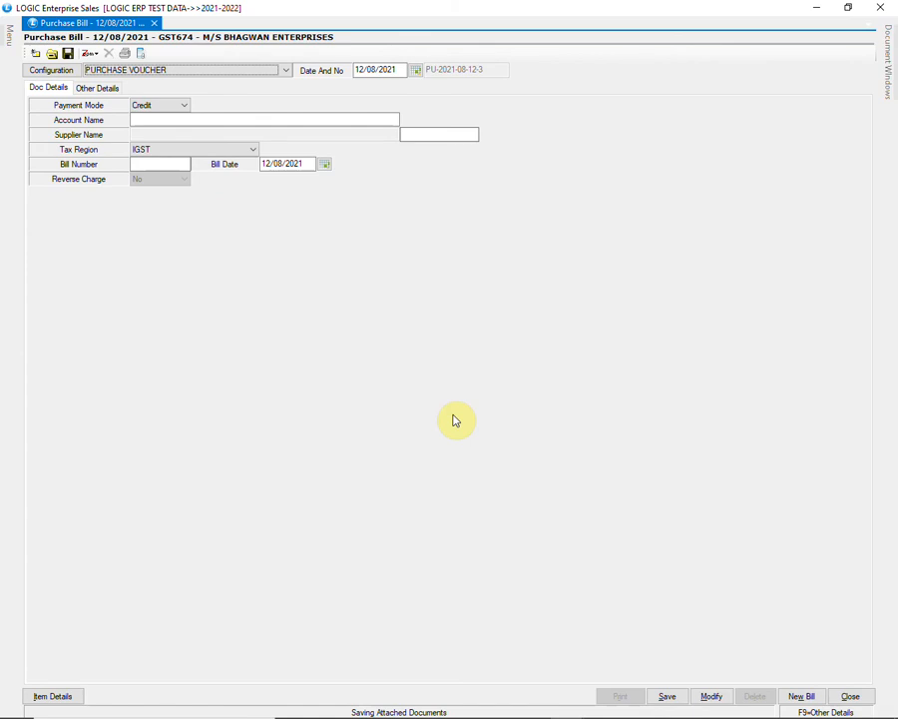
pyautogui.moveTo(358, 213)
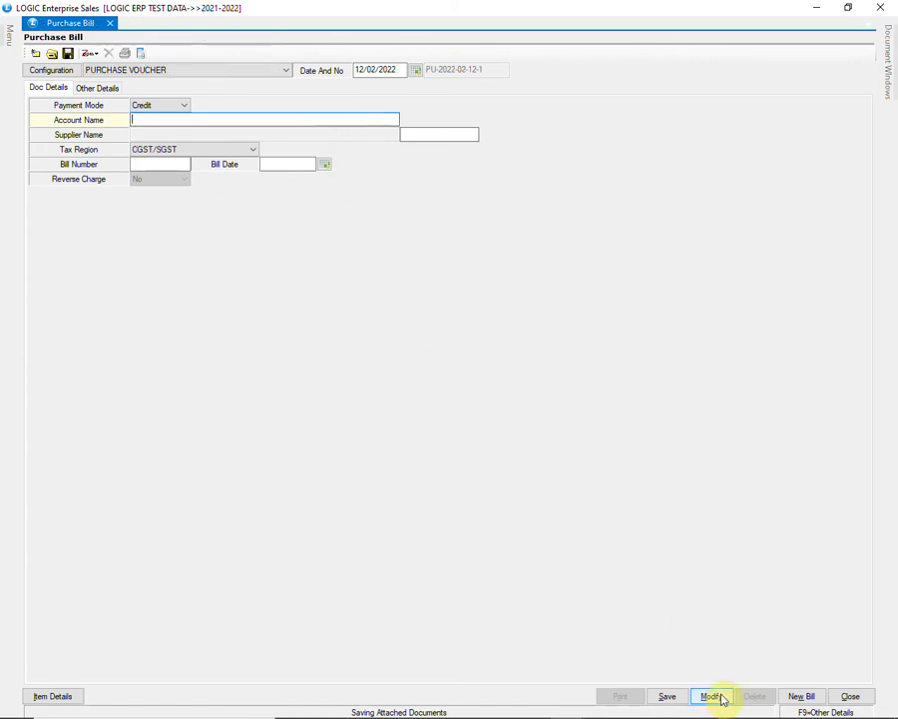
# Step: Search the saved purchase bills and open the Mother Dairy bill
pyautogui.click(711, 696)
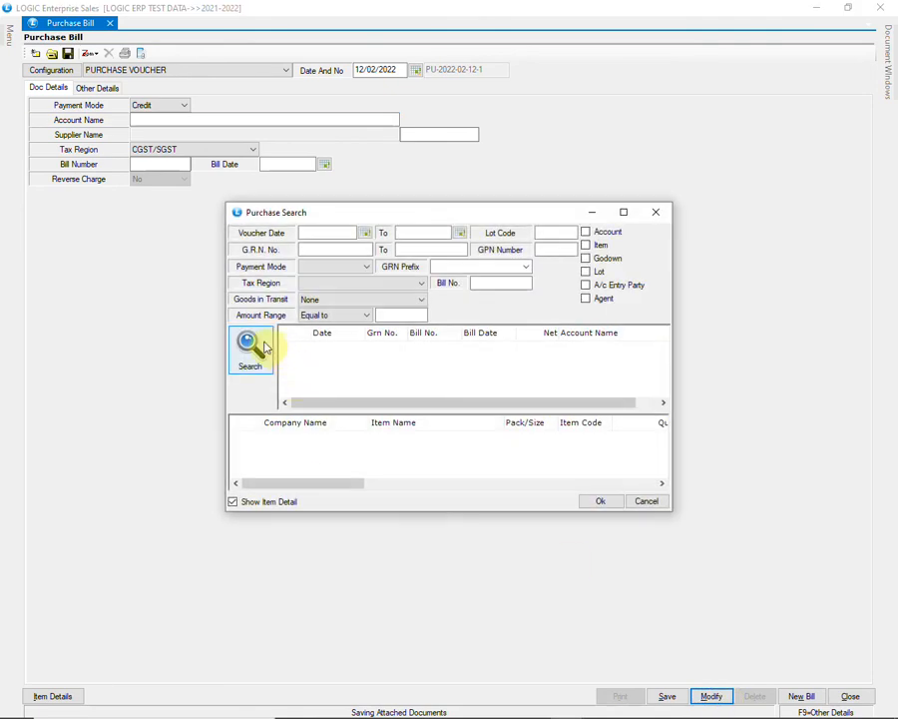
pyautogui.click(251, 349)
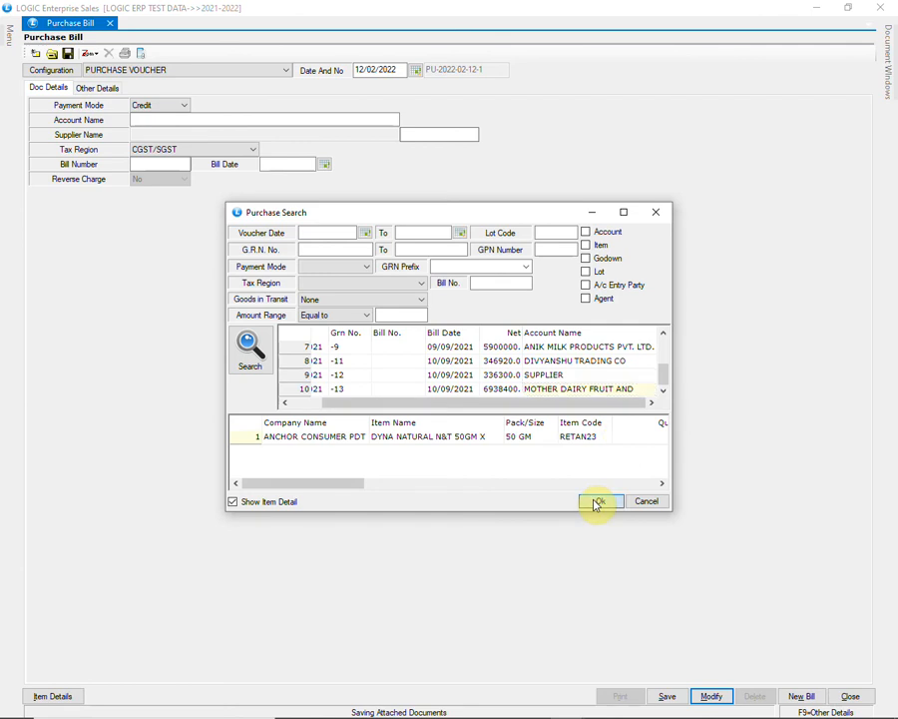
pyautogui.click(599, 501)
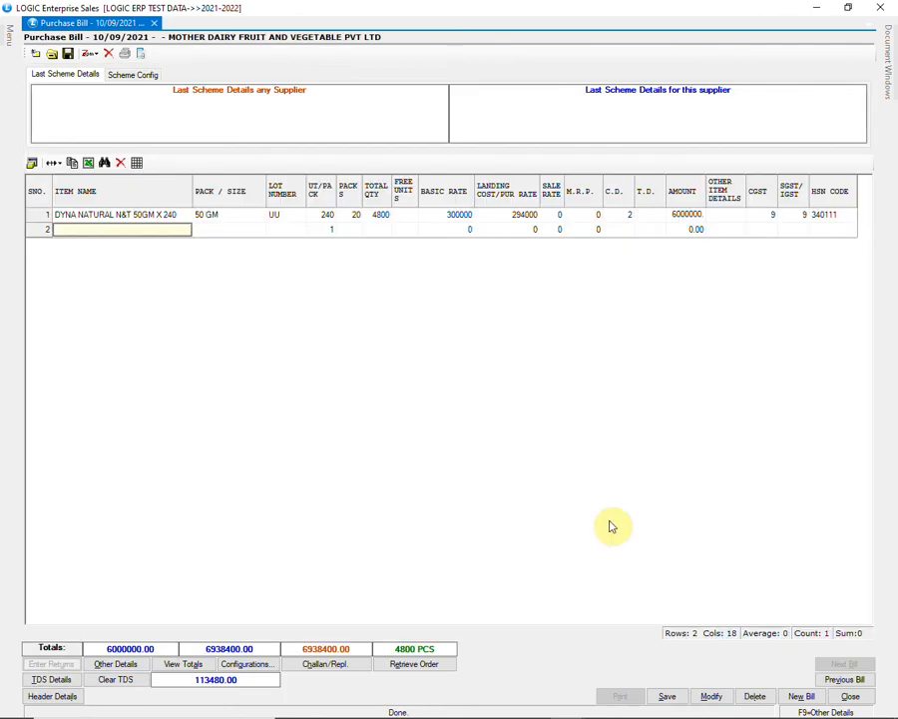
# Step: Attempt deleting the bill, dismiss the no-deletion-rights error, and close without saving
pyautogui.click(754, 696)
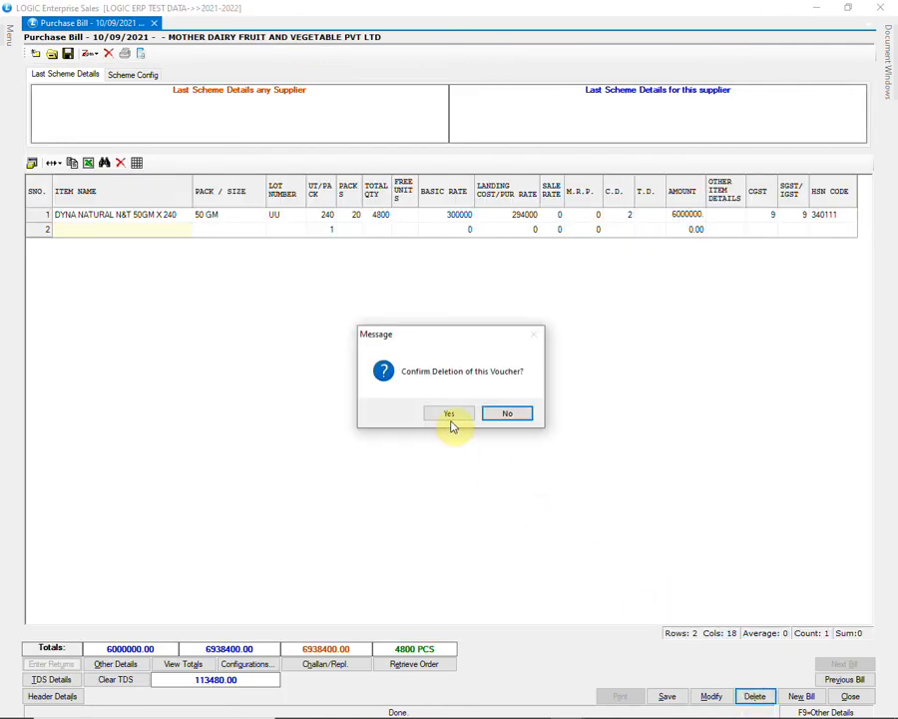
pyautogui.click(448, 413)
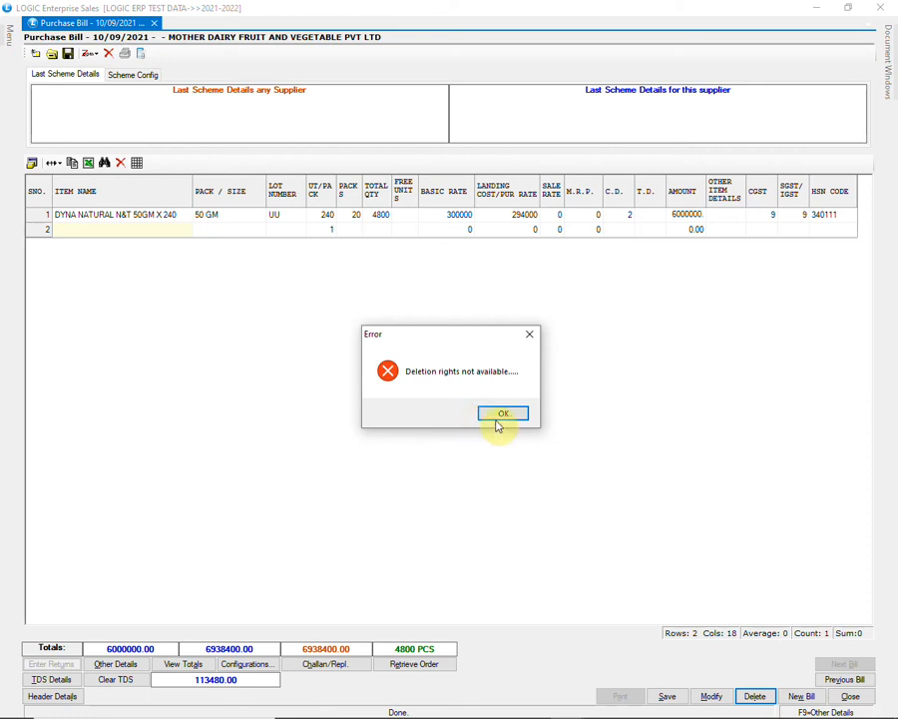
pyautogui.click(504, 414)
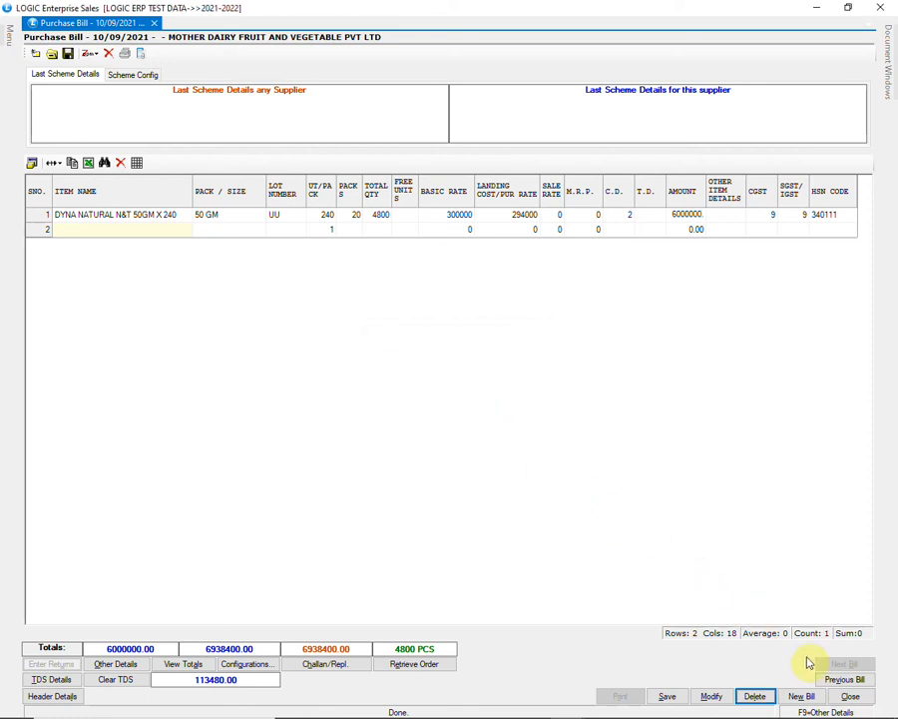
pyautogui.click(850, 695)
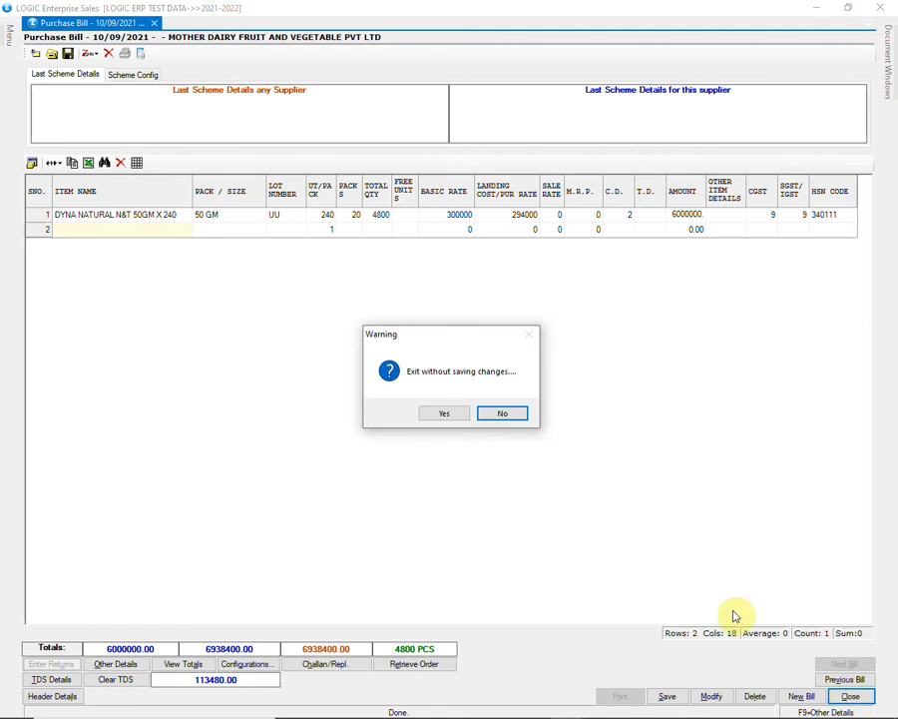
pyautogui.click(443, 413)
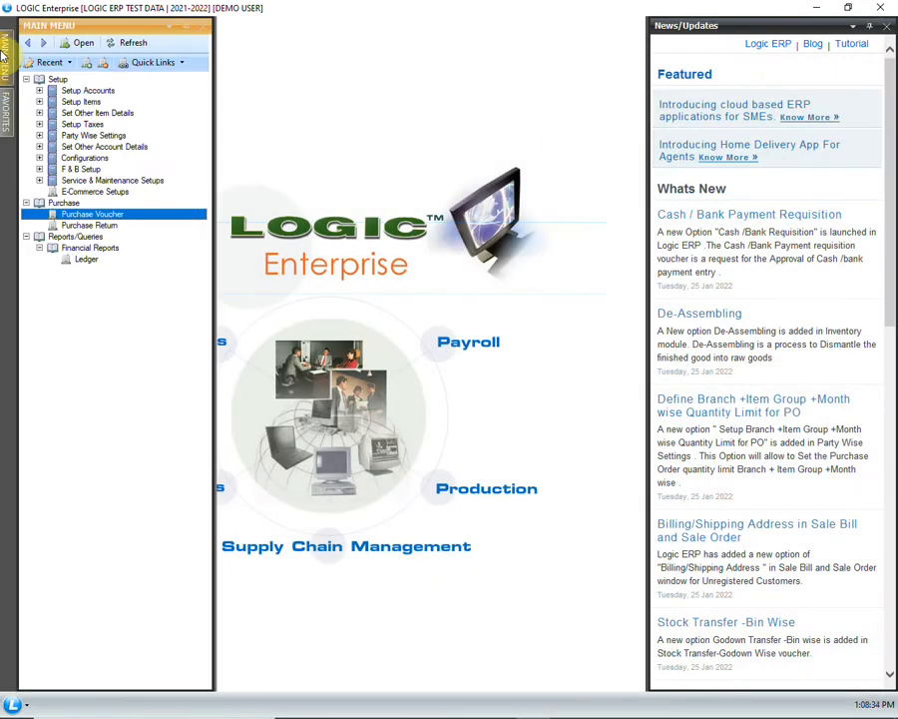
# Step: Open purchase return DN-3 from M/S BHAGWAN ENTERPRISES for modification
pyautogui.click(89, 225)
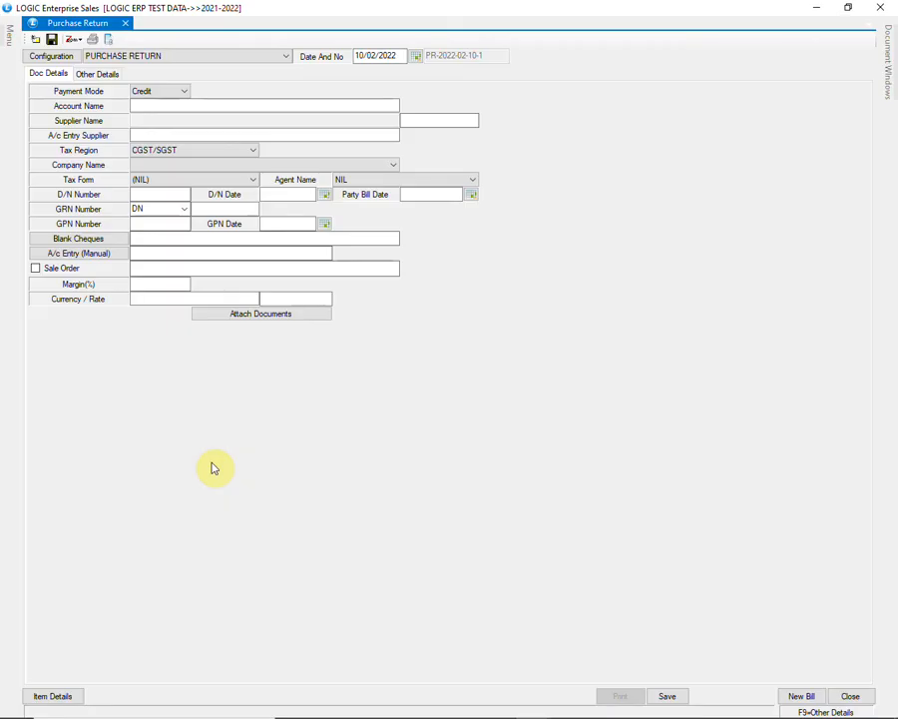
pyautogui.click(712, 696)
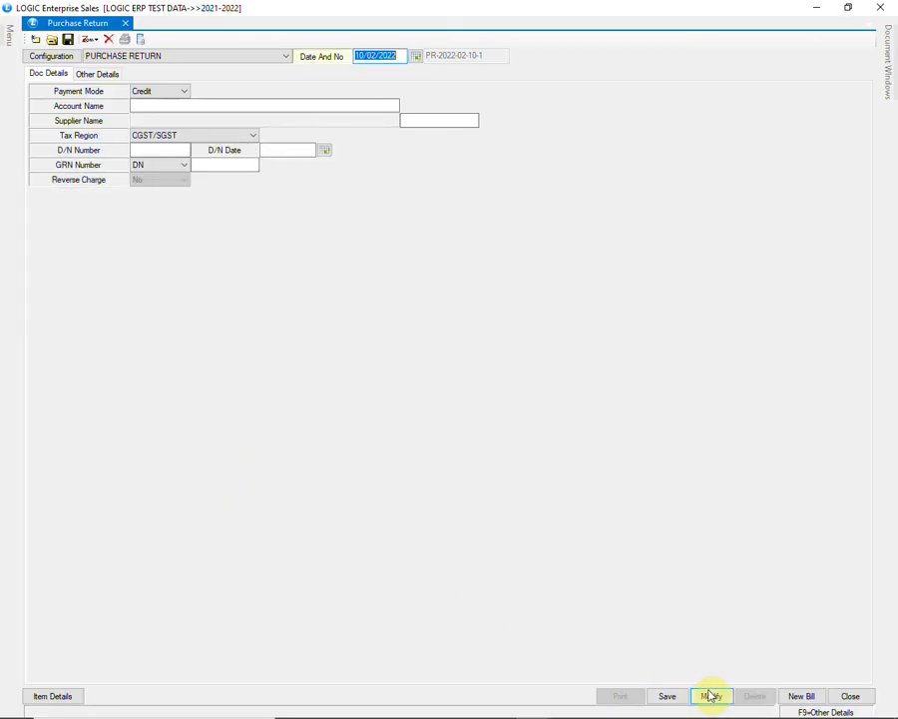
pyautogui.click(712, 696)
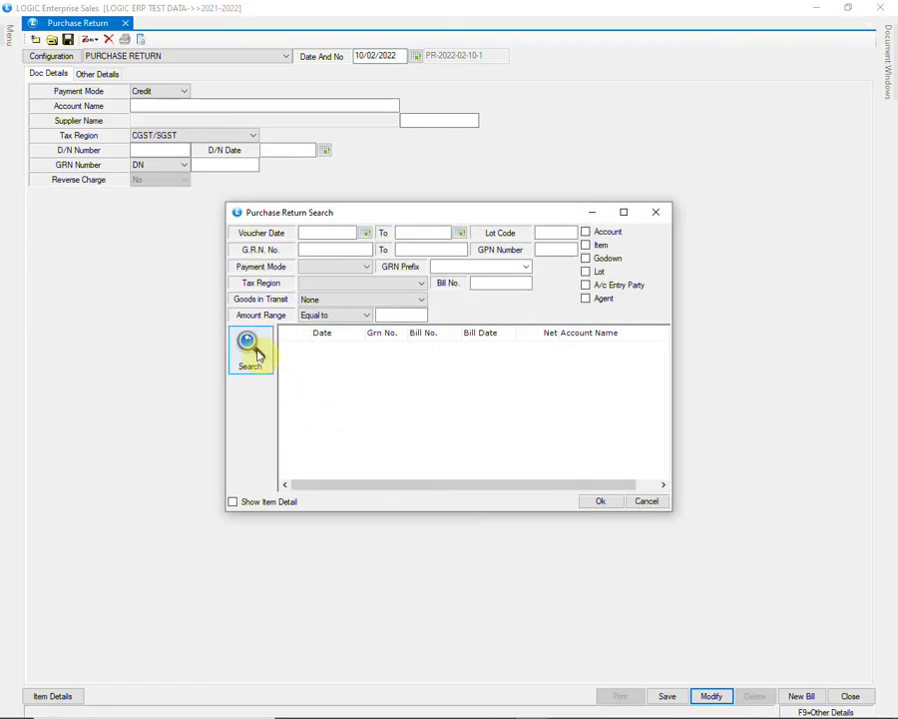
pyautogui.click(249, 348)
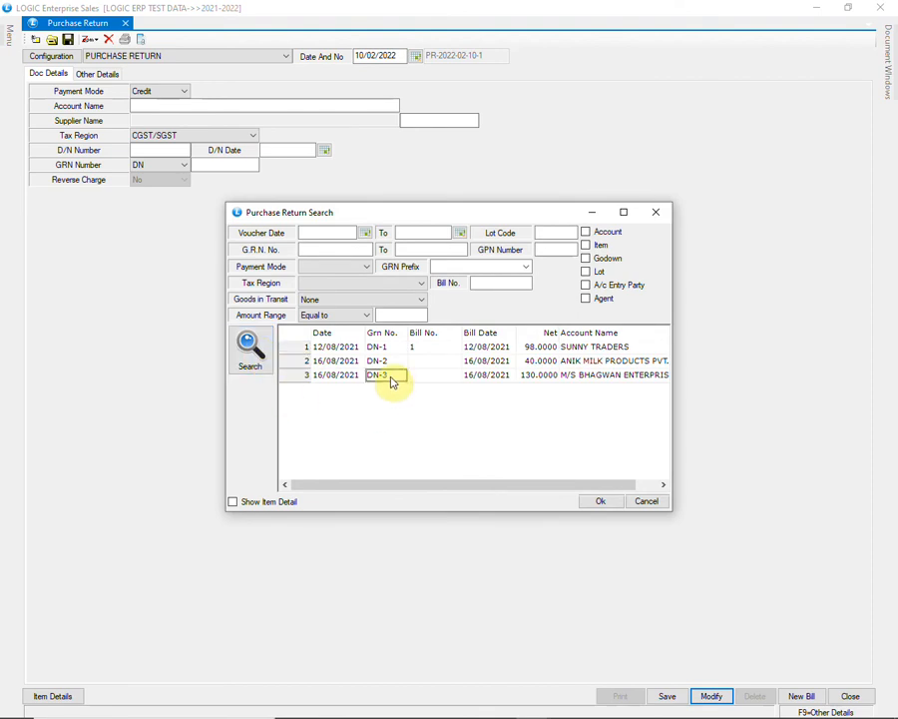
pyautogui.click(600, 500)
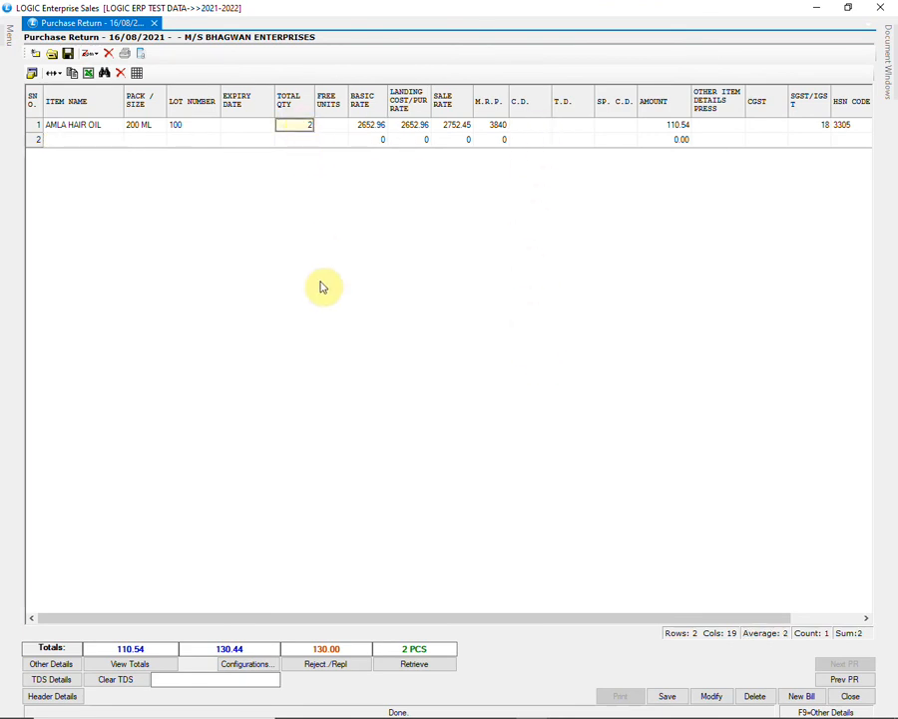
# Step: Set Total Qty to 4, attempt saving, dismiss the modification rights error, and close
pyautogui.write('4')
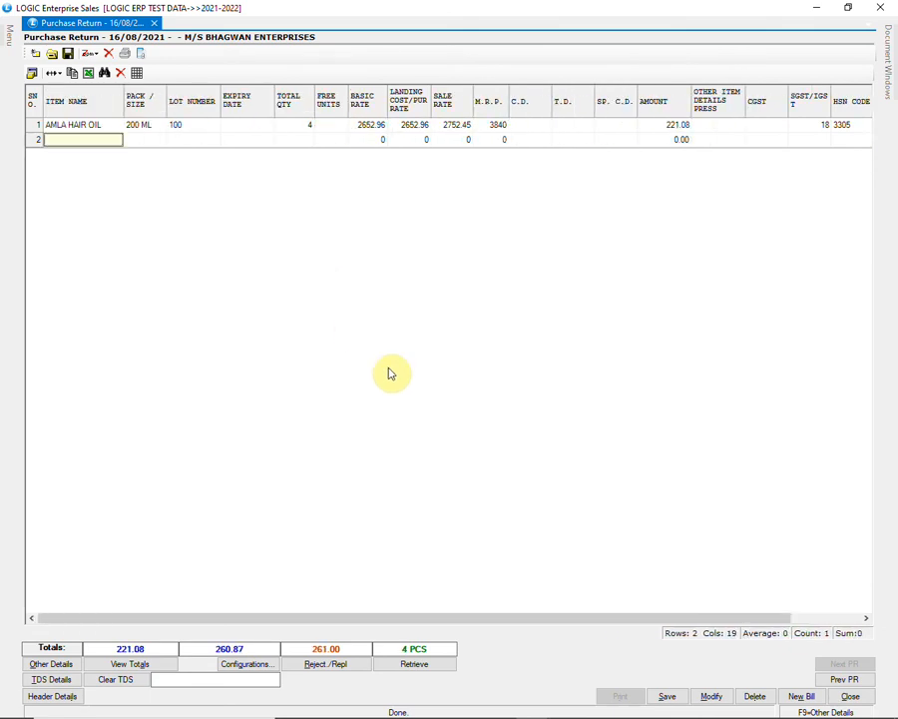
pyautogui.click(667, 696)
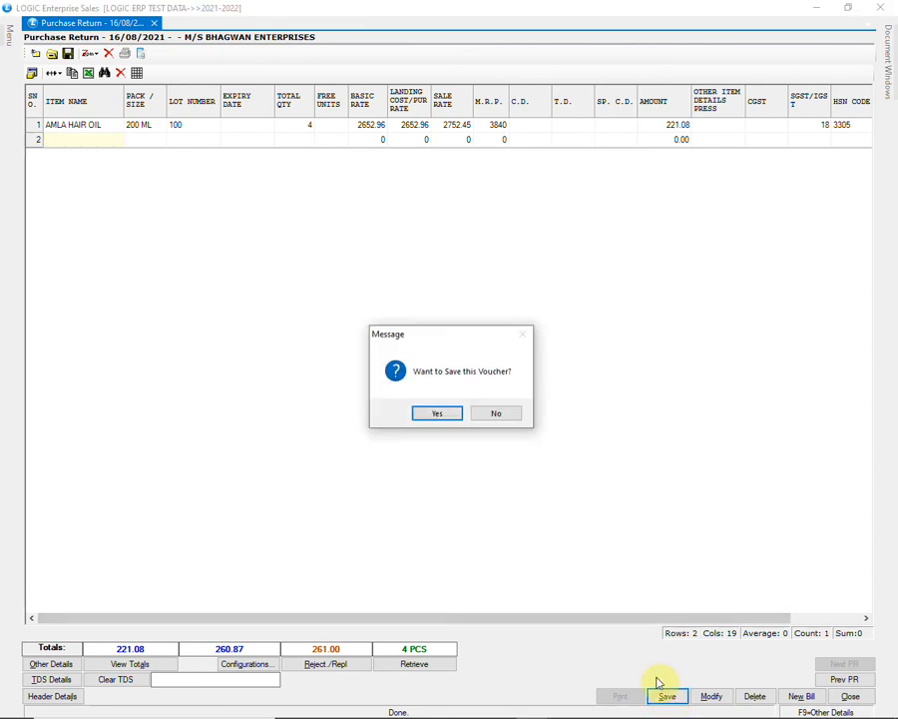
pyautogui.click(437, 414)
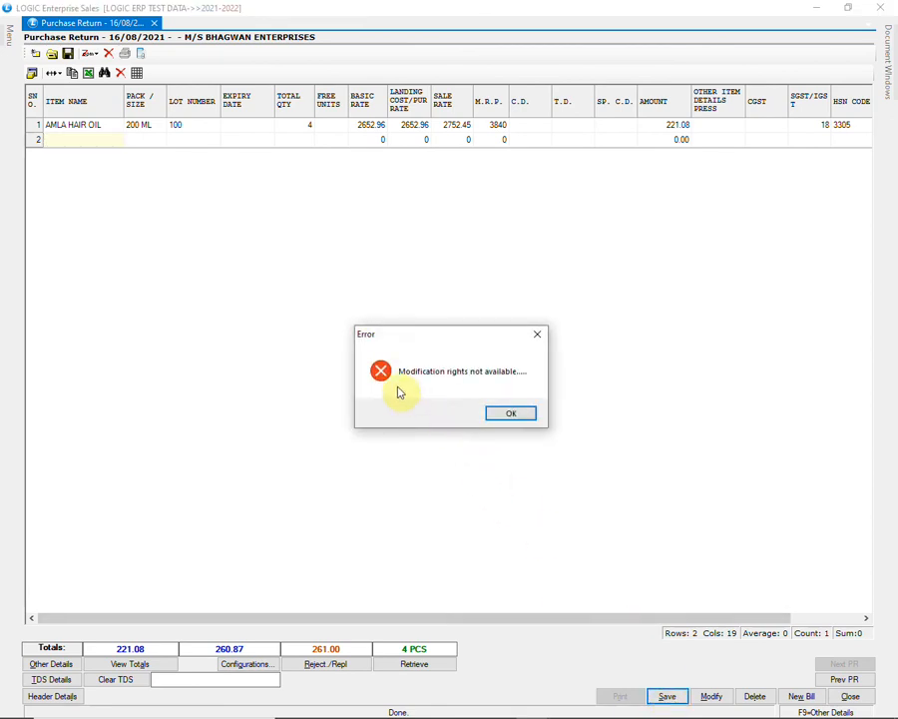
pyautogui.moveTo(441, 475)
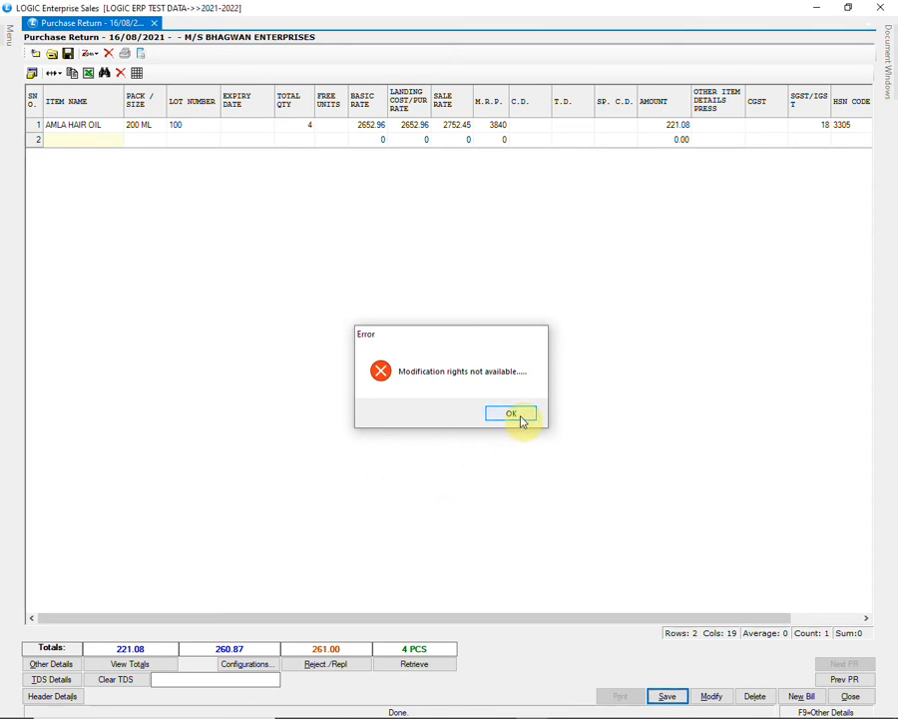
pyautogui.click(510, 413)
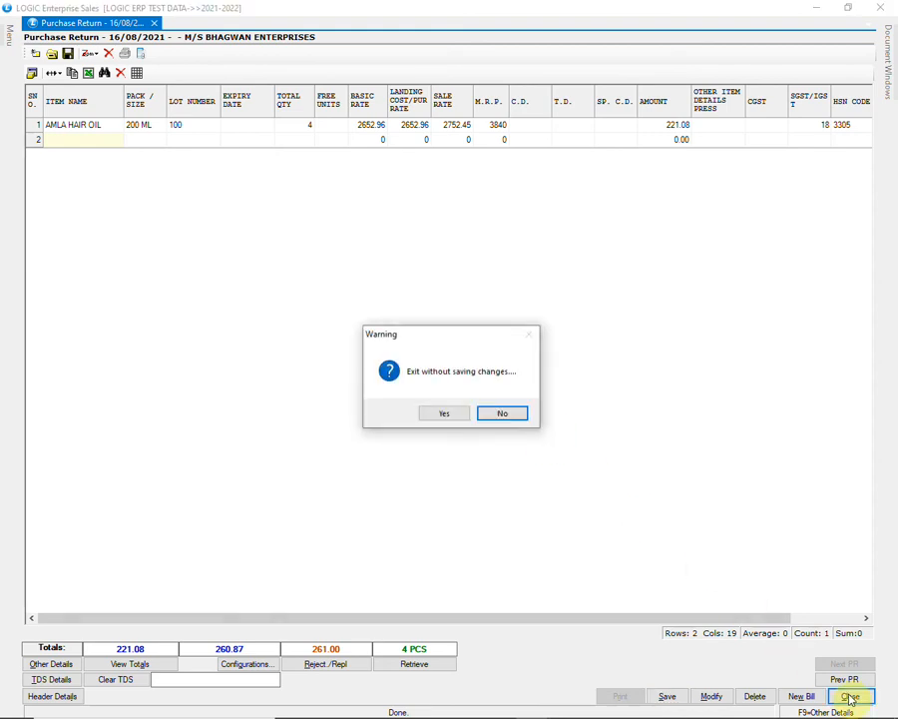
pyautogui.click(443, 413)
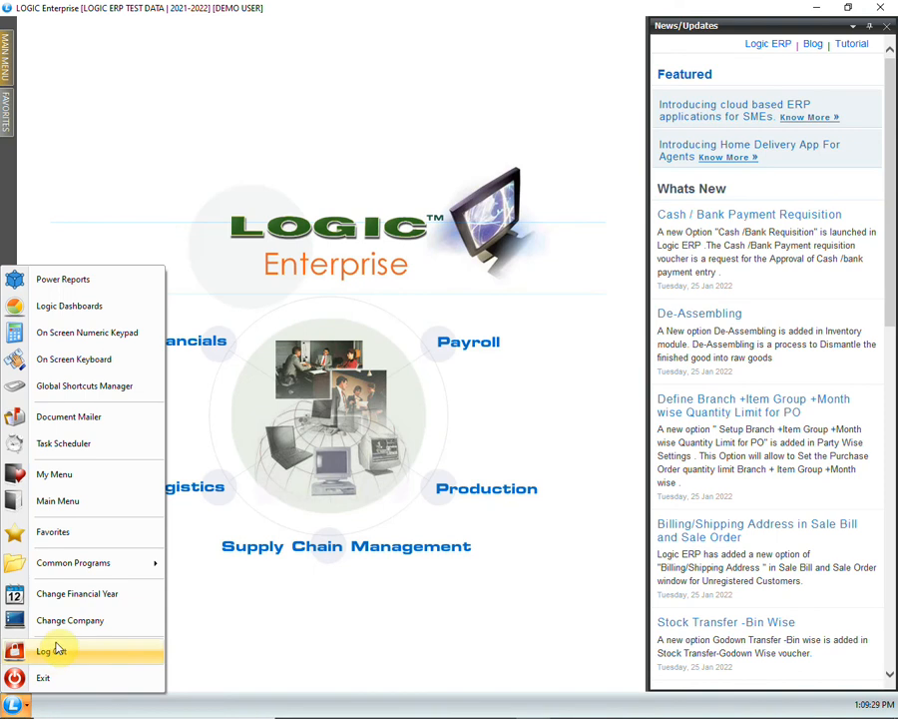
# Step: Log off DEMO USER and sign back in as the administrator
pyautogui.click(42, 650)
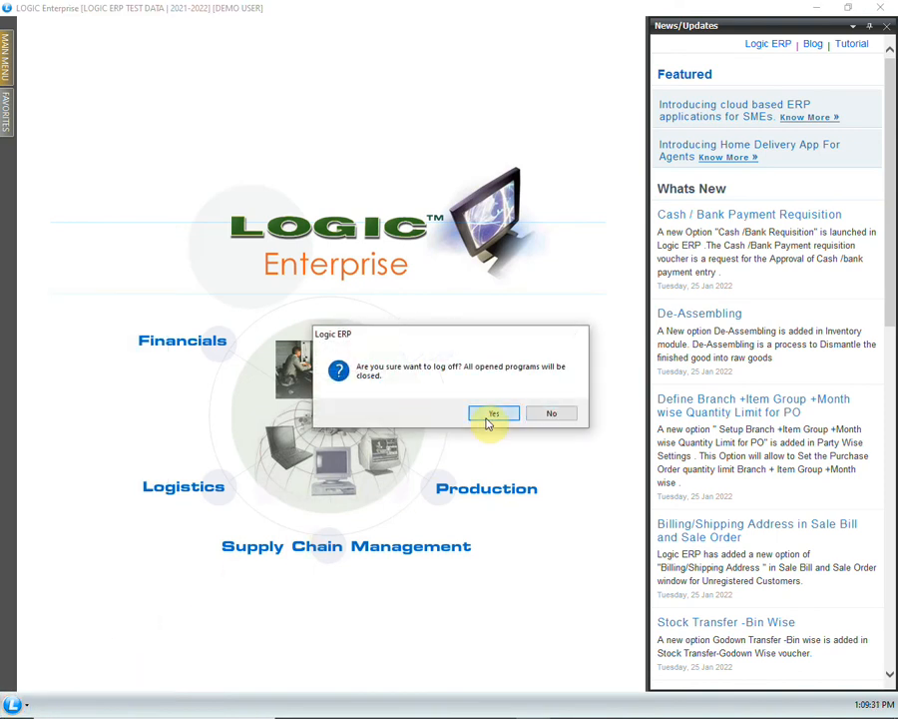
pyautogui.click(492, 413)
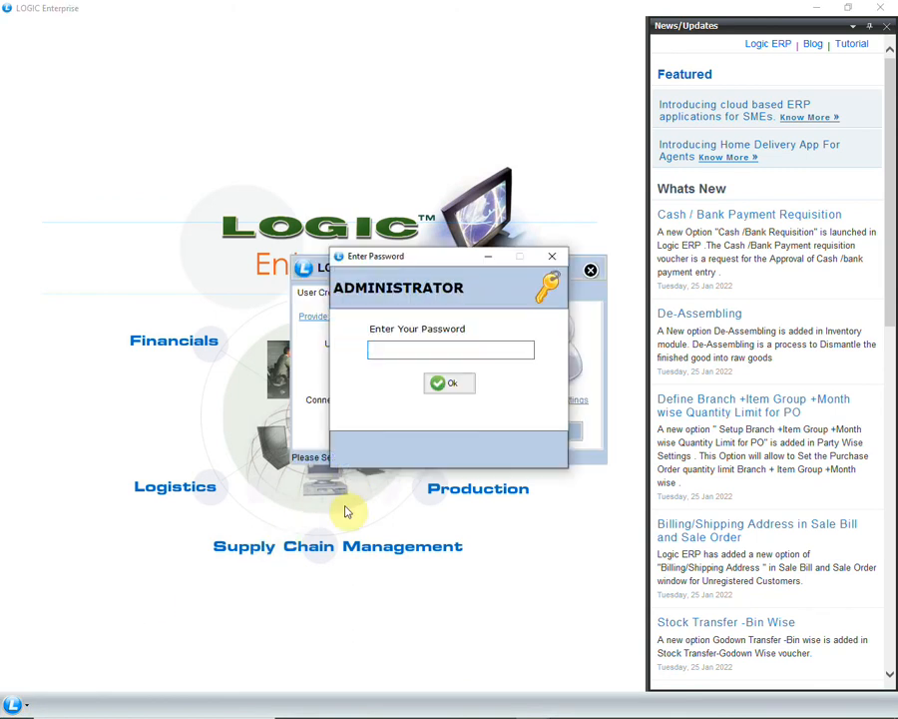
pyautogui.click(450, 382)
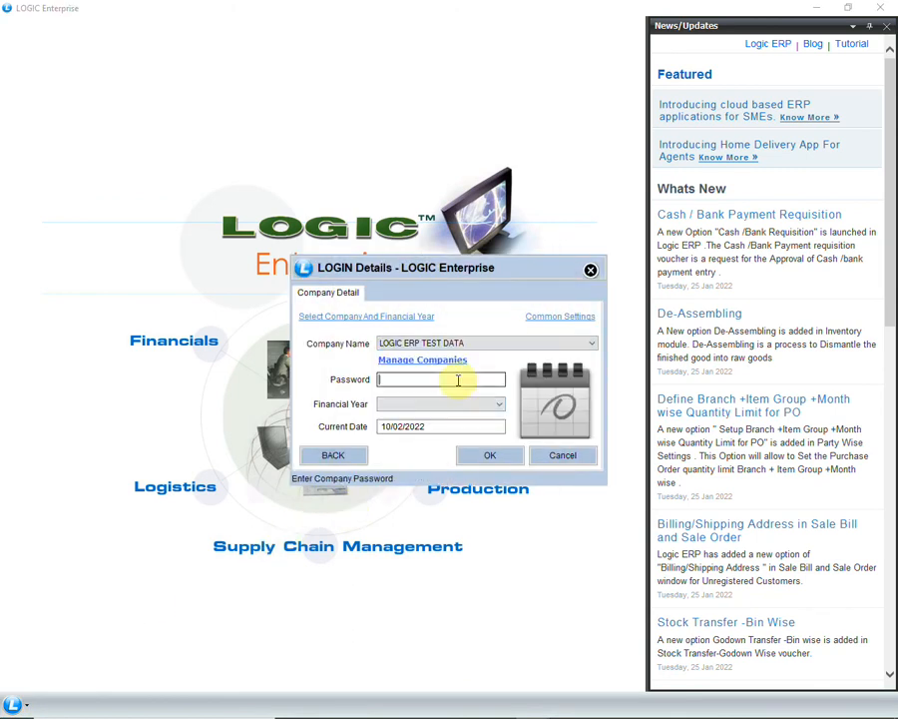
pyautogui.click(489, 455)
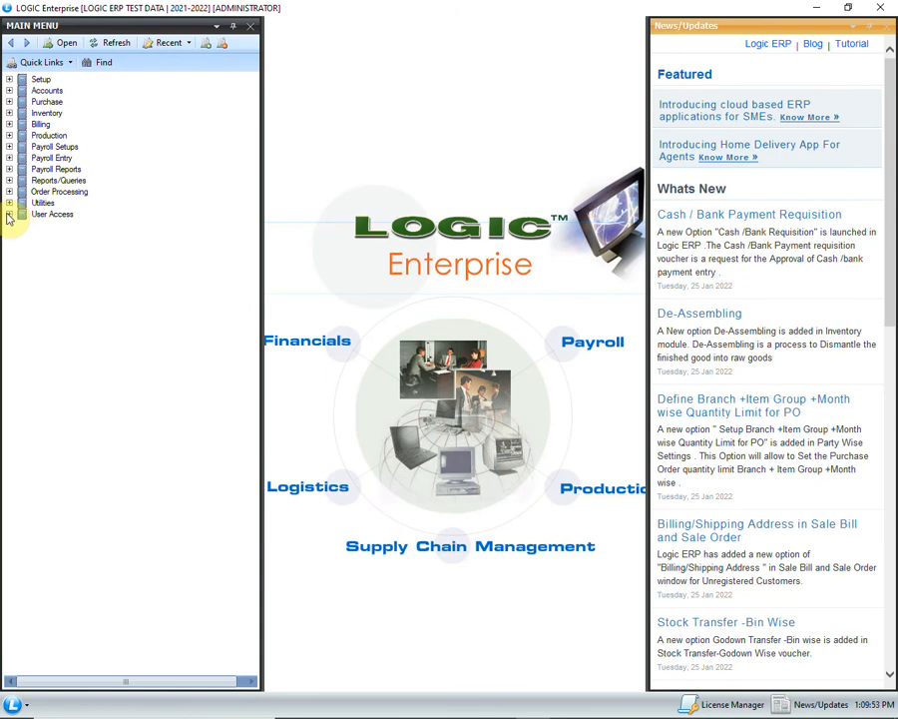
# Step: Open User Log Book under User Access and create the 01/04/2021–31/03/2022 report
pyautogui.click(10, 214)
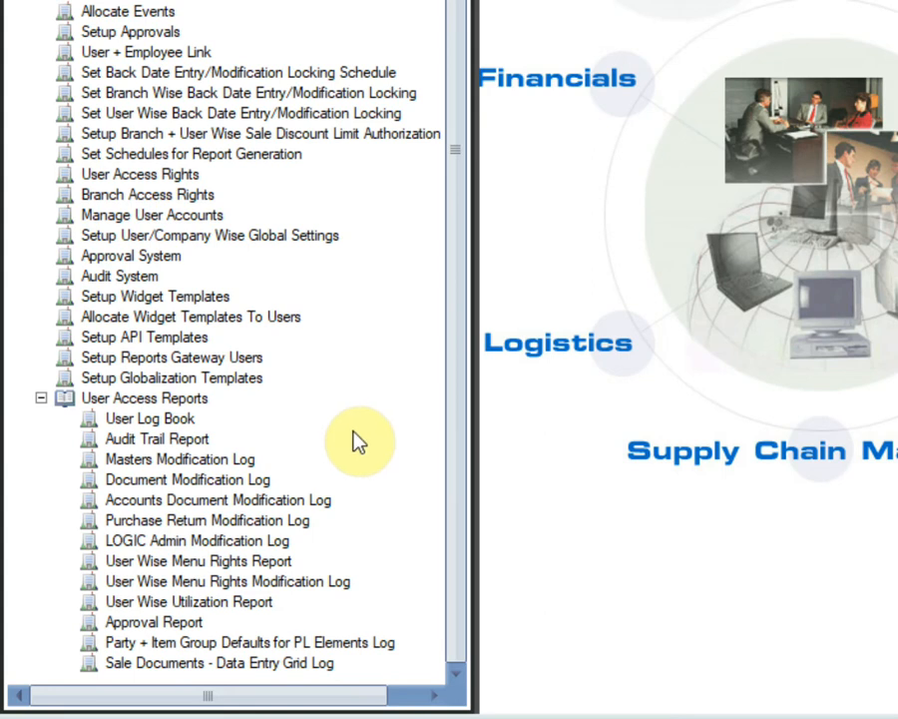
pyautogui.click(150, 418)
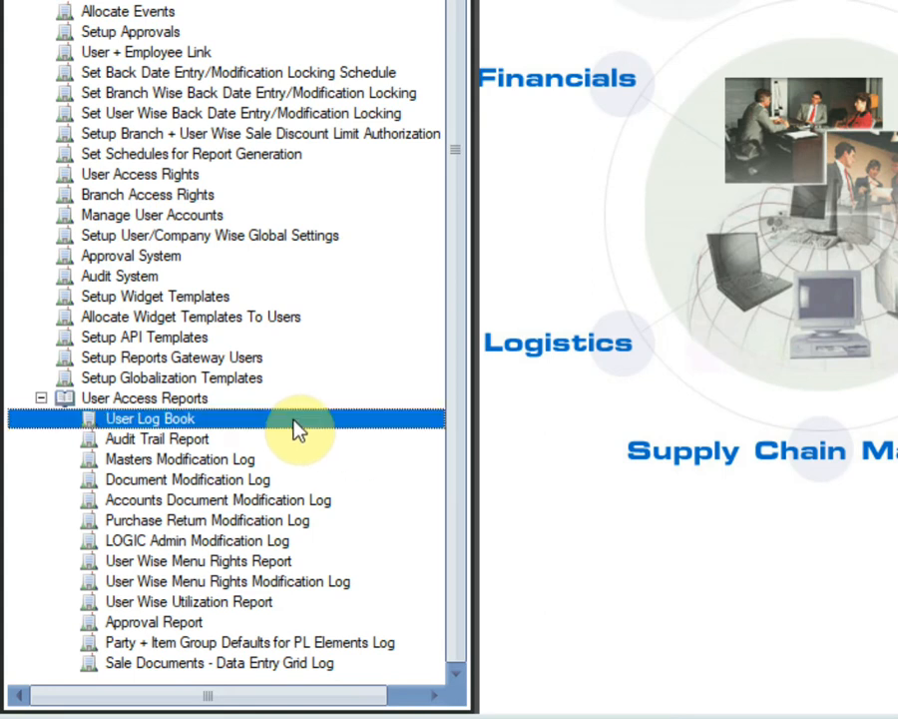
pyautogui.doubleClick(149, 418)
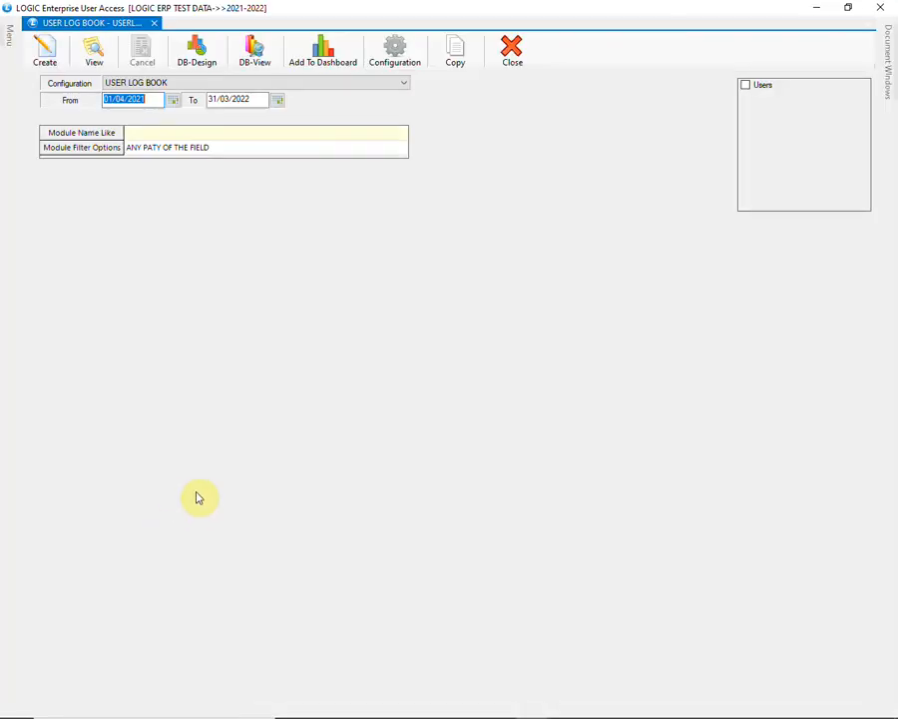
pyautogui.moveTo(782, 98)
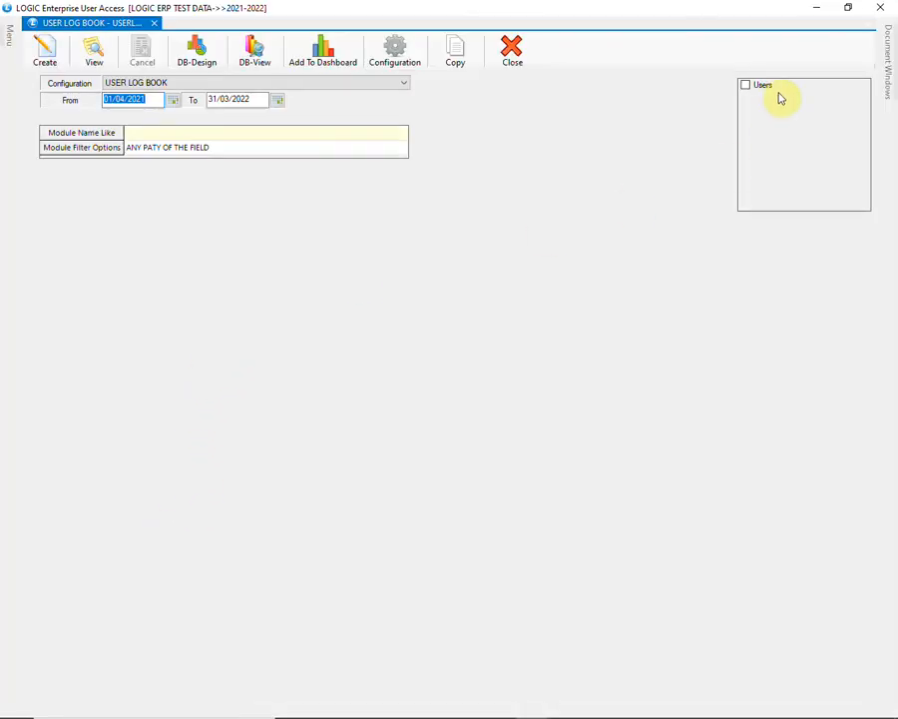
pyautogui.click(746, 85)
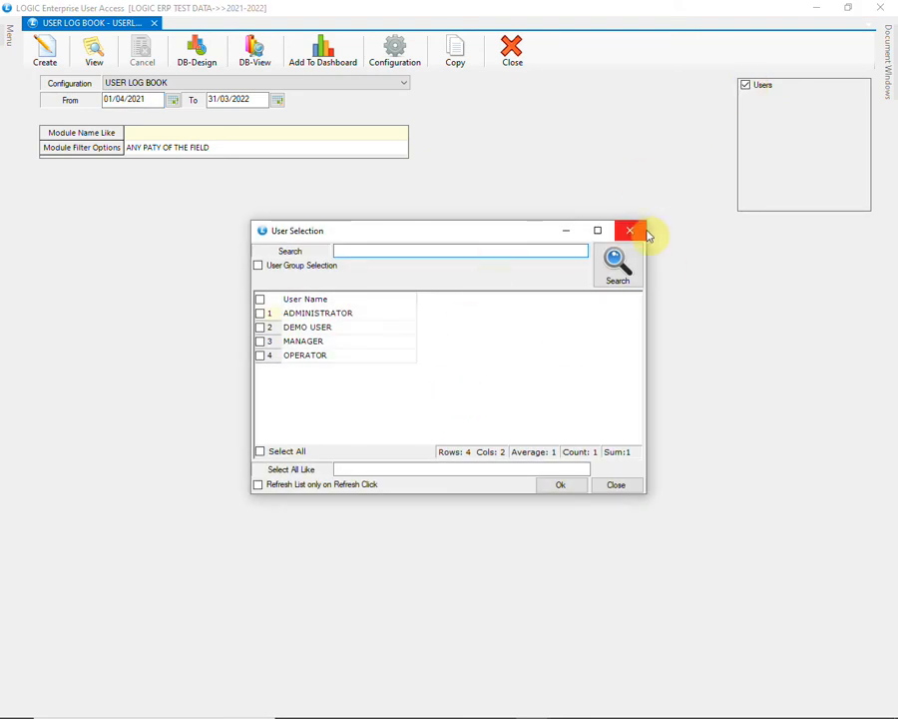
pyautogui.click(629, 230)
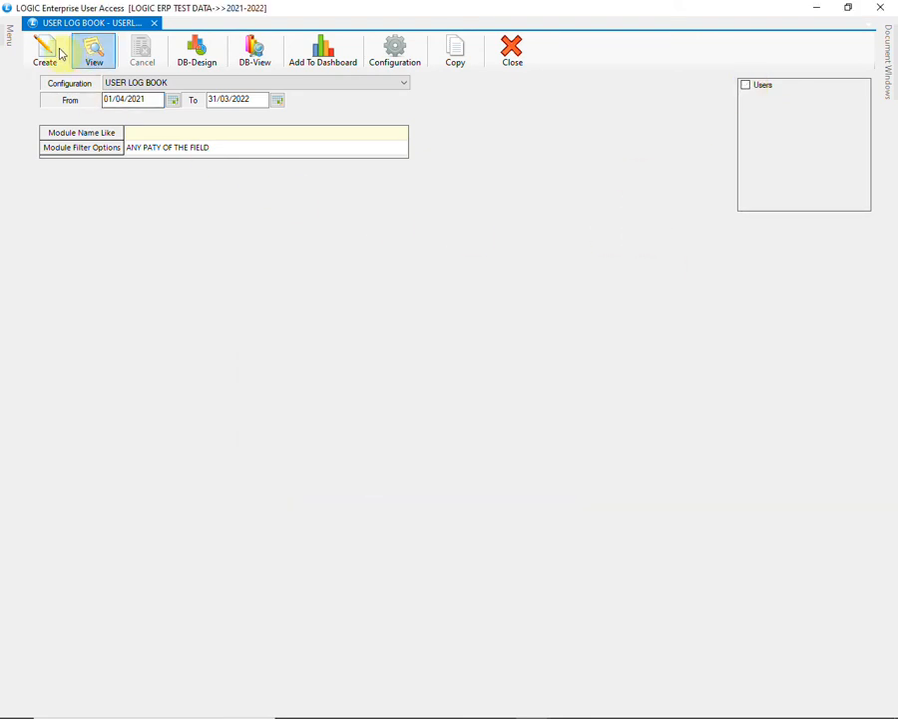
pyautogui.click(94, 50)
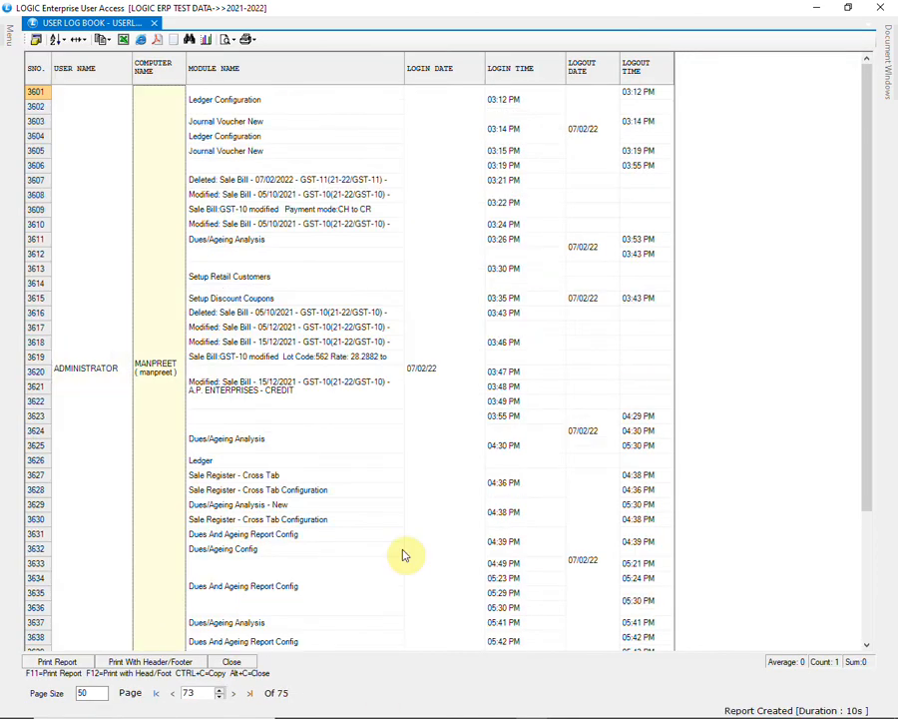
# Step: Scroll to the log book's next page and inspect the Purchase Return and MANAGER entries
pyautogui.scroll(-3)
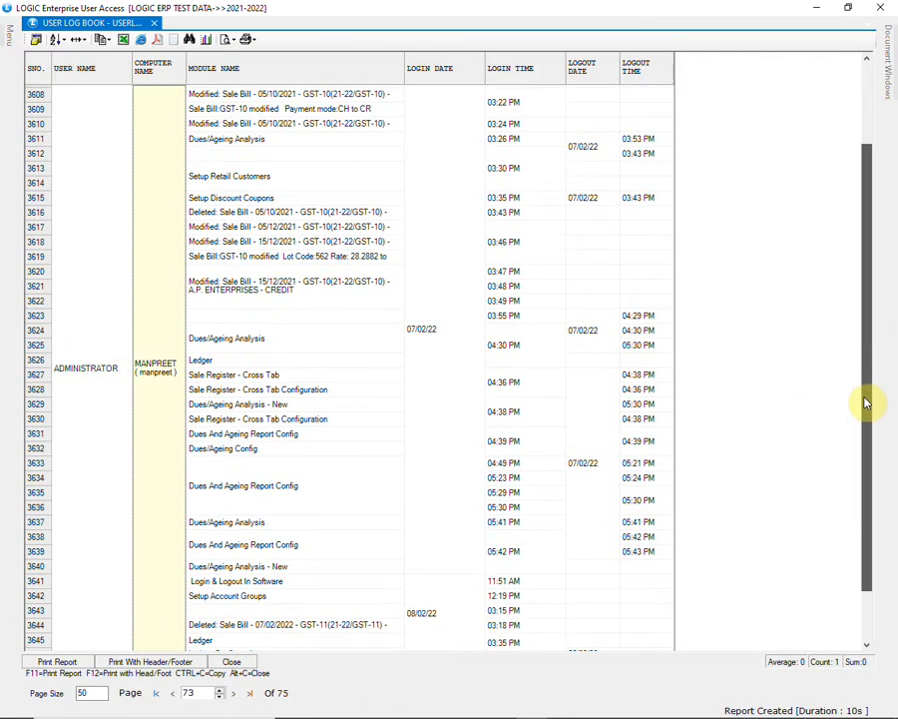
pyautogui.scroll(-3)
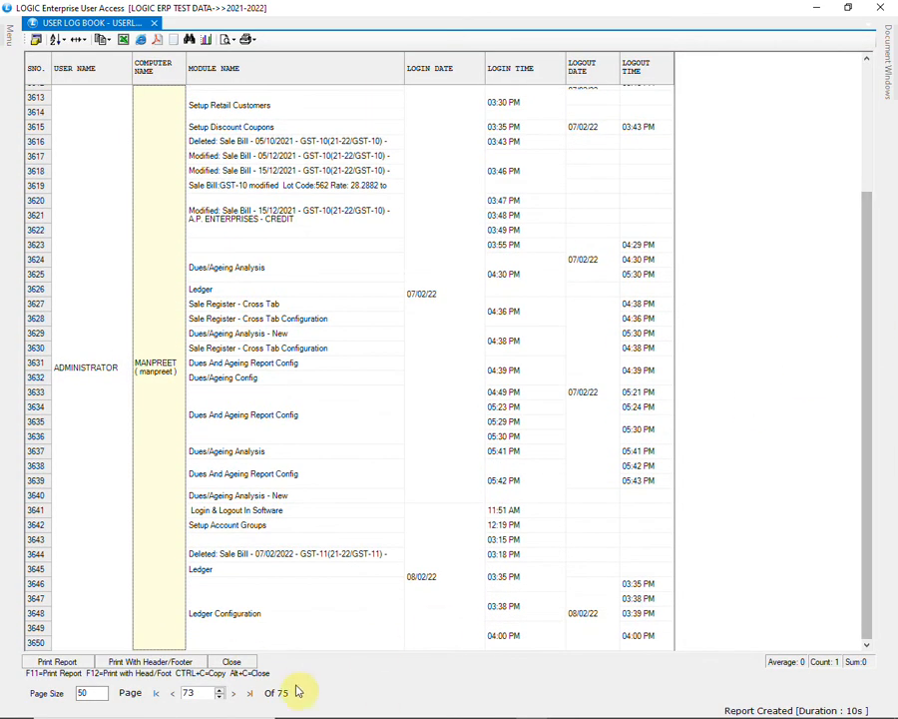
pyautogui.click(234, 693)
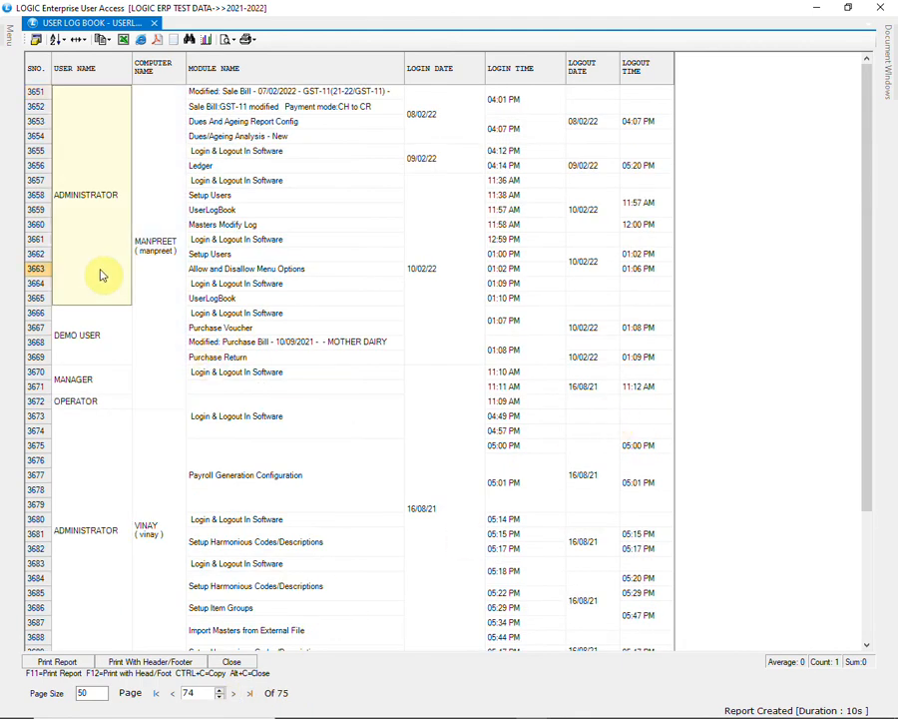
pyautogui.moveTo(594, 265)
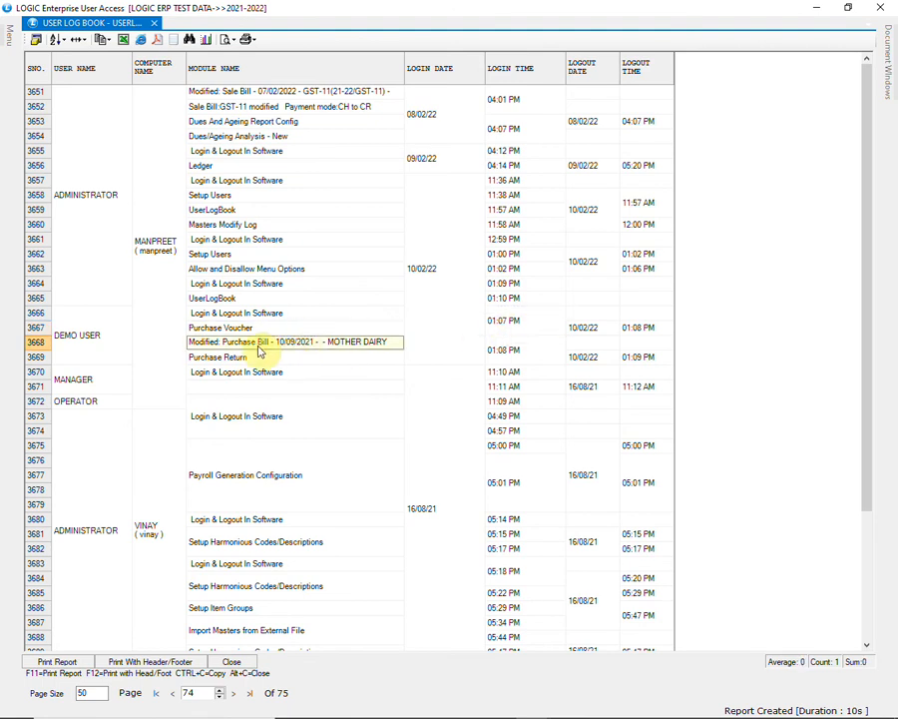
pyautogui.moveTo(397, 353)
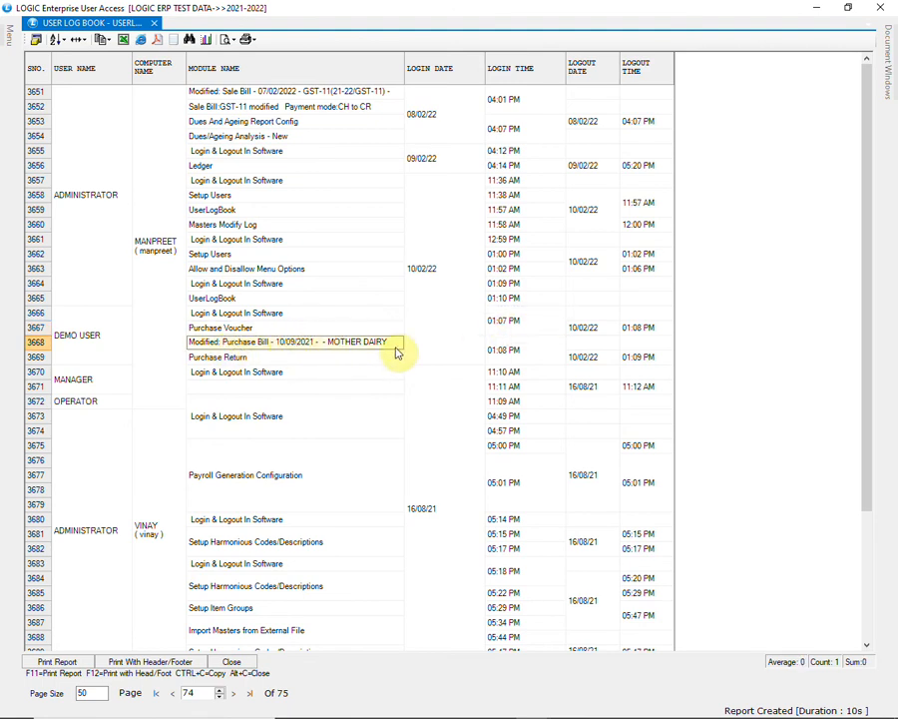
pyautogui.moveTo(311, 352)
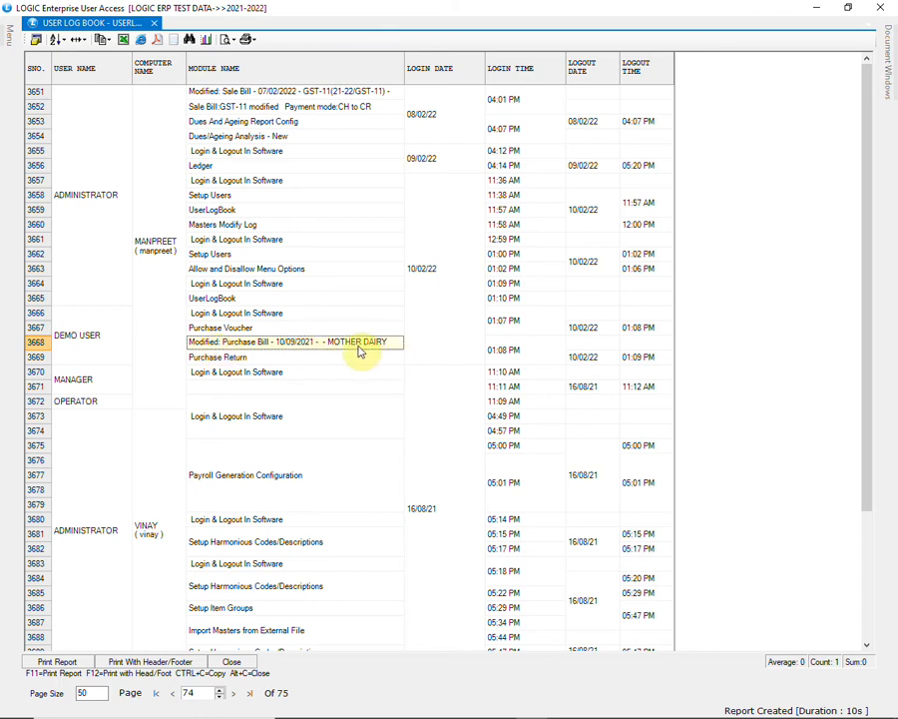
pyautogui.click(217, 357)
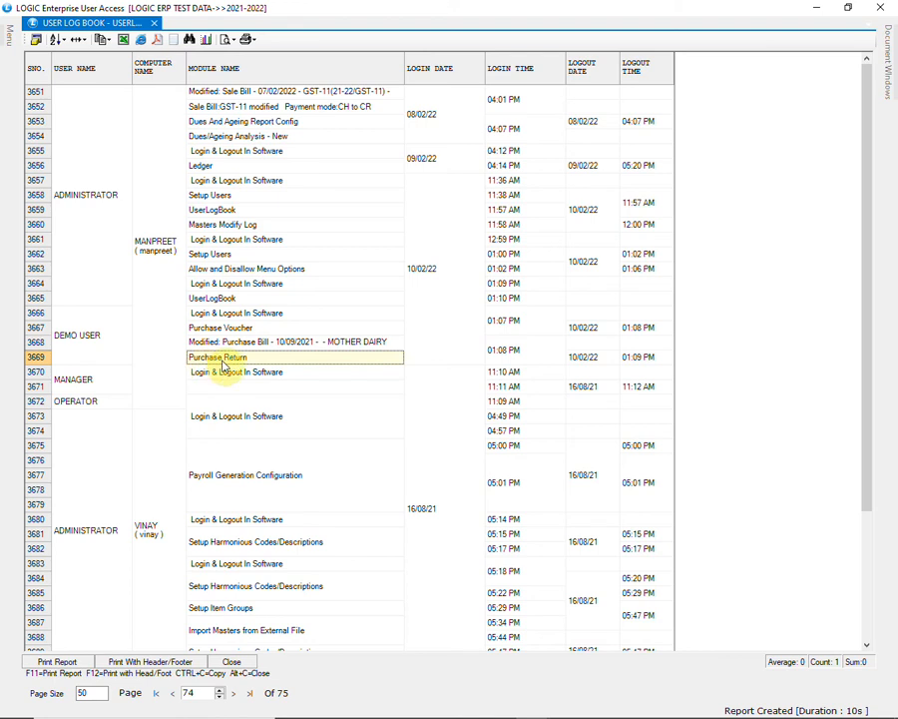
pyautogui.moveTo(509, 362)
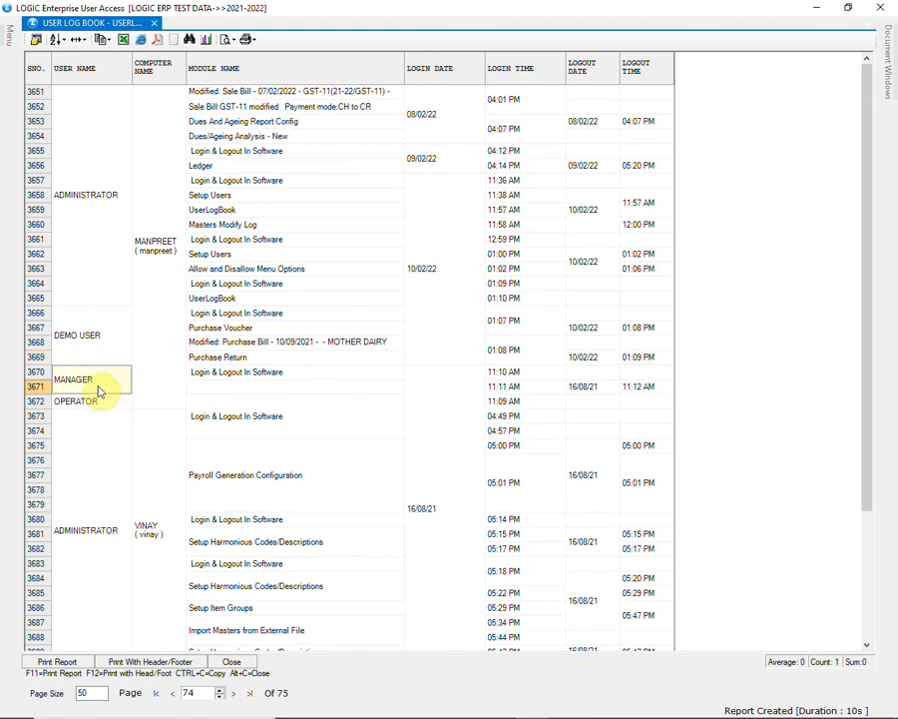
pyautogui.click(253, 372)
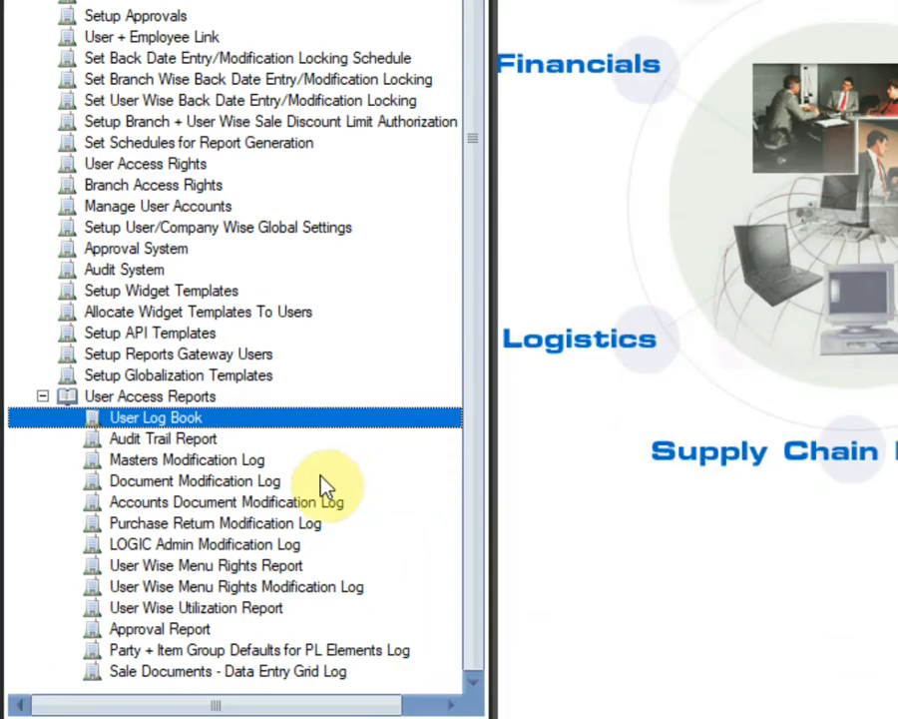
# Step: Open the Masters Modification Log report and inspect its entries' modify type
pyautogui.click(186, 459)
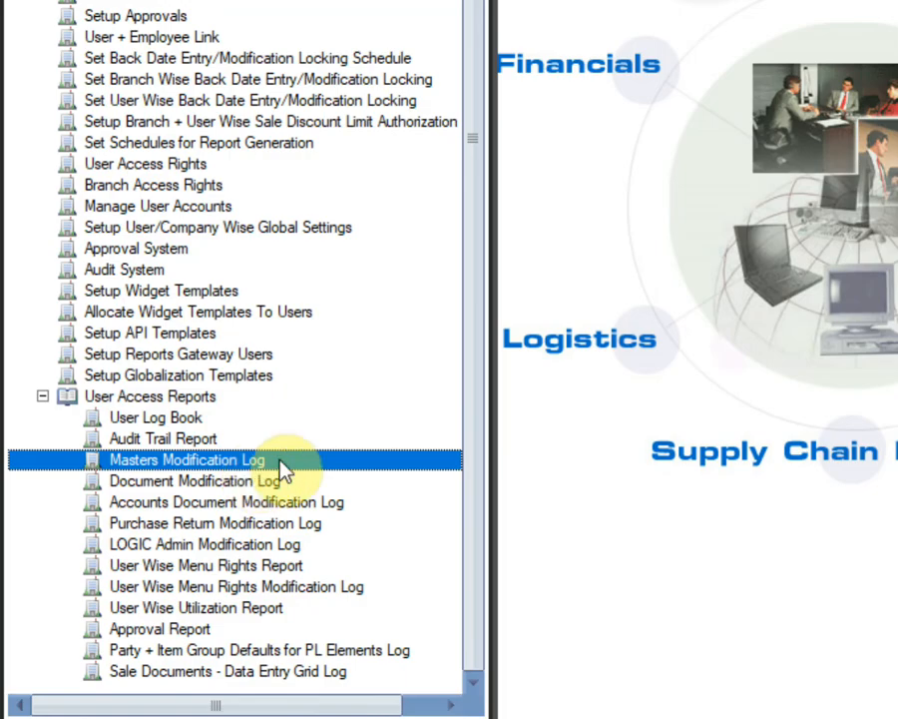
pyautogui.doubleClick(185, 459)
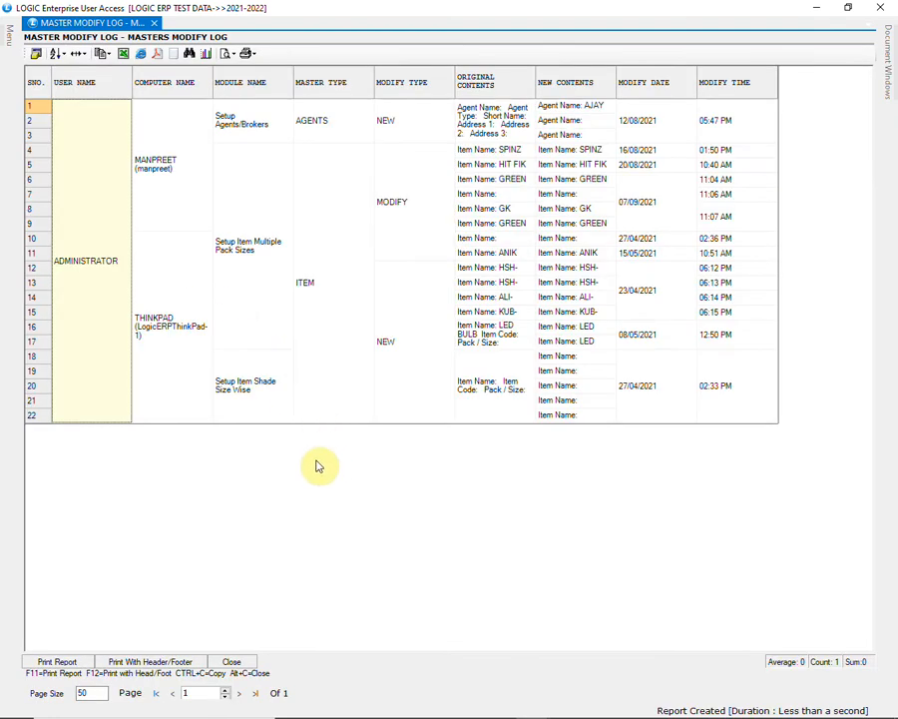
pyautogui.moveTo(423, 140)
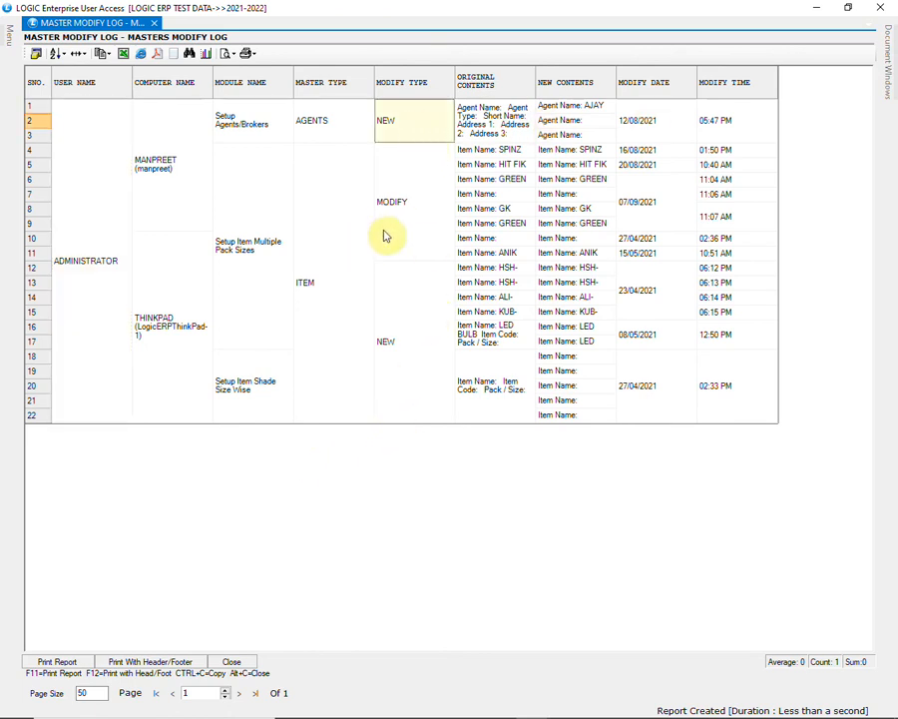
pyautogui.click(489, 149)
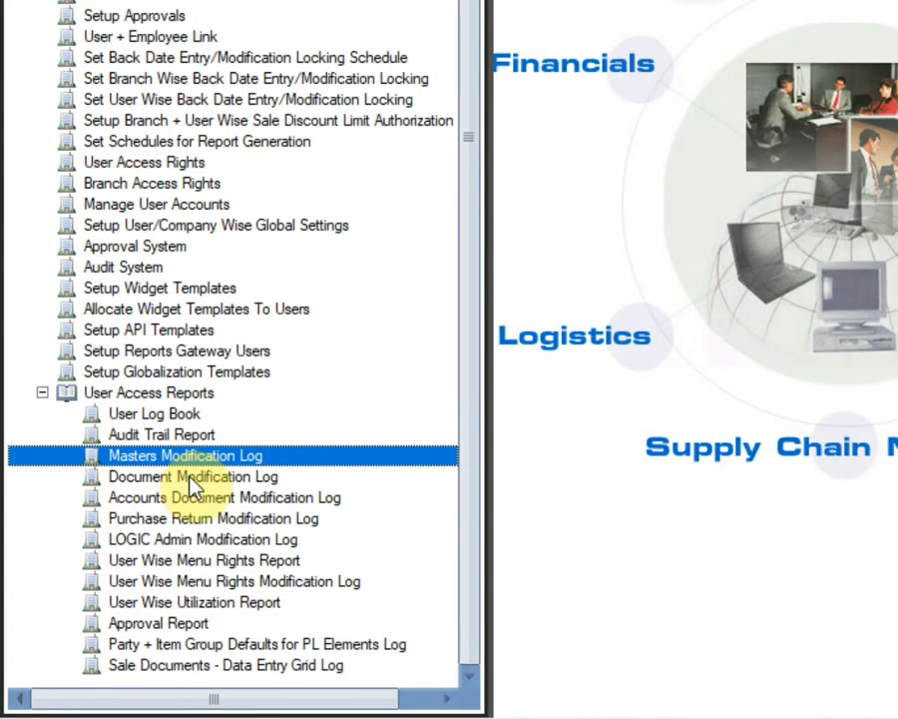
# Step: Open the Document Modification Log and view its Modification Method options (All, Modify, New, Delete)
pyautogui.click(193, 477)
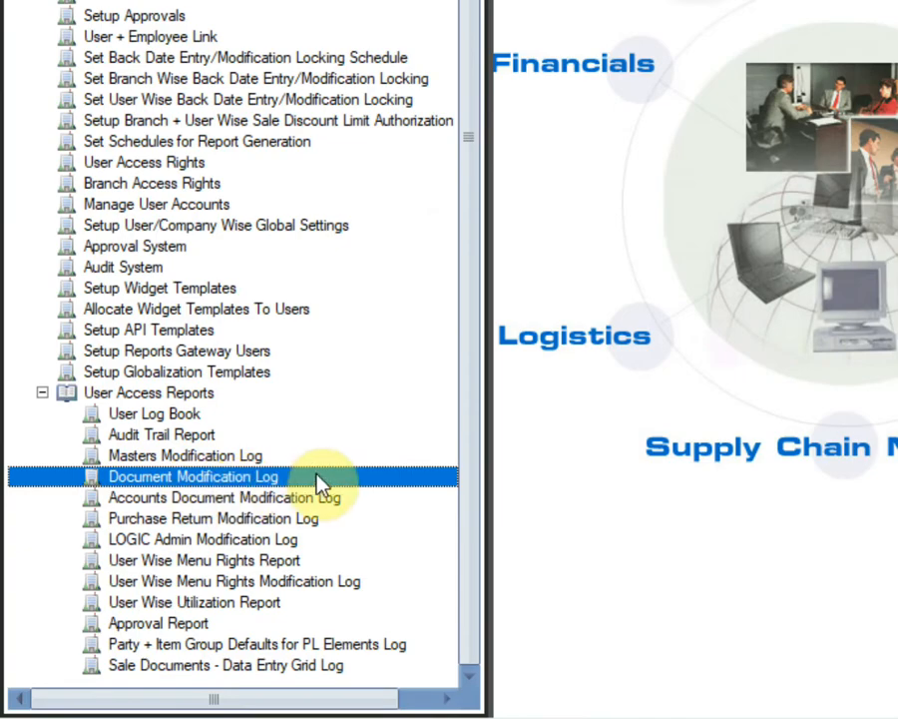
pyautogui.doubleClick(192, 477)
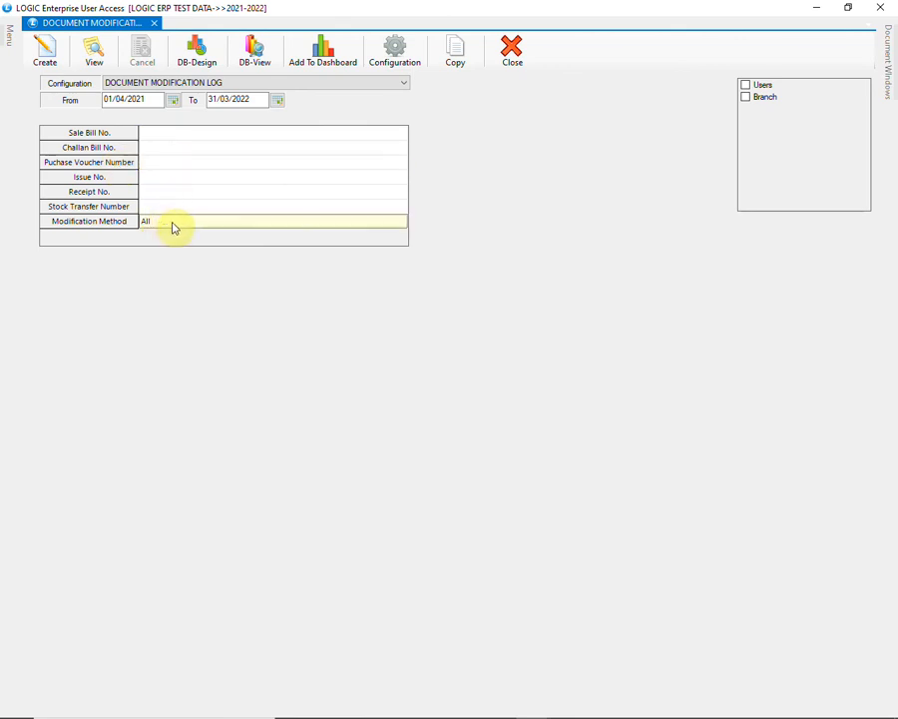
pyautogui.click(400, 220)
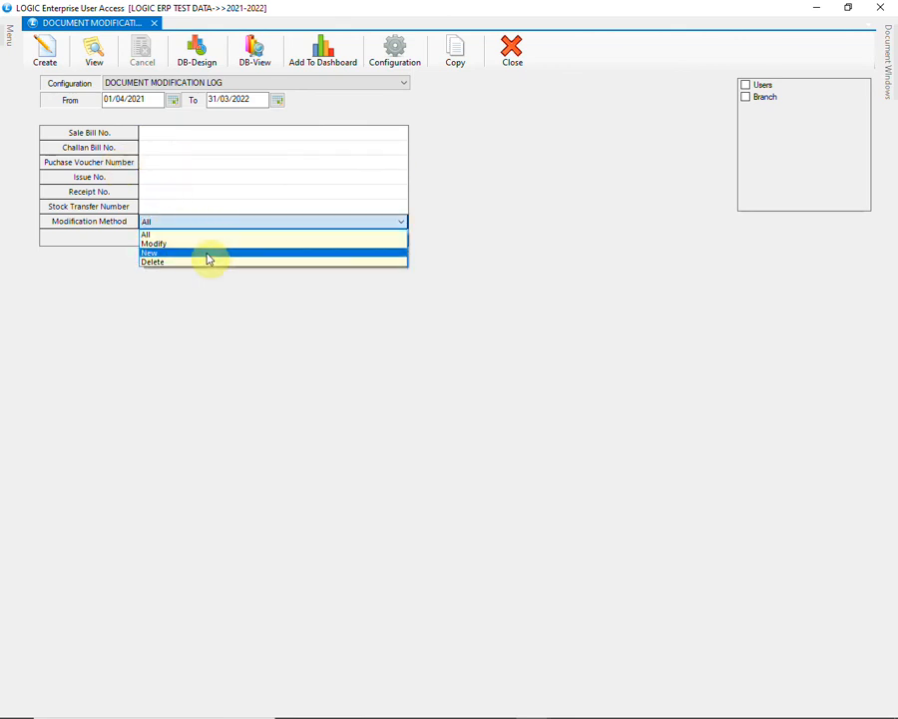
pyautogui.moveTo(205, 253)
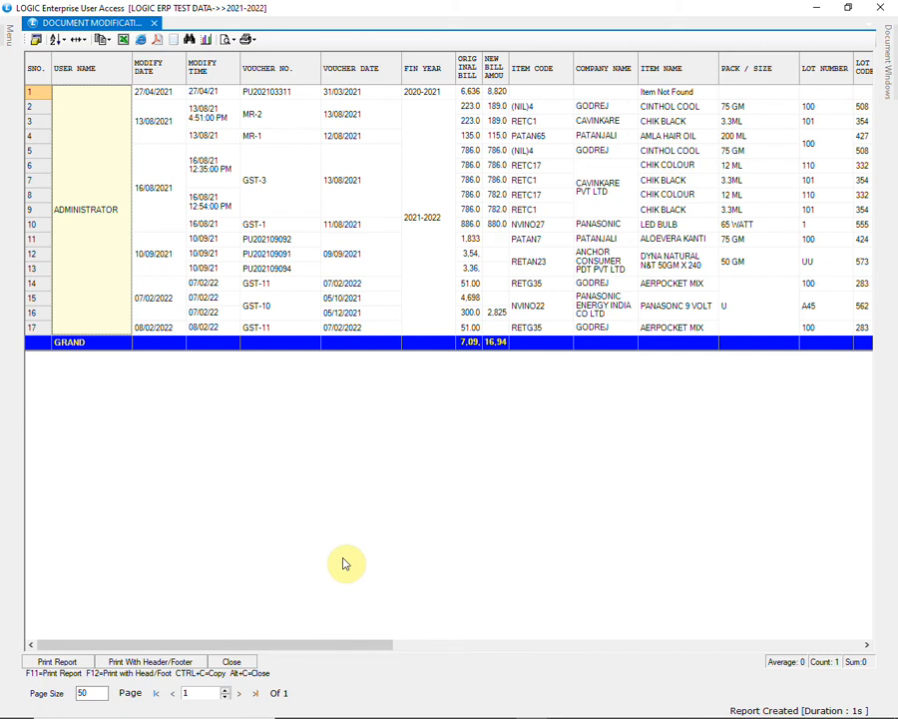
pyautogui.moveTo(350, 650)
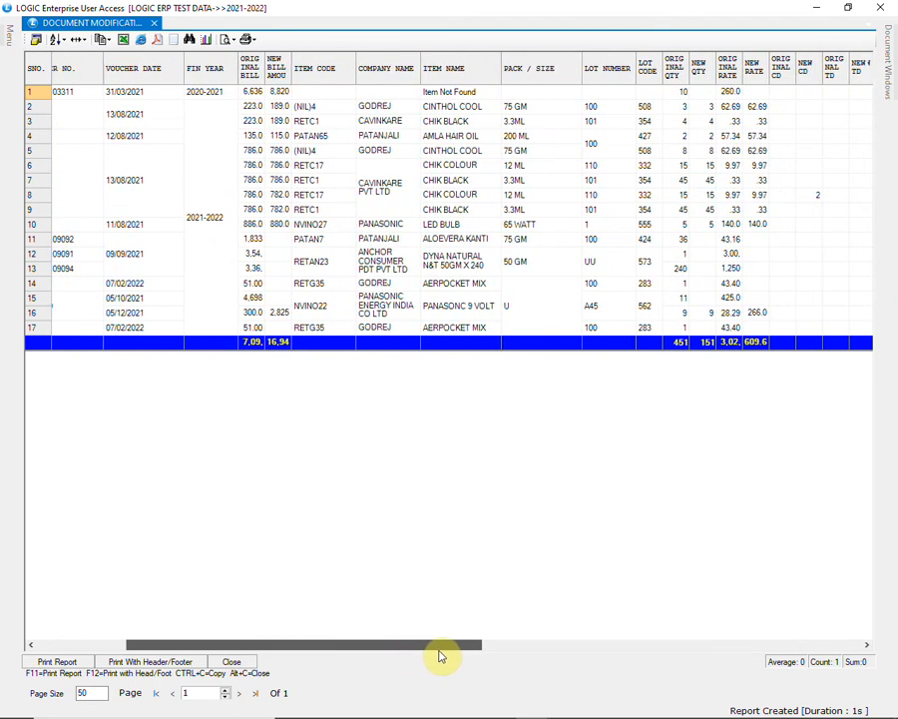
pyautogui.hscroll(3)
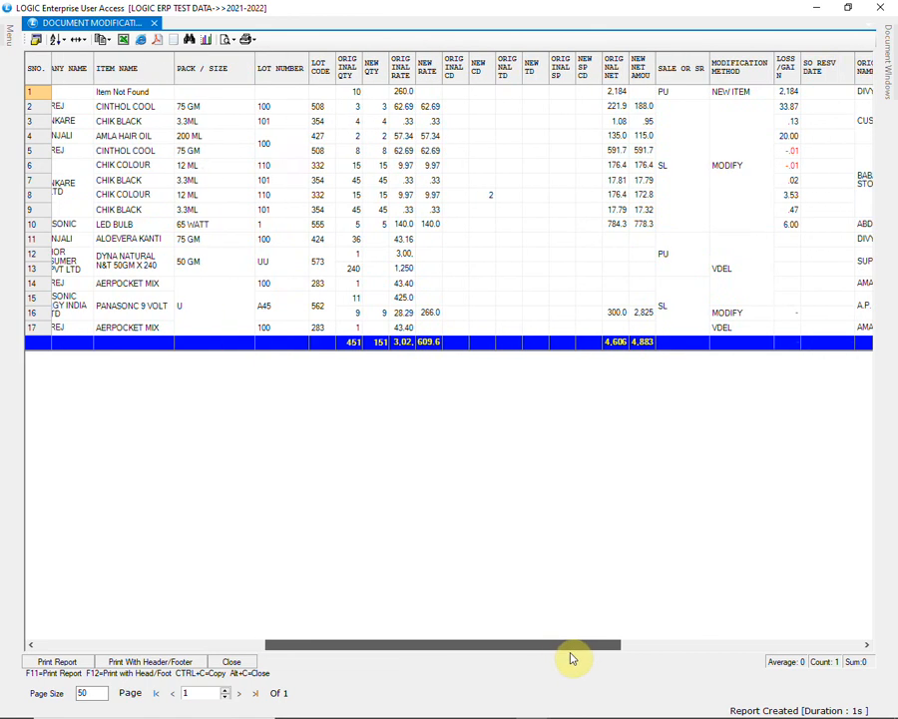
pyautogui.hscroll(3)
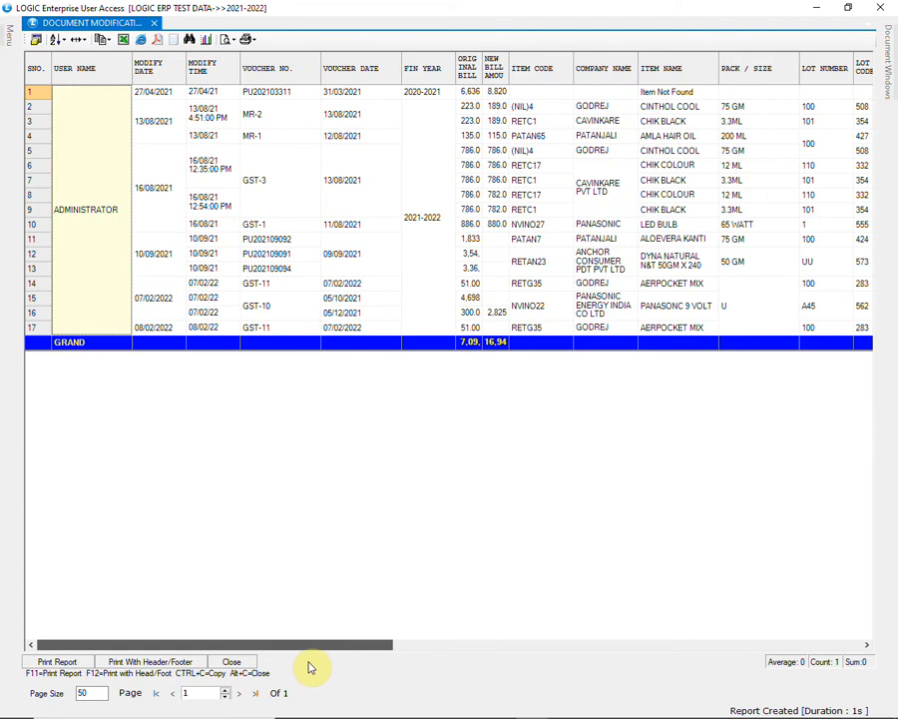
pyautogui.moveTo(320, 440)
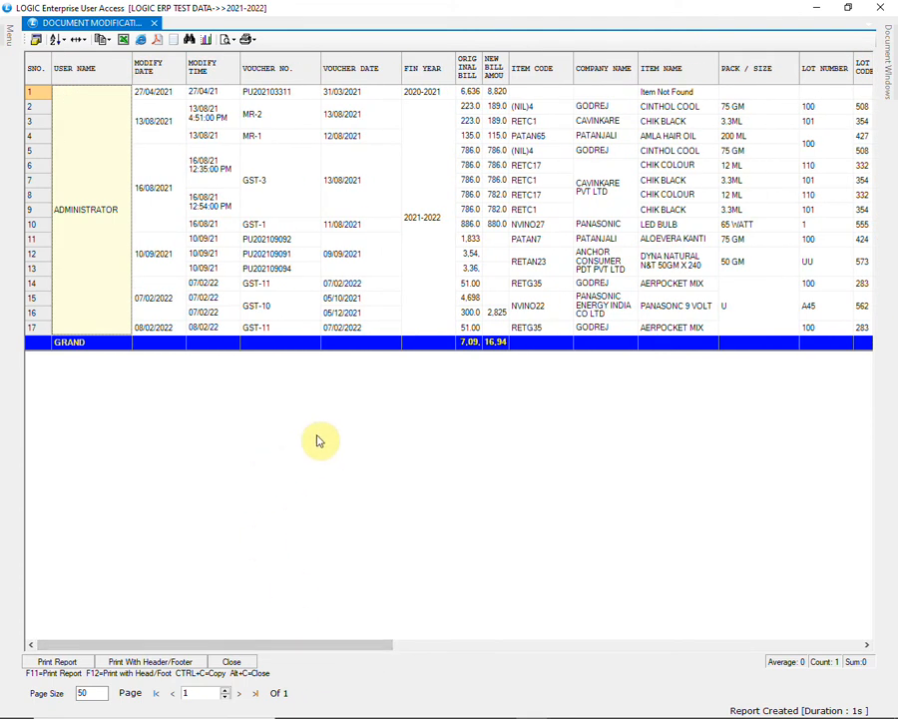
pyautogui.click(470, 91)
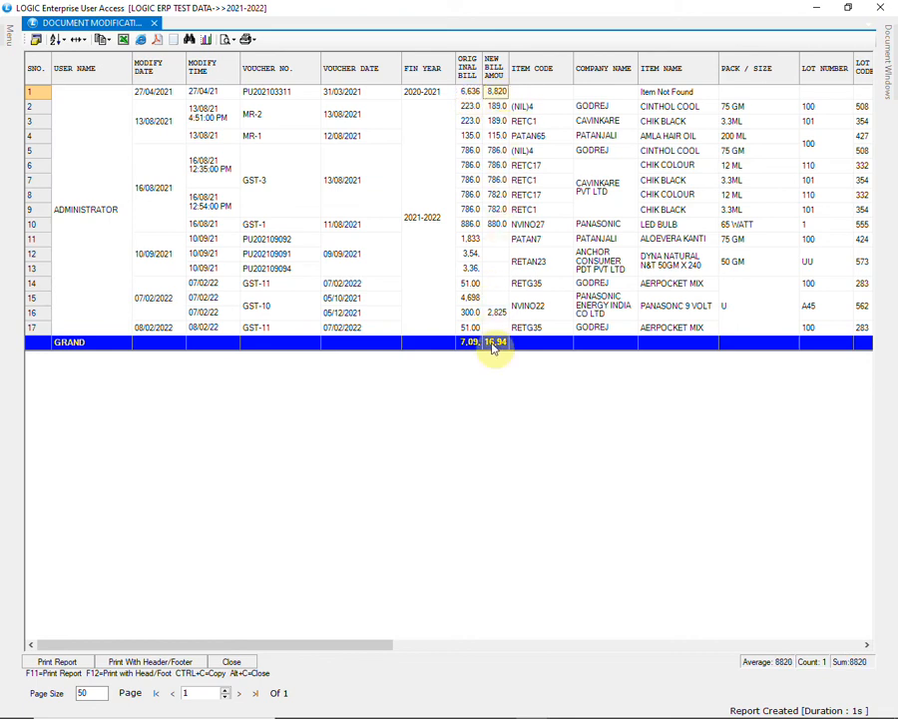
pyautogui.moveTo(296, 377)
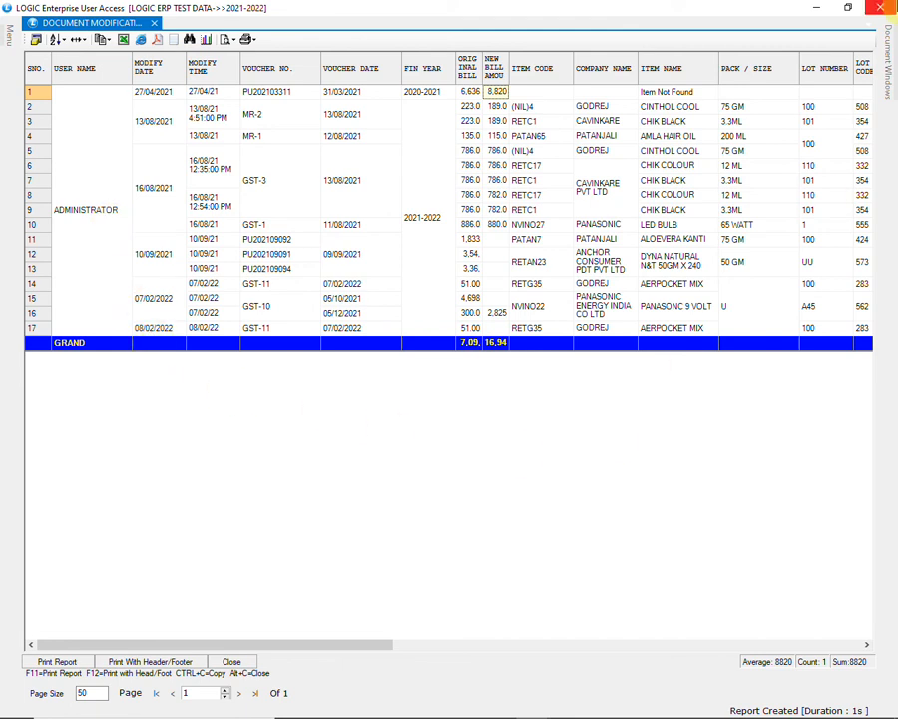
# Step: Close the modification log report and open the User Template Setup
pyautogui.click(231, 661)
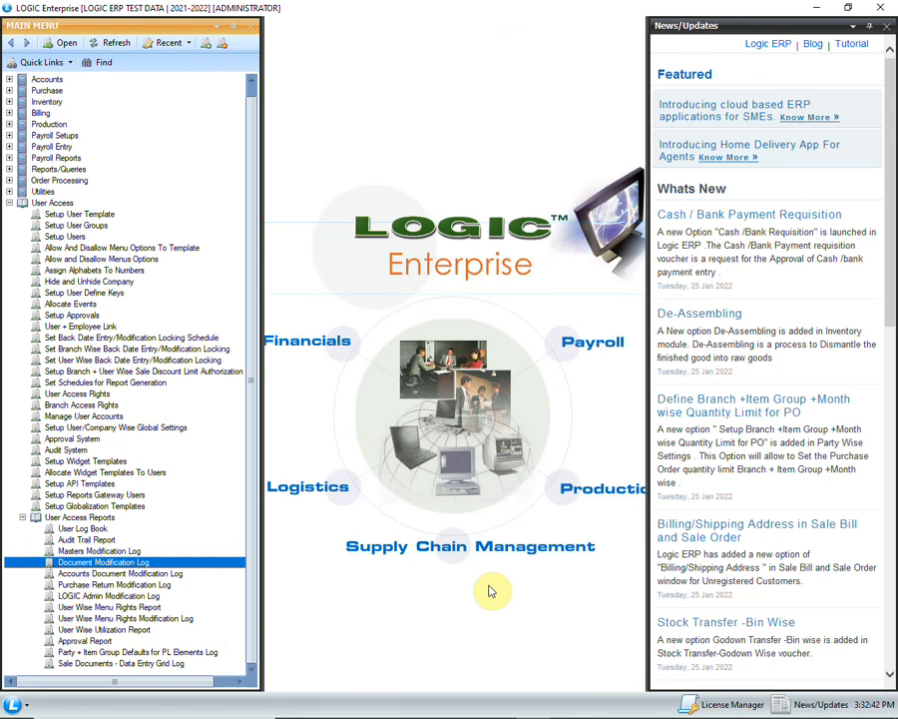
pyautogui.moveTo(198, 386)
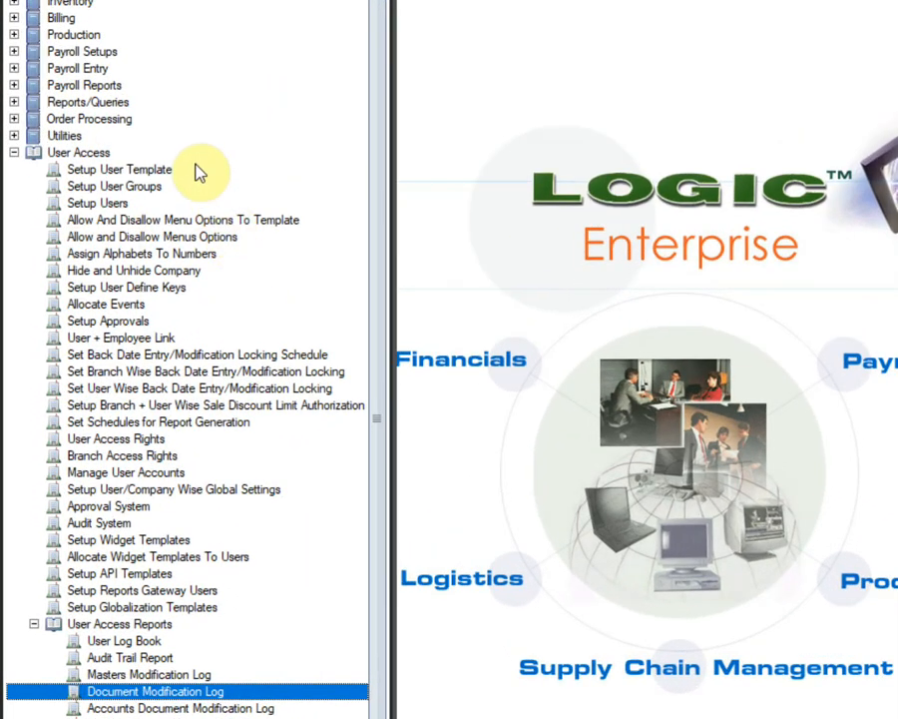
pyautogui.click(119, 169)
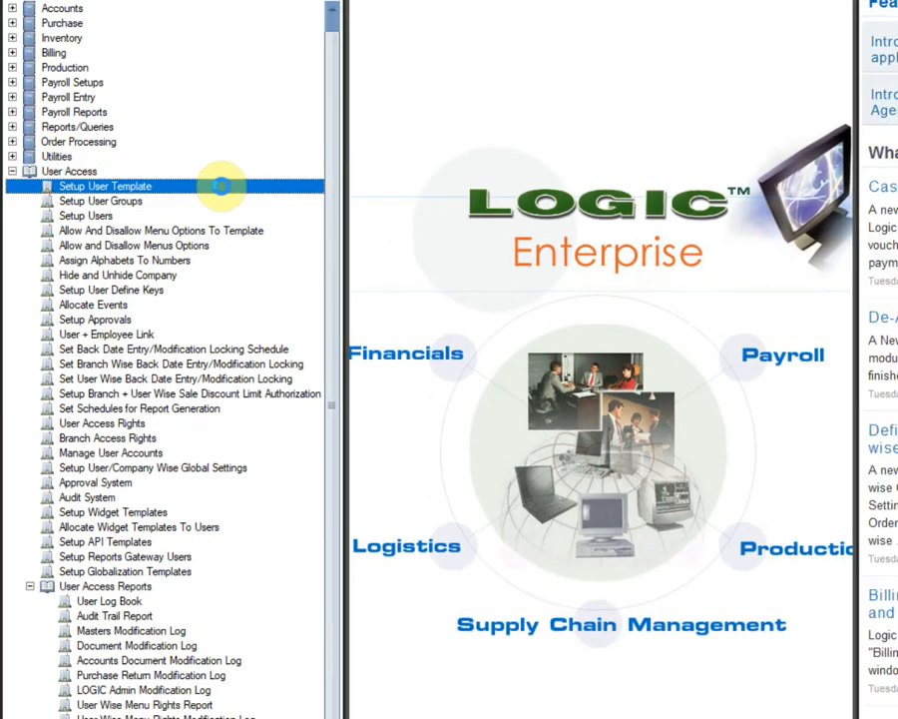
pyautogui.doubleClick(105, 185)
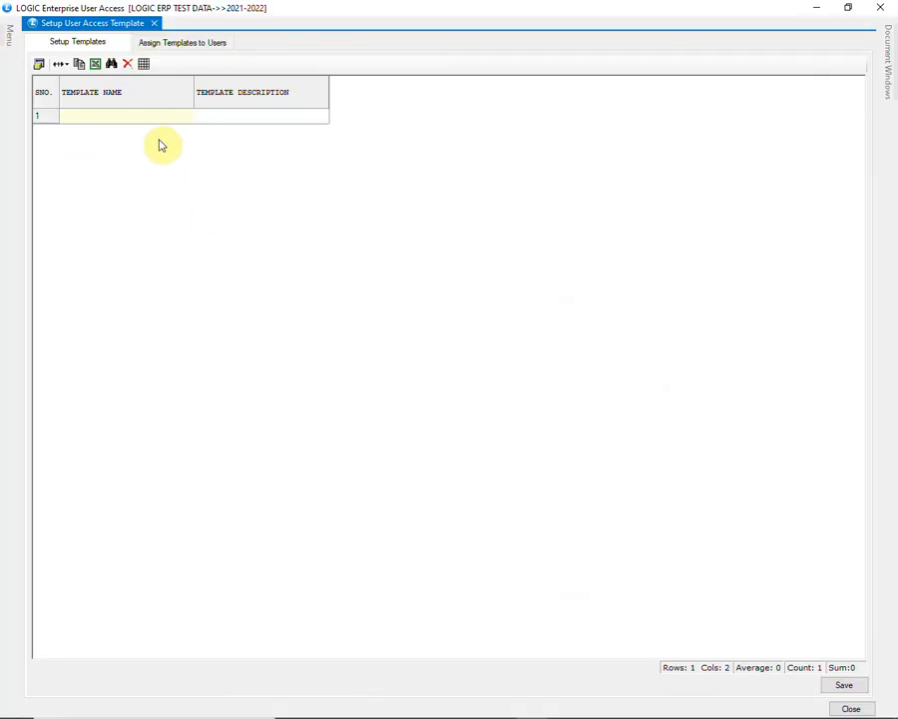
# Step: Create the BILLING and REPORTING user templates and confirm saving them
pyautogui.write('BILLING')
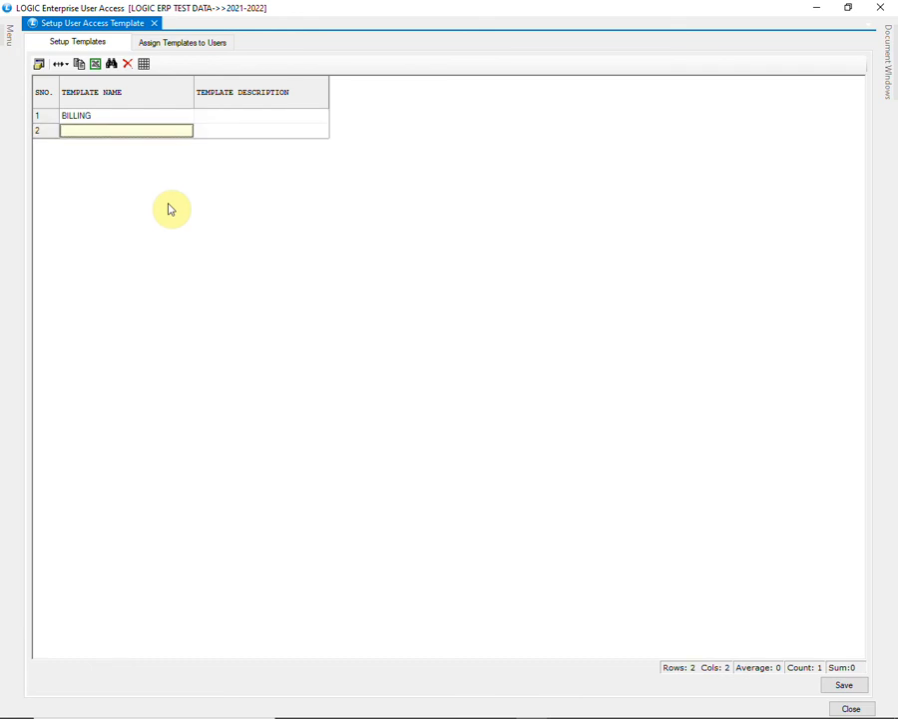
pyautogui.write('REPORTING')
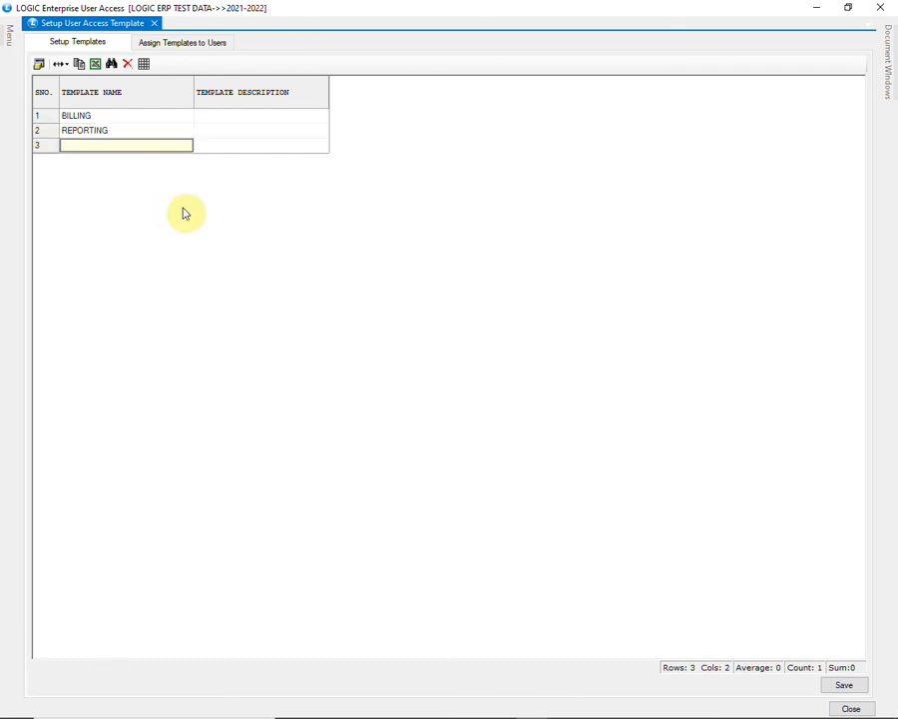
pyautogui.click(844, 685)
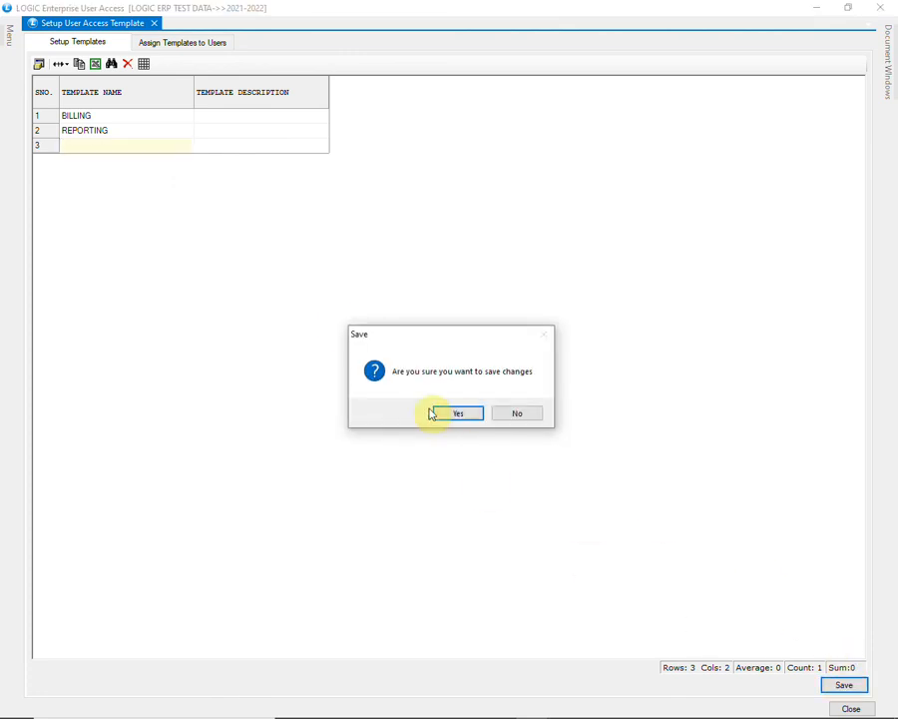
pyautogui.click(457, 413)
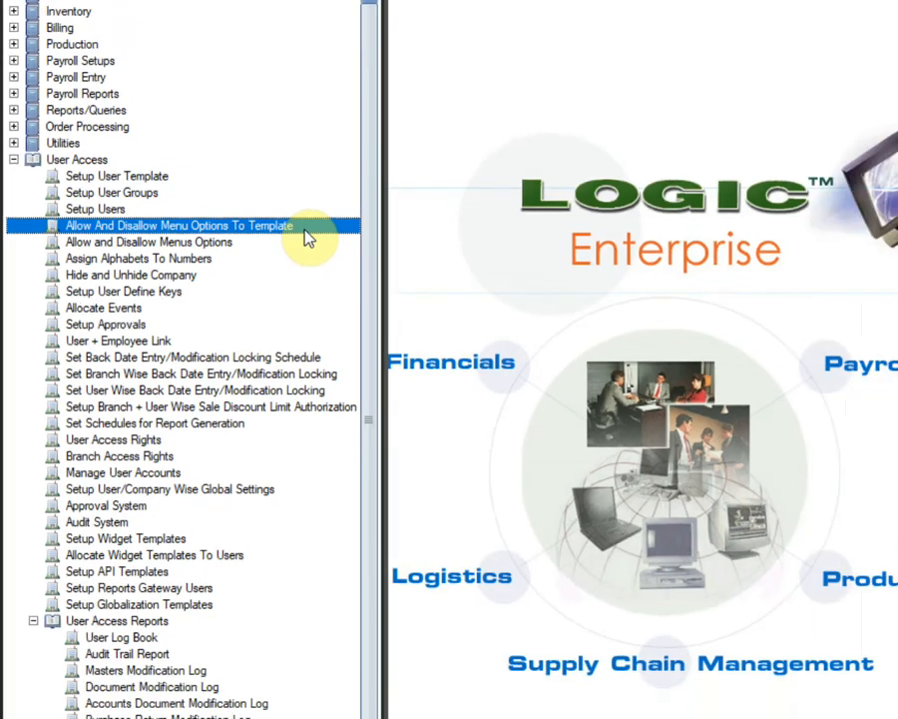
# Step: In BILLING's menu permissions, enable Sale Bill and bring up Sales Return's permission choices
pyautogui.doubleClick(177, 226)
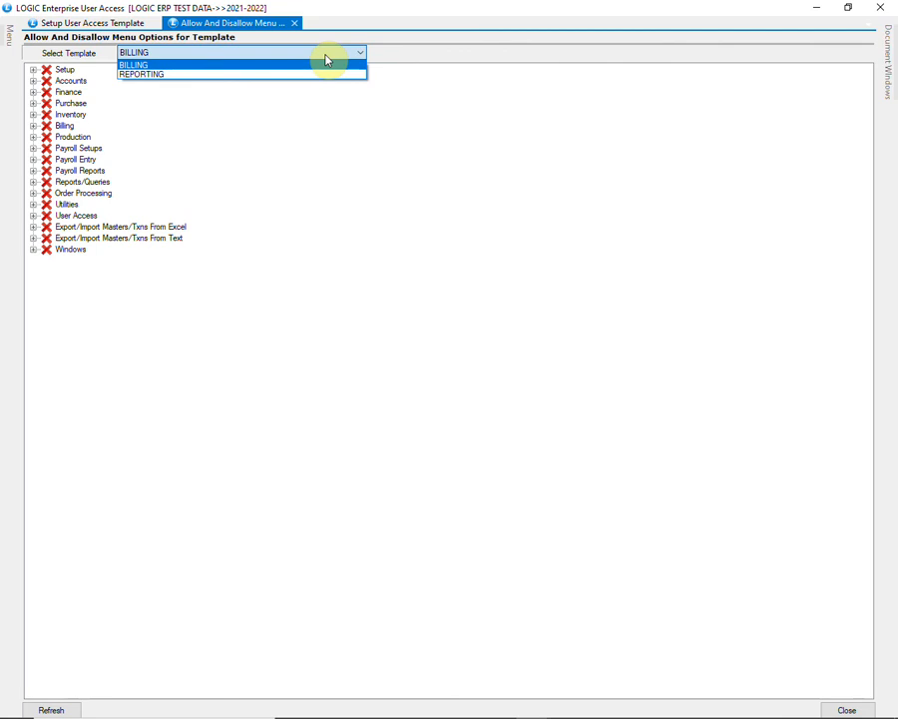
pyautogui.click(134, 65)
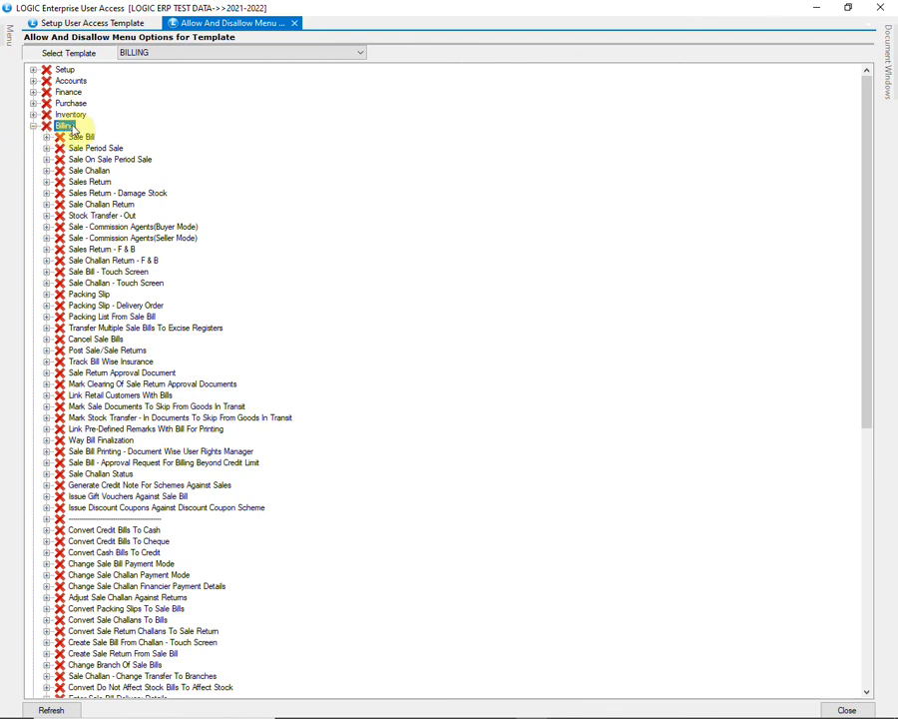
pyautogui.click(80, 137)
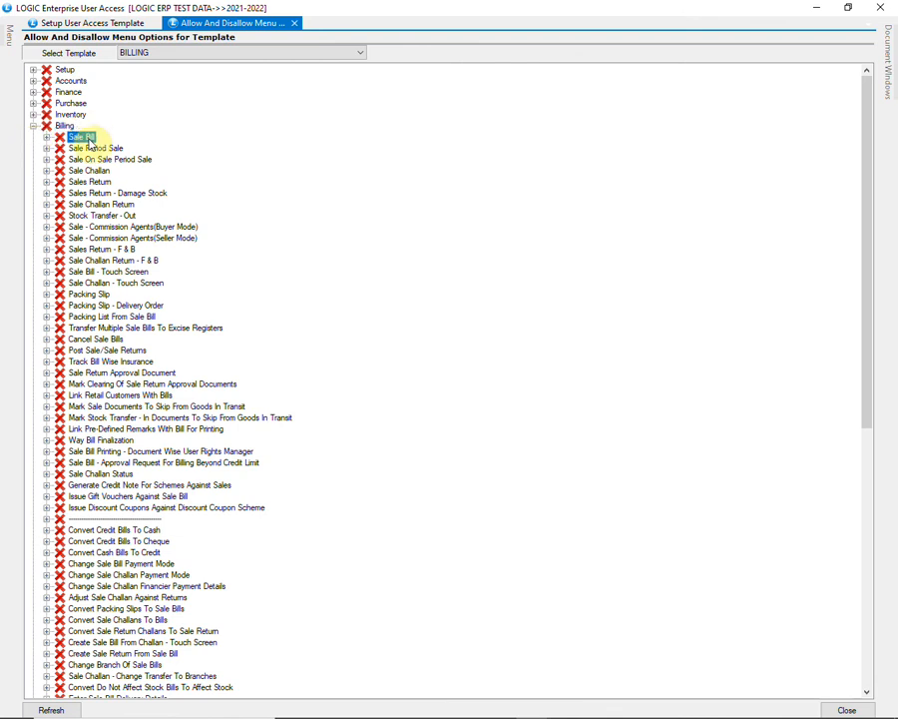
pyautogui.rightClick(80, 136)
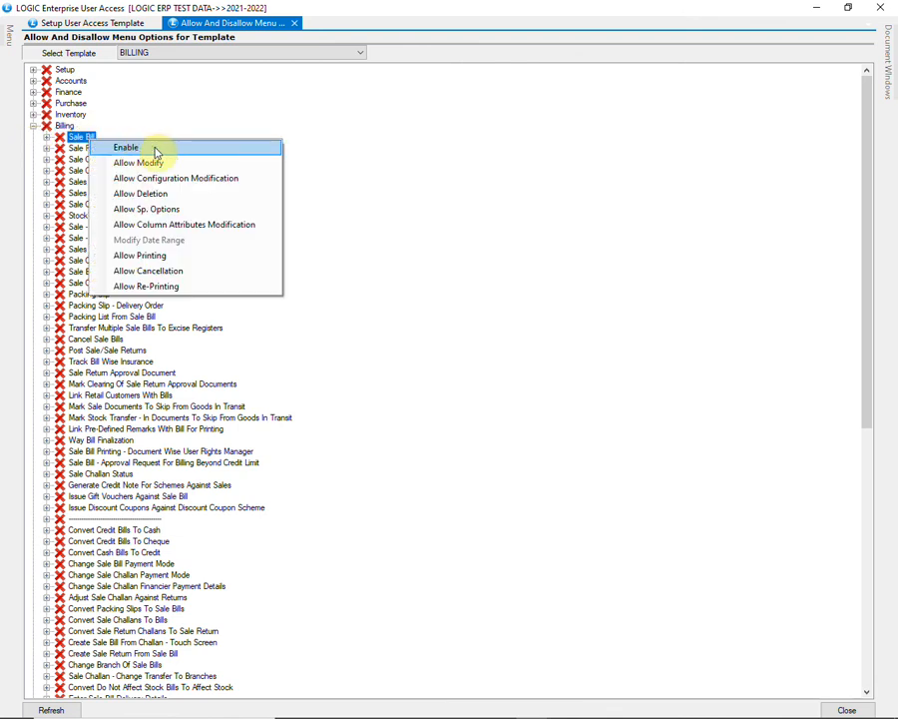
pyautogui.click(126, 146)
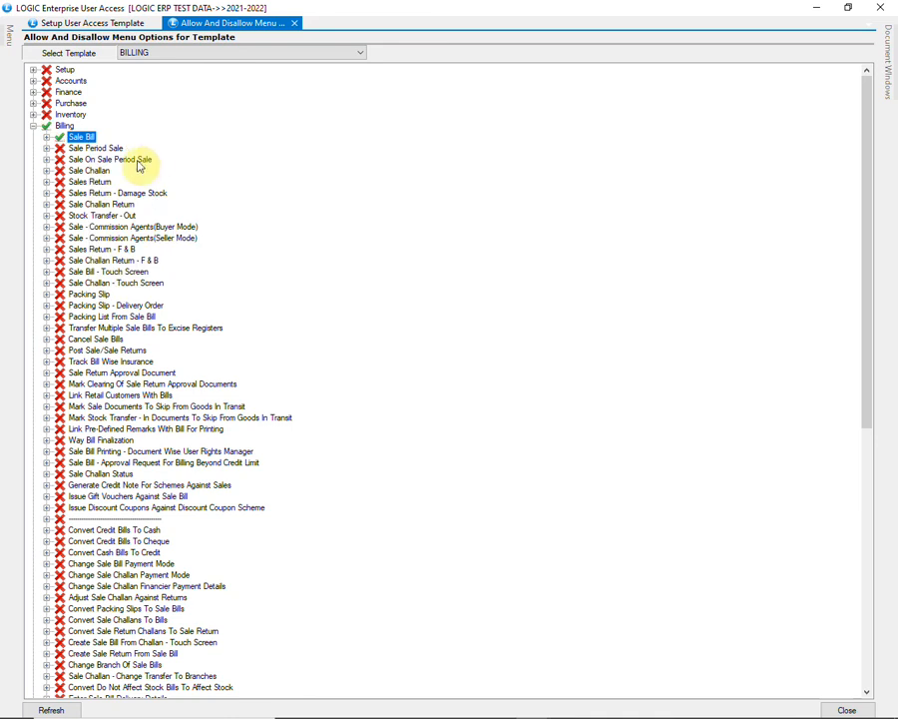
pyautogui.rightClick(90, 182)
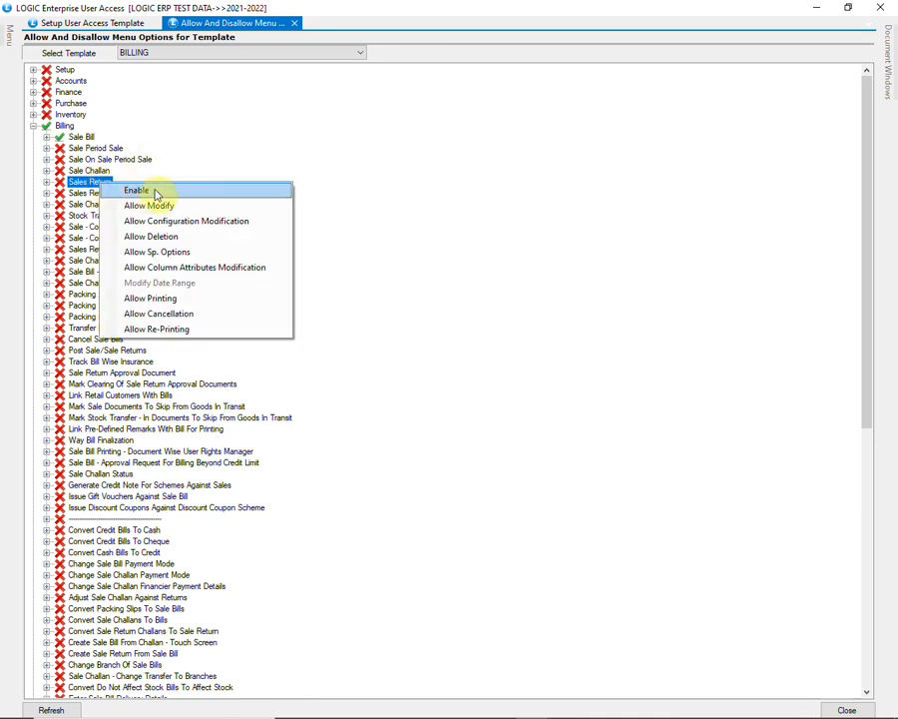
pyautogui.moveTo(170, 194)
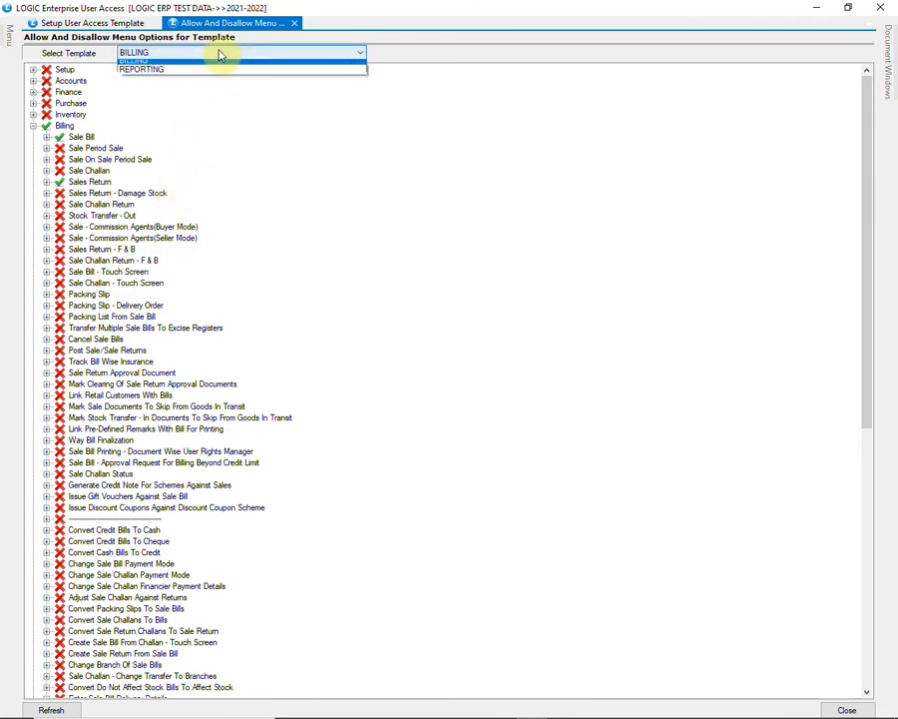
# Step: Enable Ledger and Cash/Bank Book under Financial Reports for REPORTING, then return to templates
pyautogui.click(141, 69)
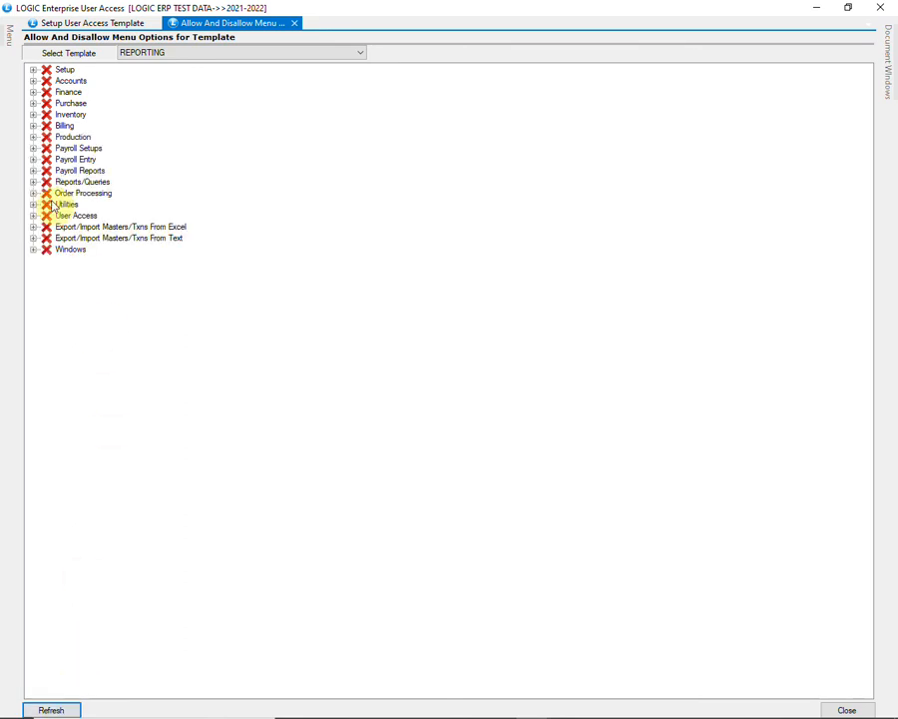
pyautogui.click(34, 182)
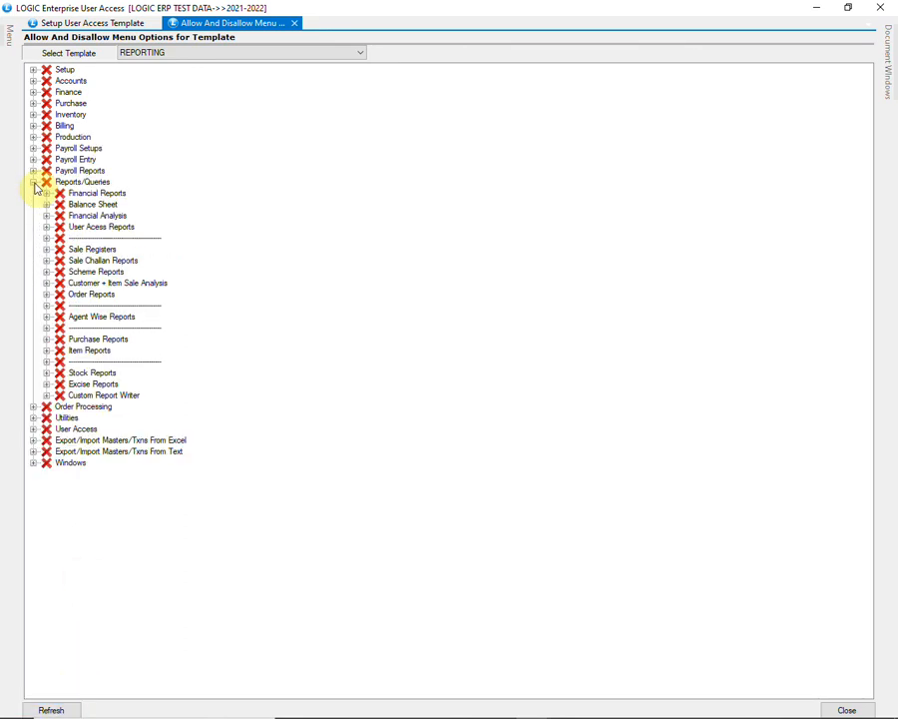
pyautogui.click(46, 192)
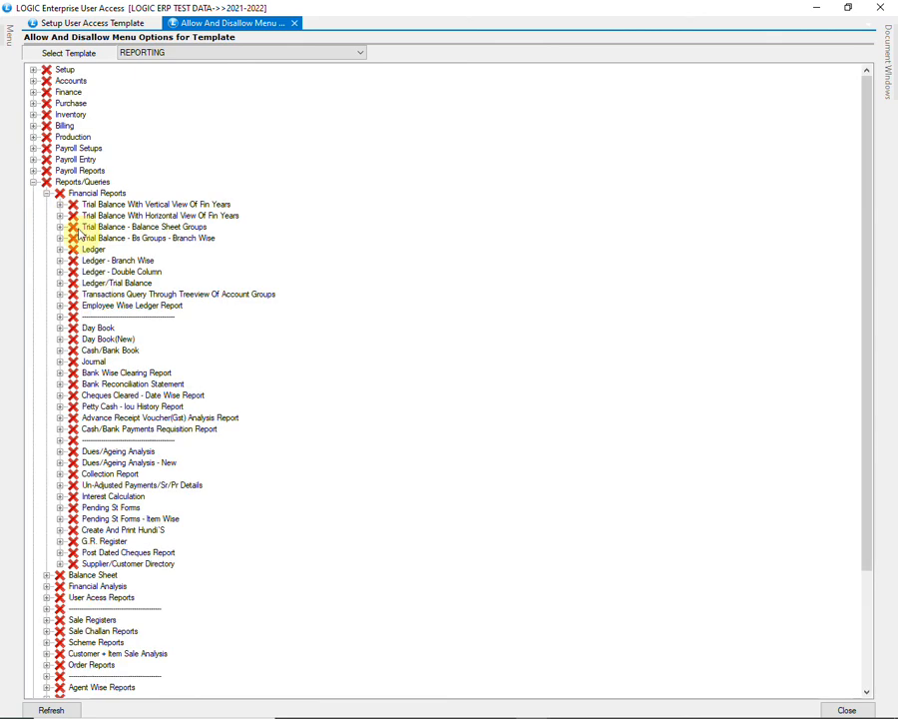
pyautogui.rightClick(93, 249)
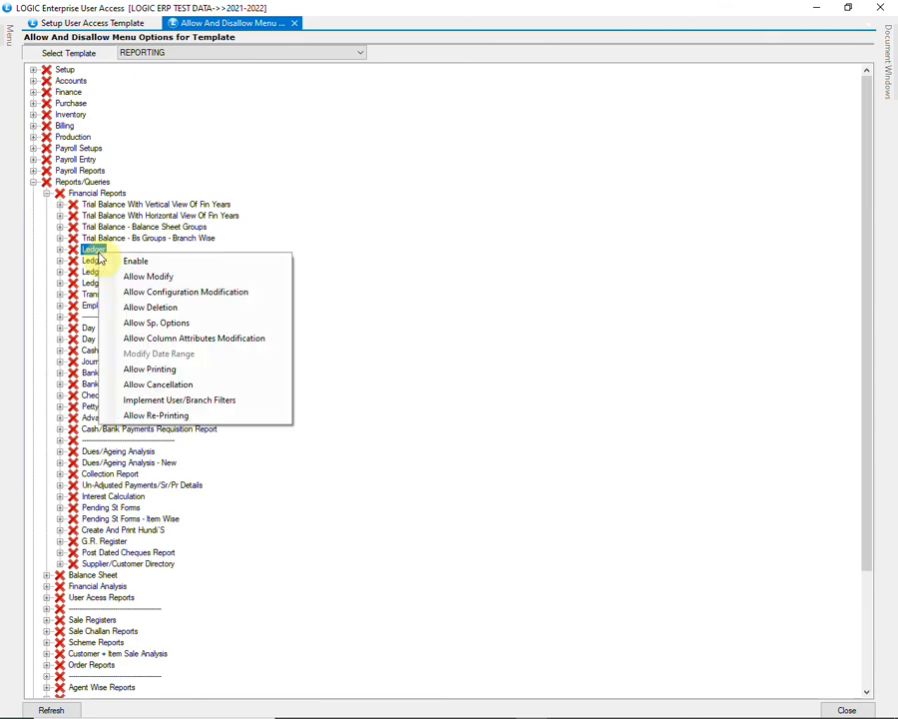
pyautogui.click(135, 261)
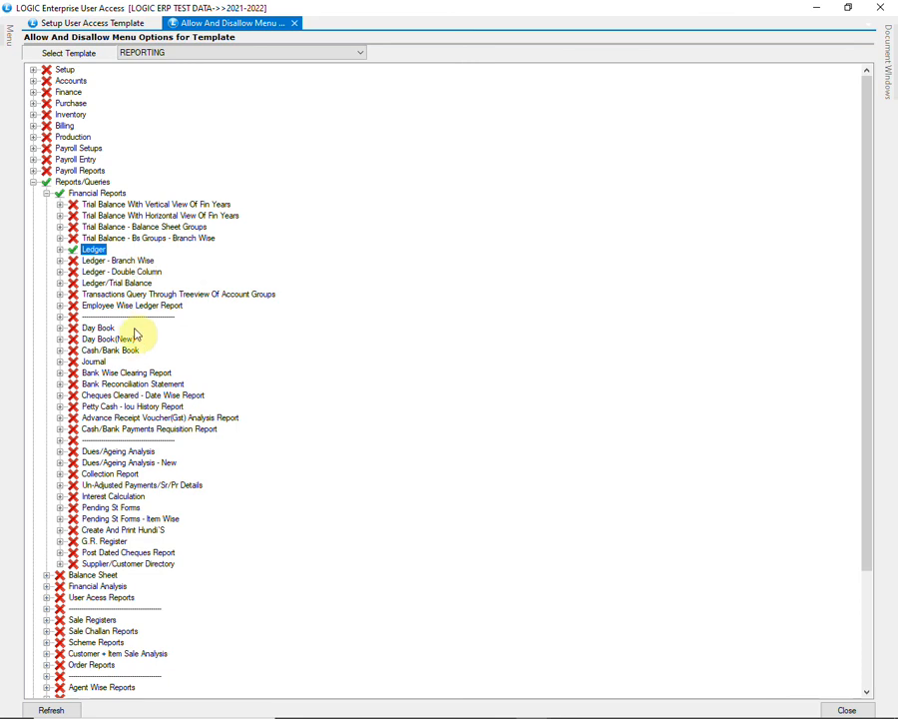
pyautogui.click(110, 350)
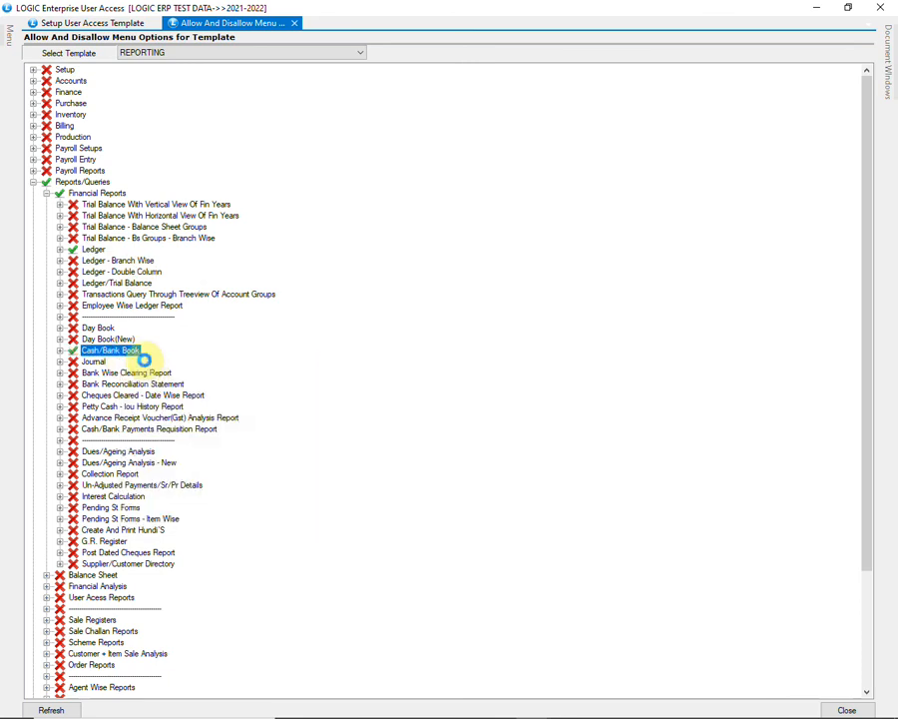
pyautogui.moveTo(147, 210)
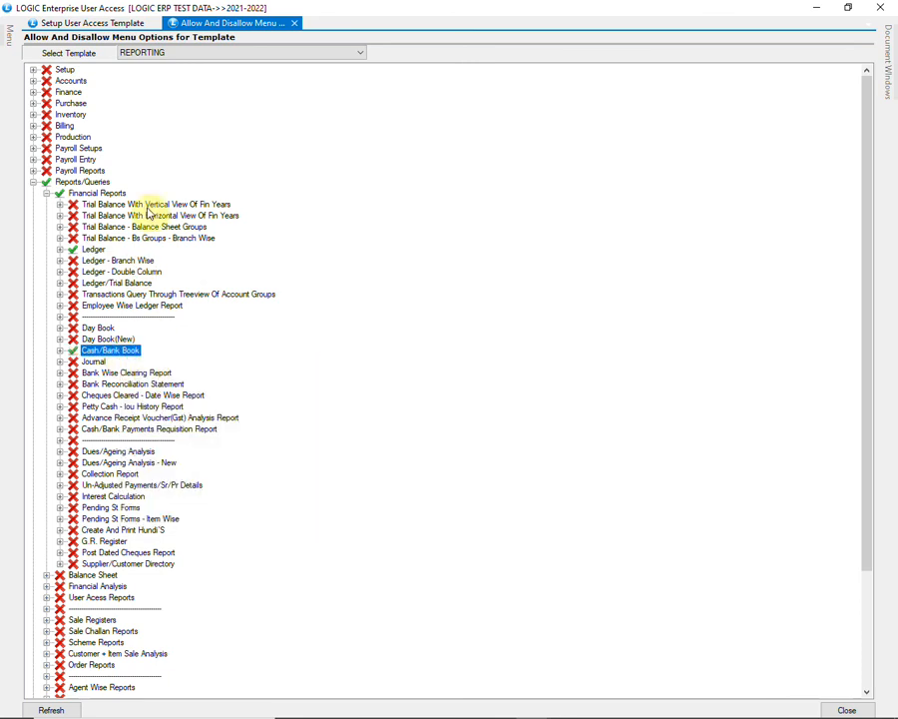
pyautogui.click(90, 23)
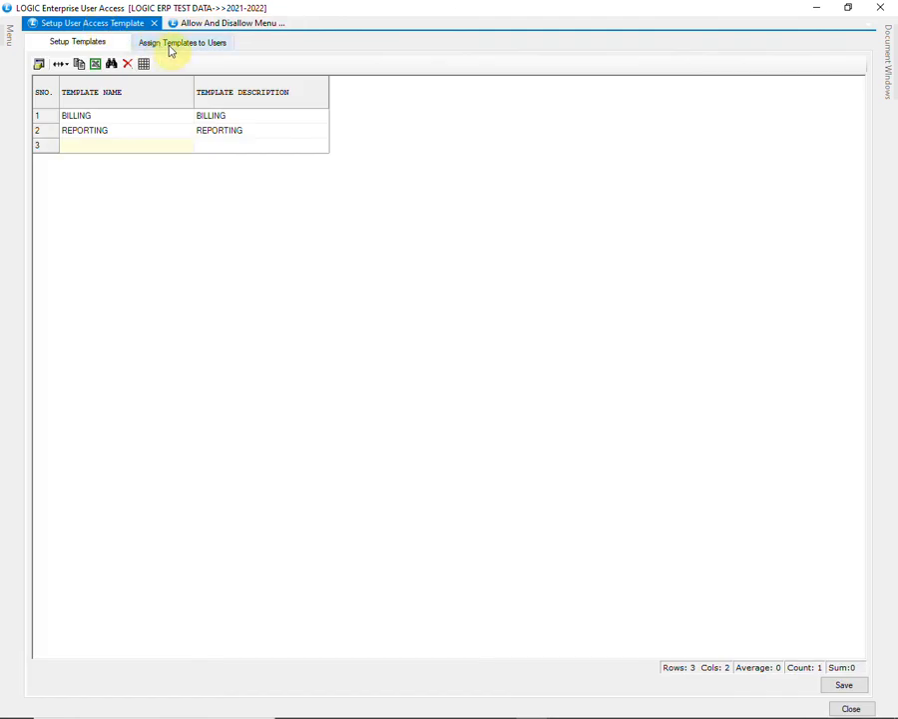
# Step: Assign the BILLING template to the MANAGER user and confirm the assignment
pyautogui.click(183, 42)
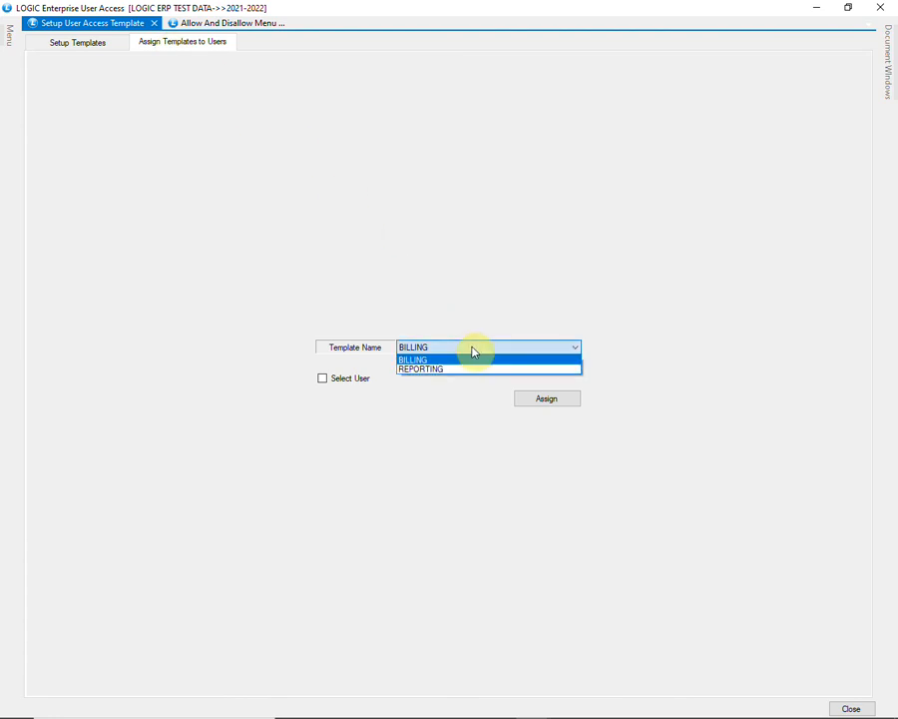
pyautogui.click(412, 360)
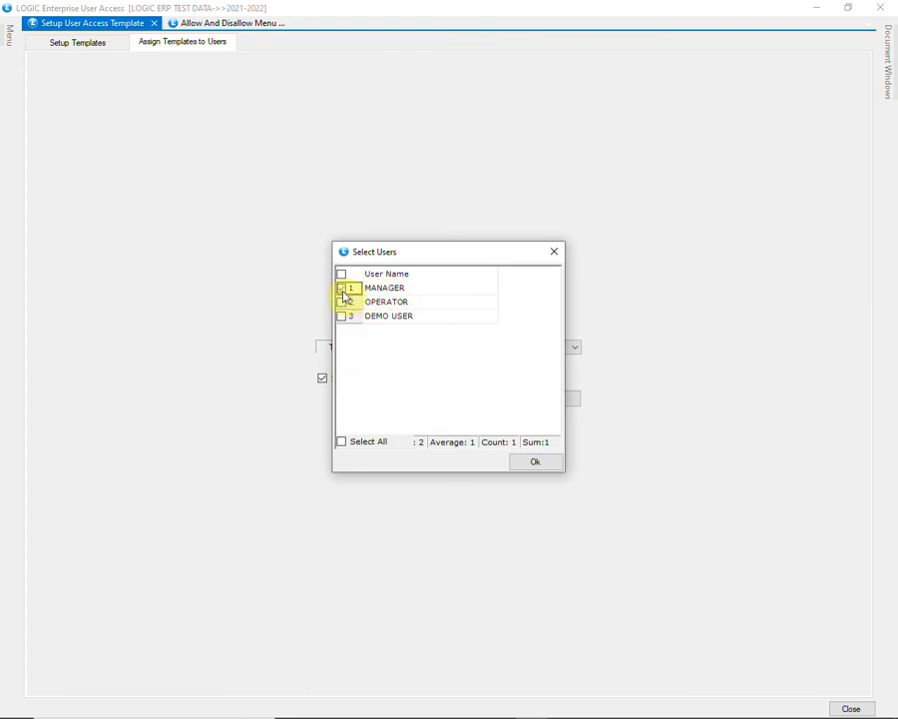
pyautogui.click(341, 288)
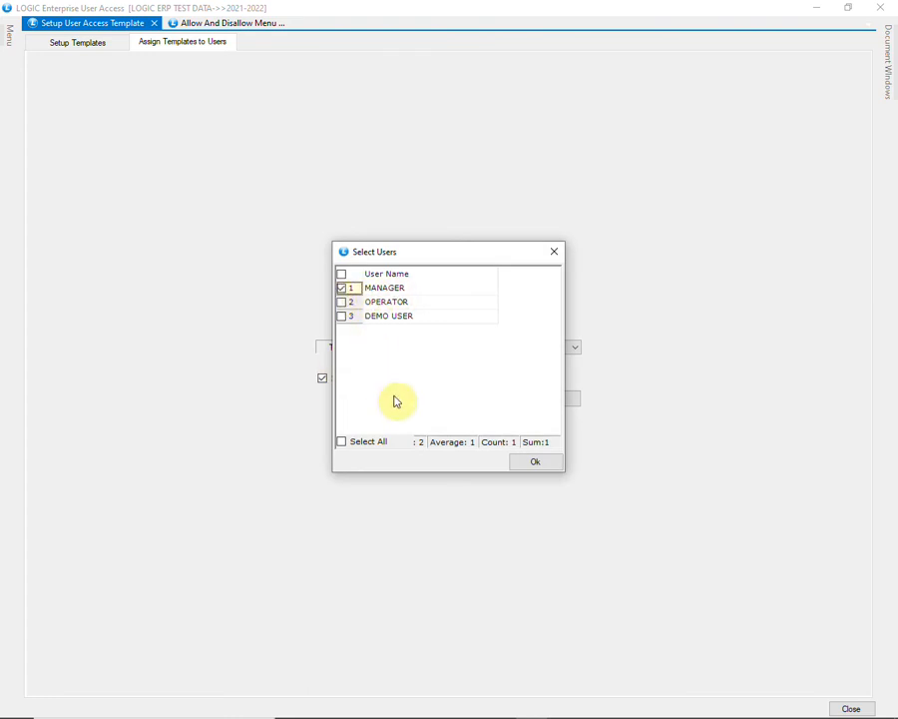
pyautogui.click(535, 461)
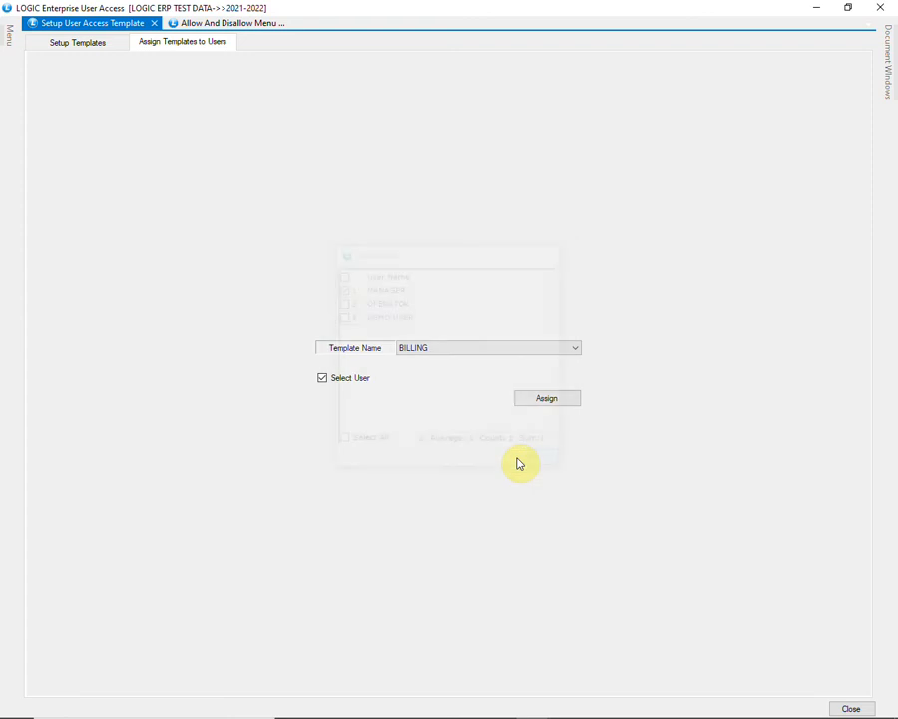
pyautogui.click(547, 399)
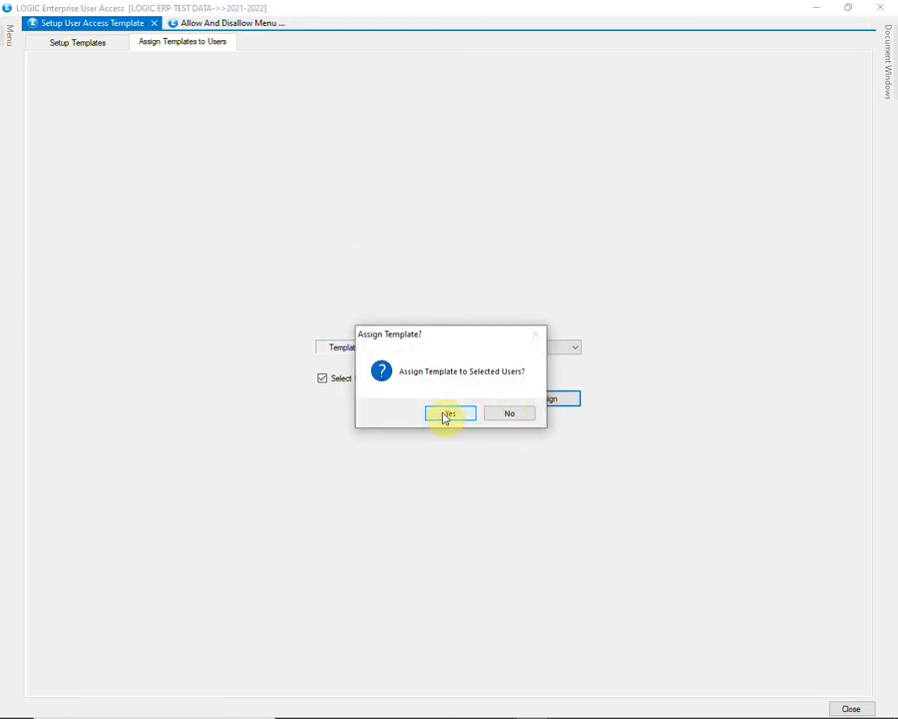
pyautogui.click(447, 414)
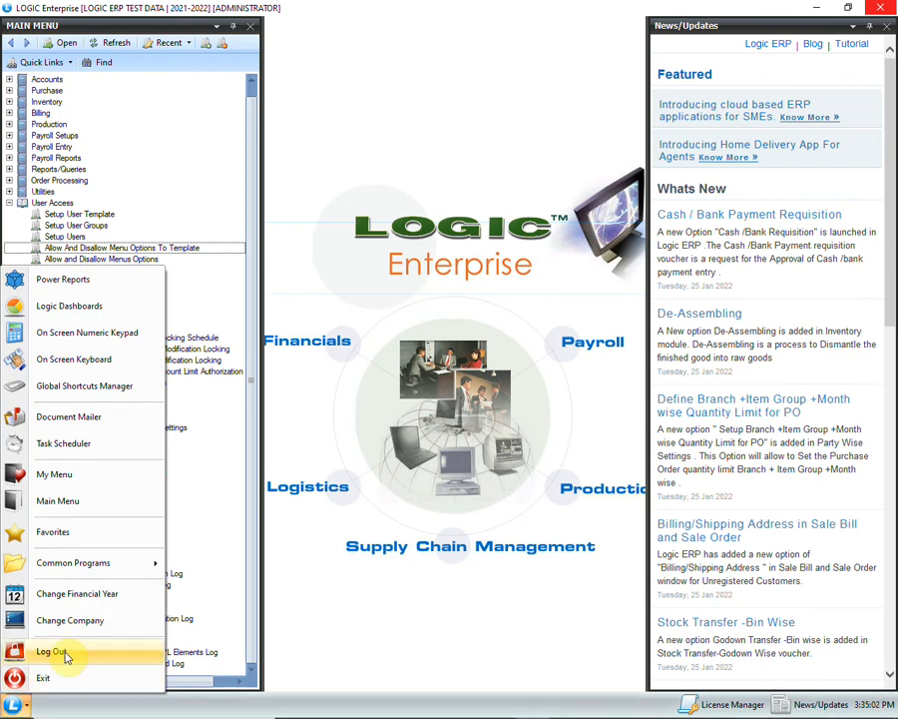
# Step: Log out the administrator and log in as MANAGER to LOGIC ERP TEST DATA
pyautogui.click(49, 651)
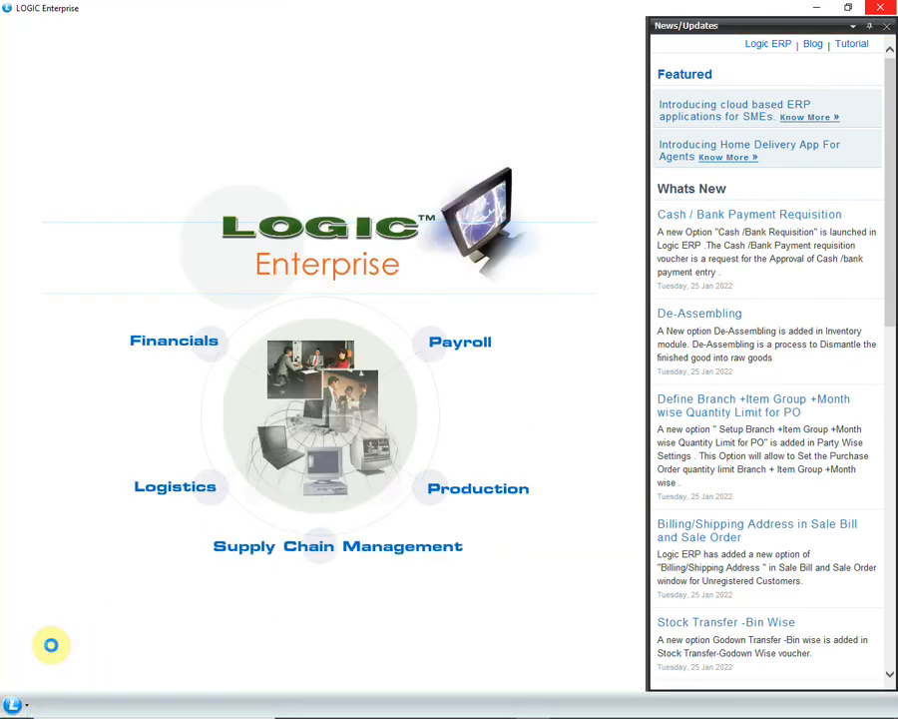
pyautogui.click(497, 342)
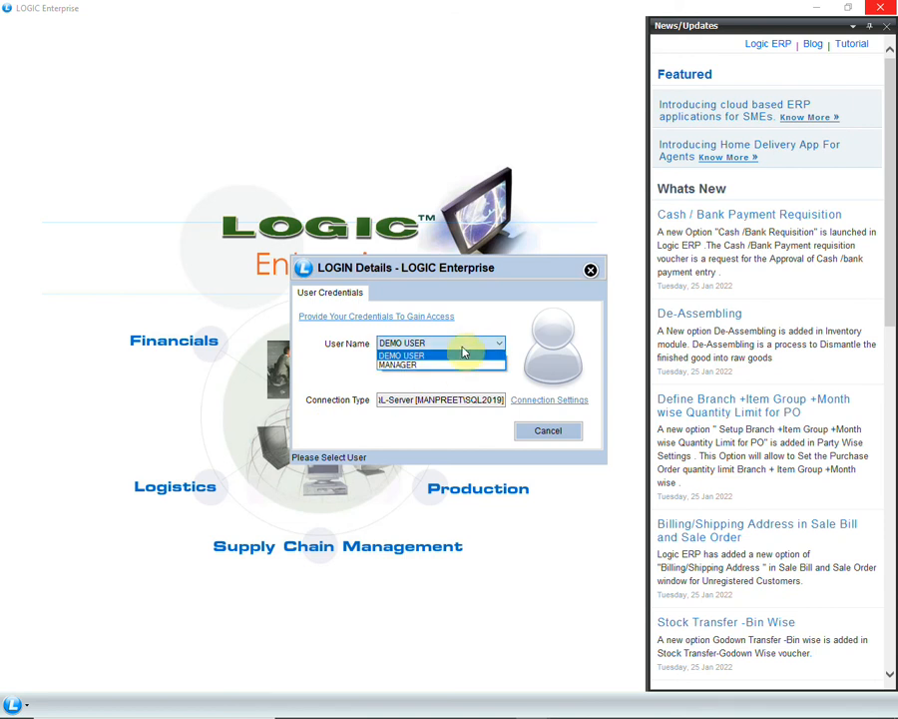
pyautogui.click(397, 364)
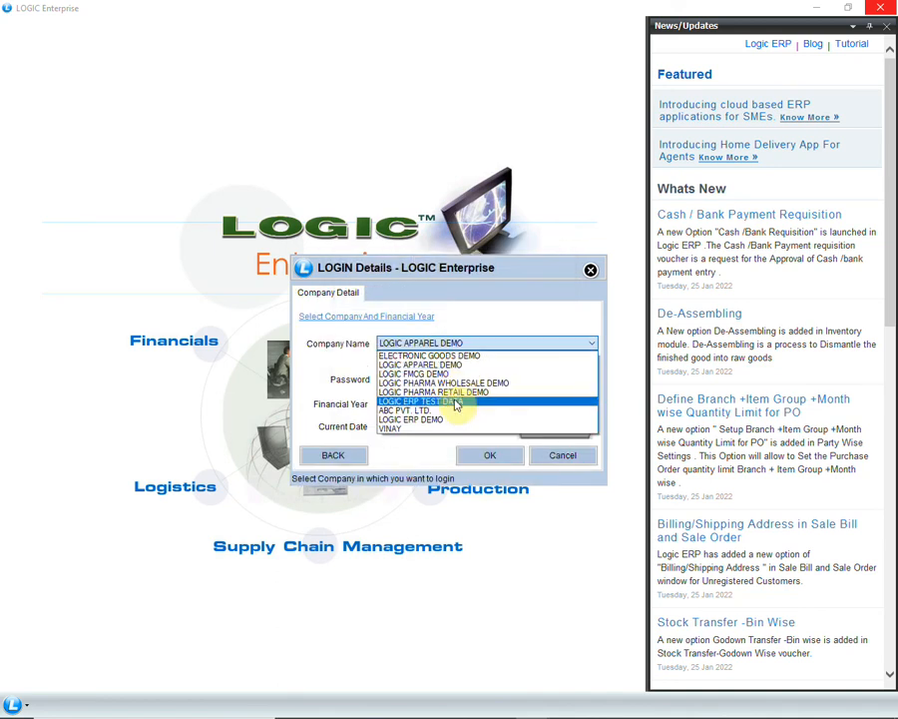
pyautogui.click(418, 401)
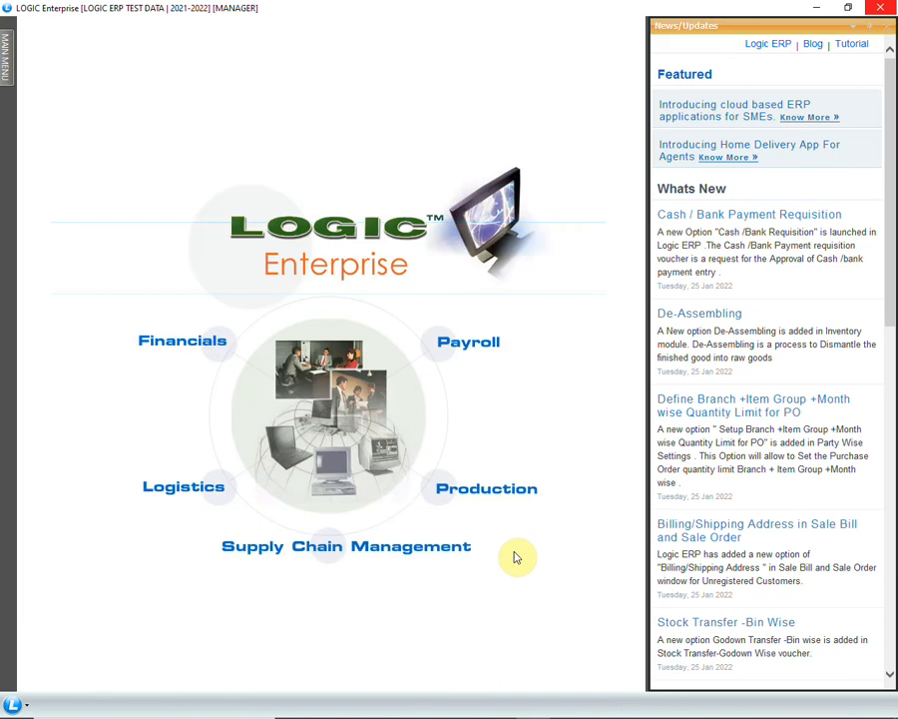
# Step: Open MANAGER's main menu and expand Billing to reveal Sale Bill and Sales Return
pyautogui.click(6, 55)
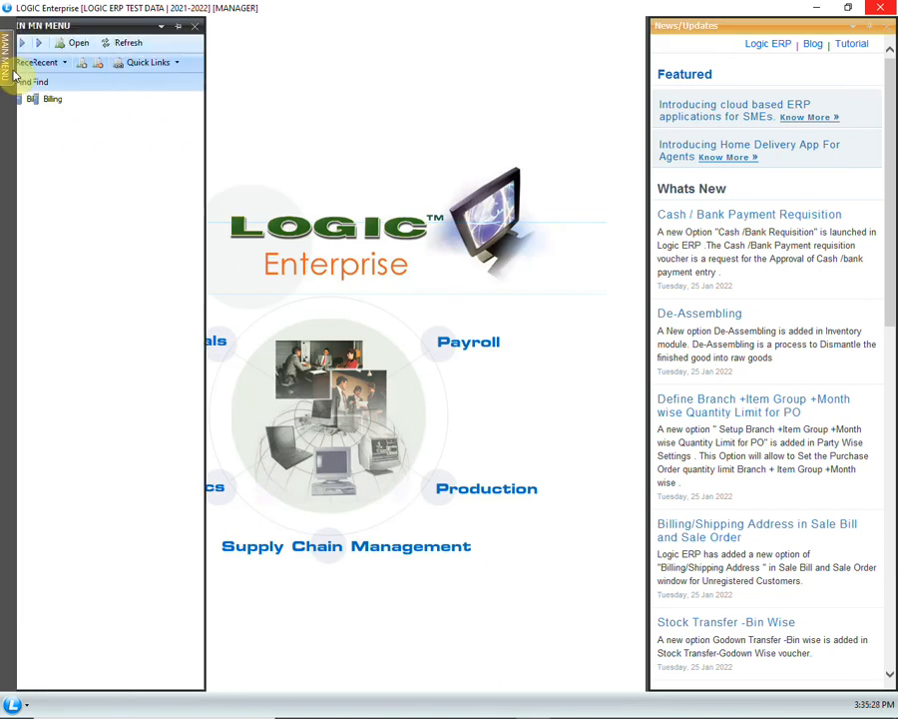
pyautogui.click(52, 97)
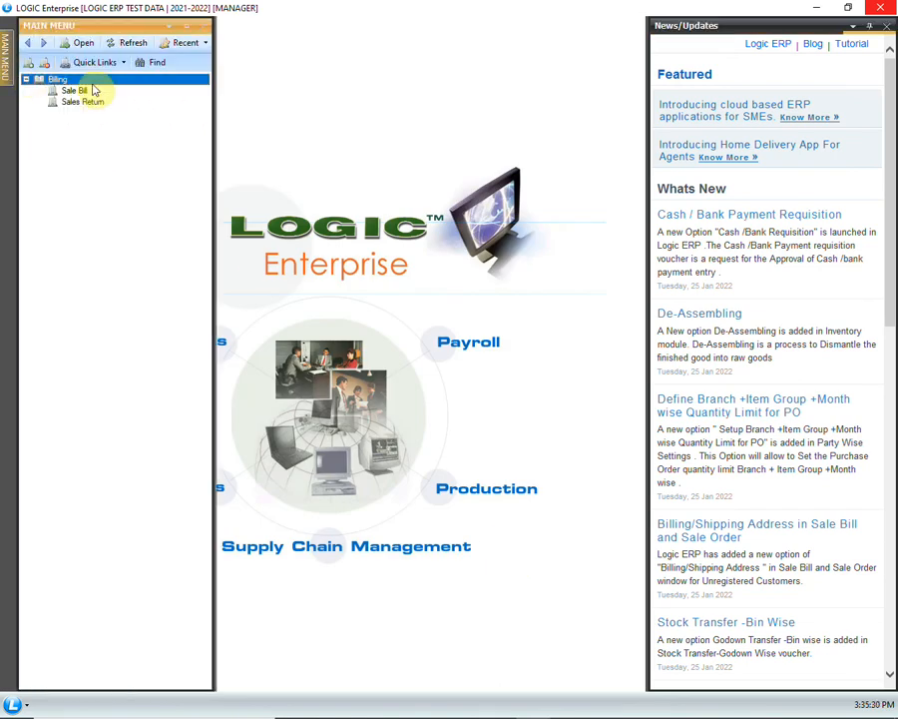
pyautogui.moveTo(229, 163)
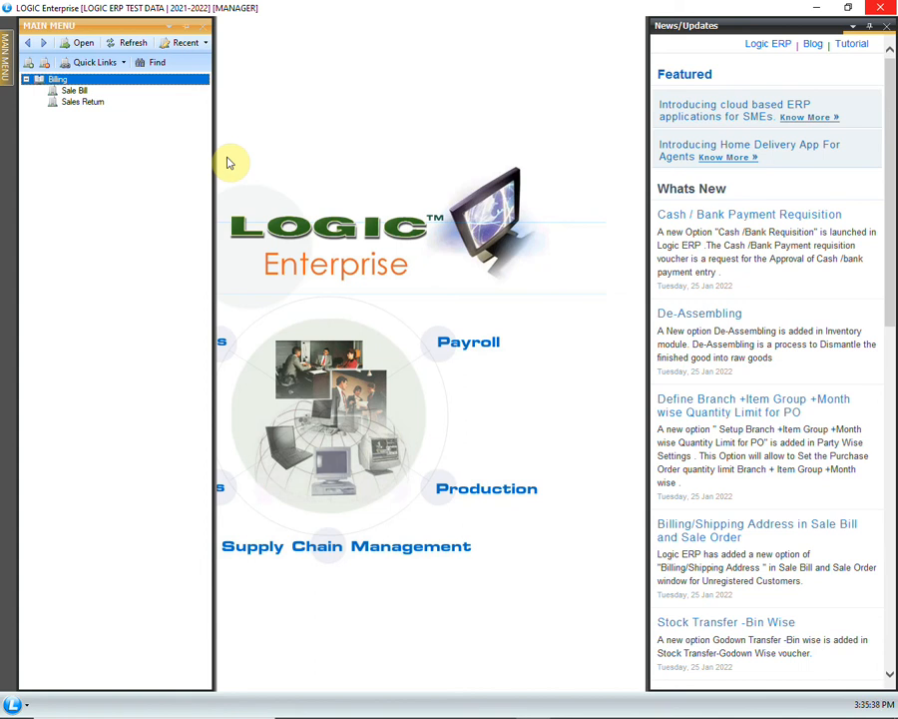
pyautogui.moveTo(413, 297)
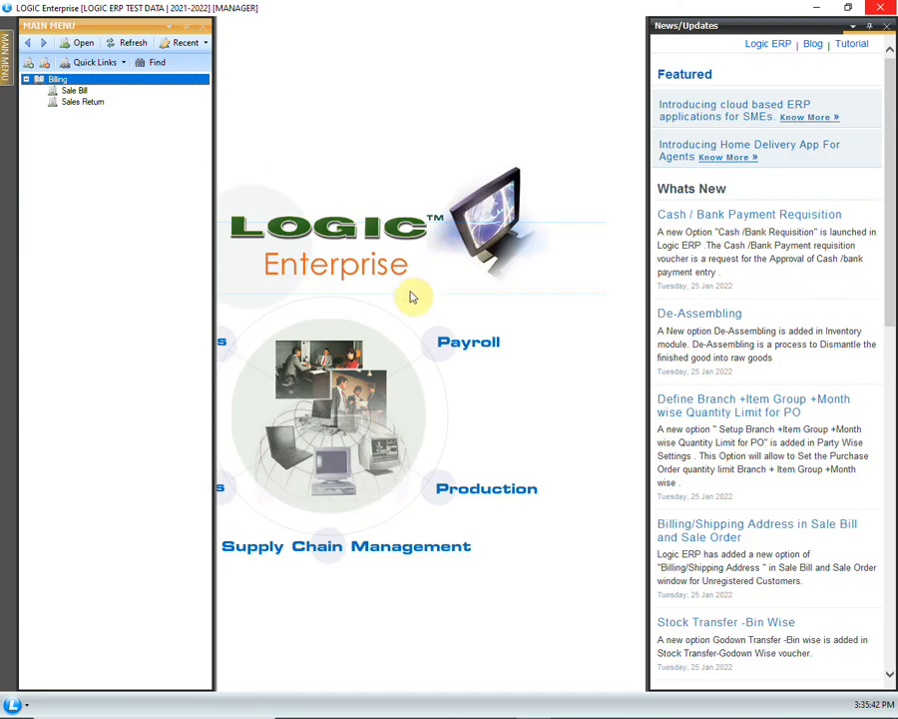